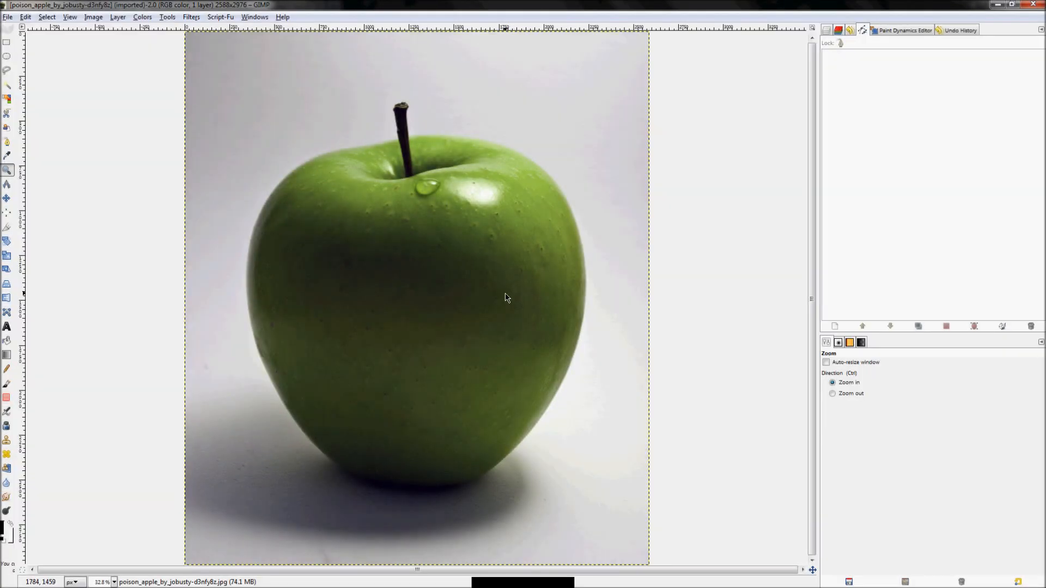
mouse_move(126, 412)
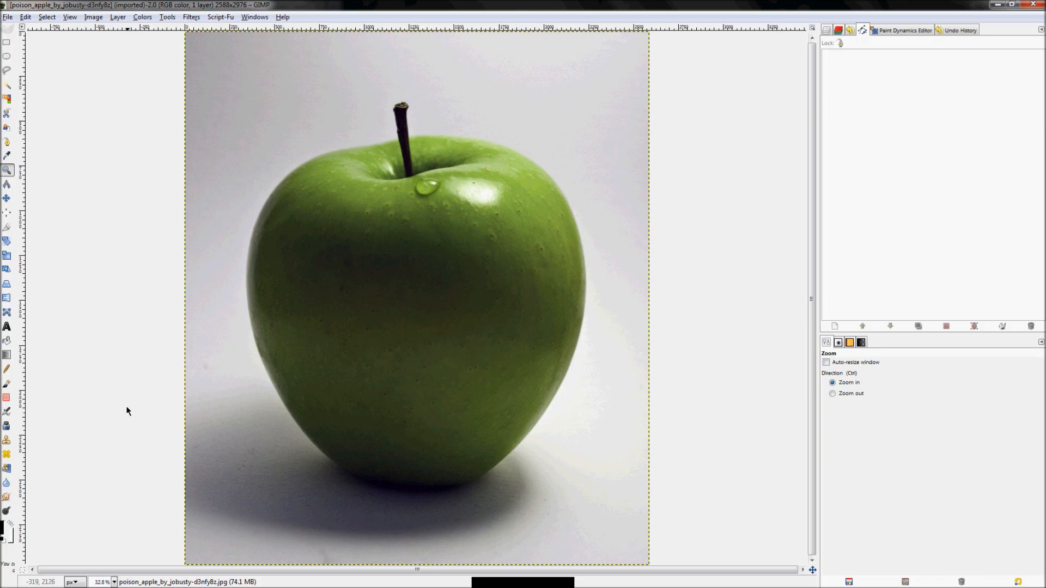
mouse_move(6, 157)
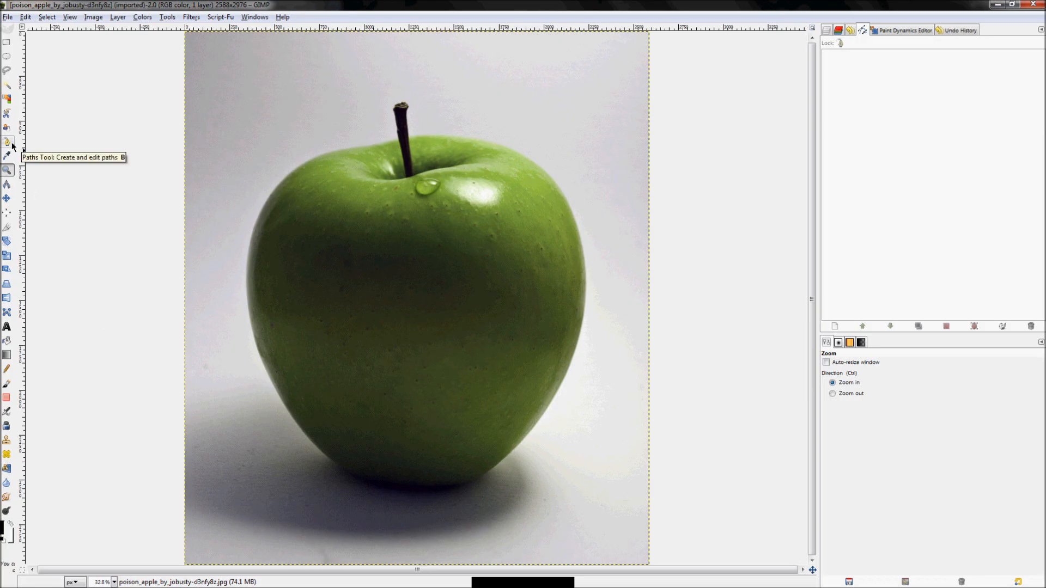
Step: Choose the Paths tool and show the Layers dialog with the single apple photo layer
left_click(7, 143)
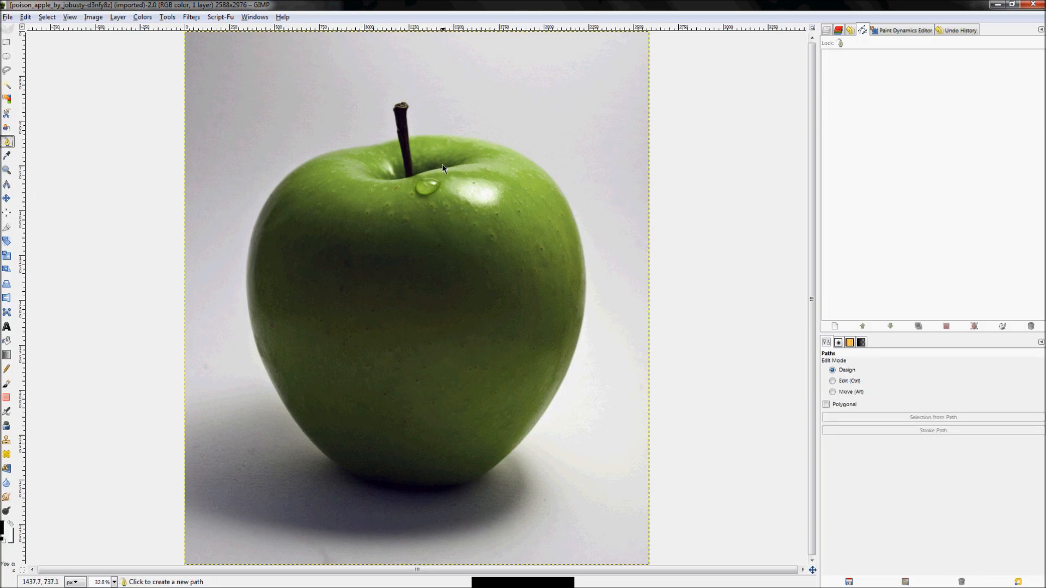
mouse_move(409, 166)
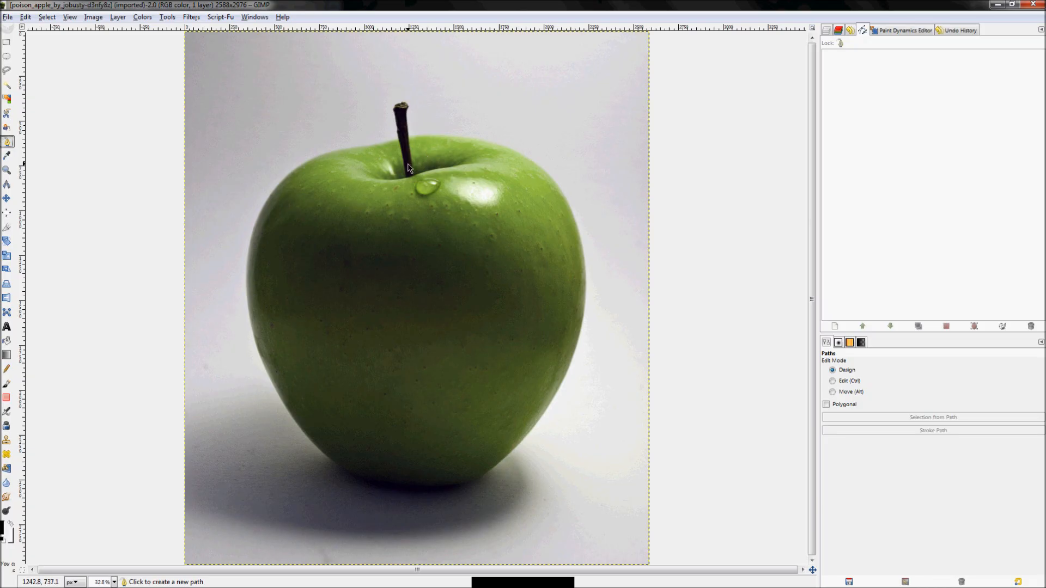
left_click(826, 31)
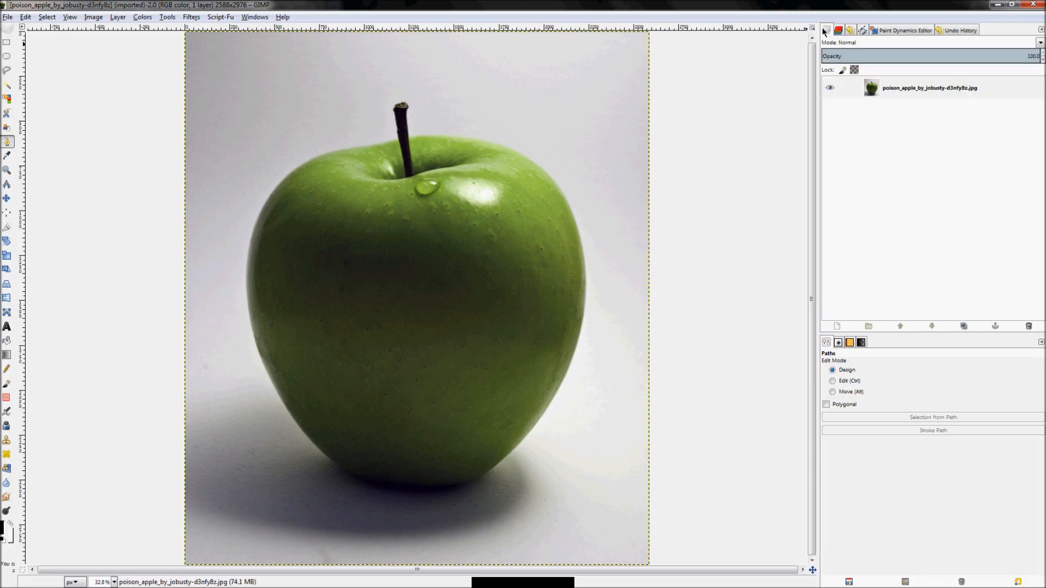
mouse_move(827, 29)
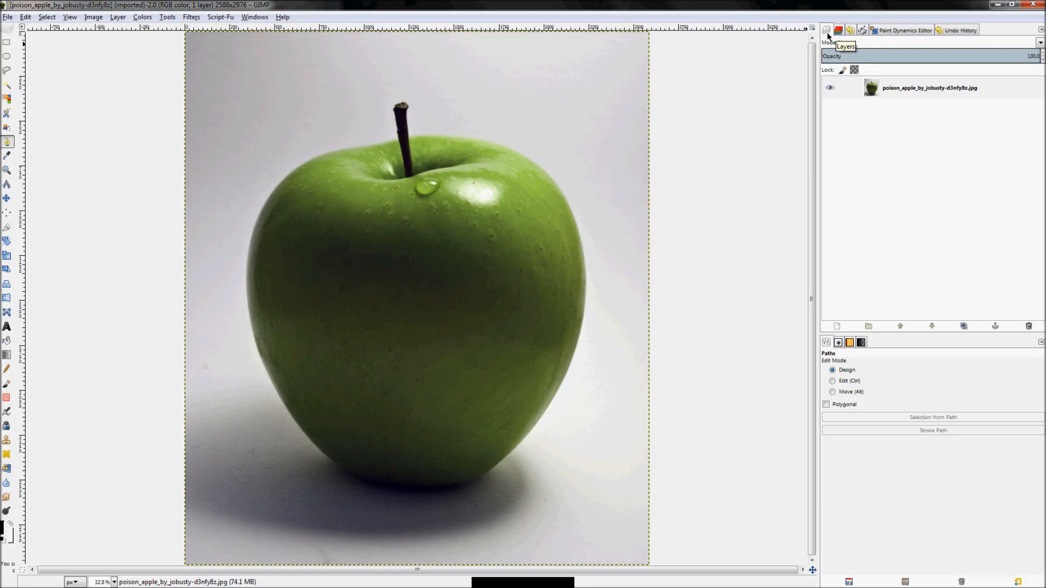
mouse_move(777, 236)
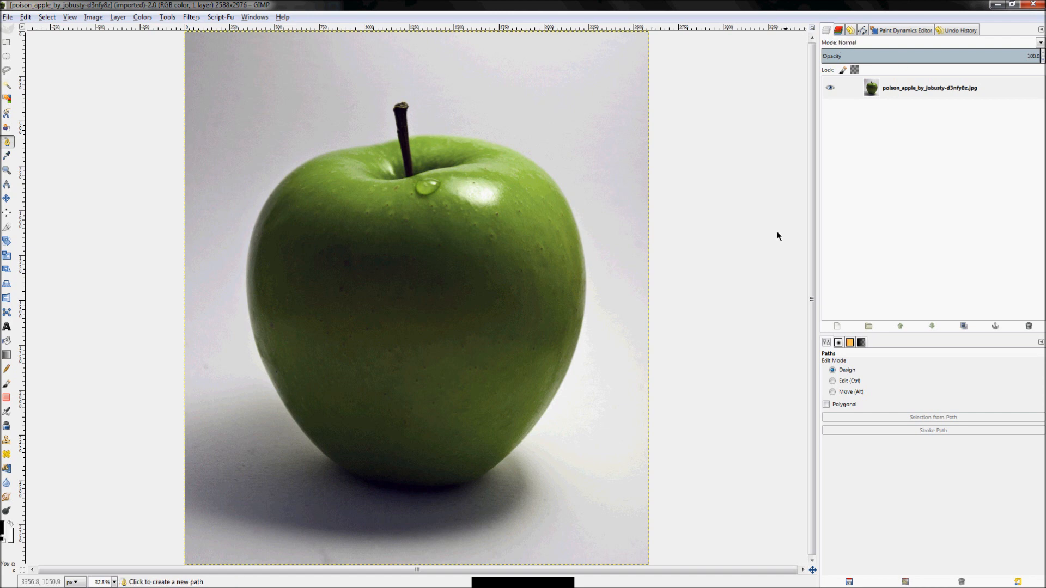
mouse_move(641, 320)
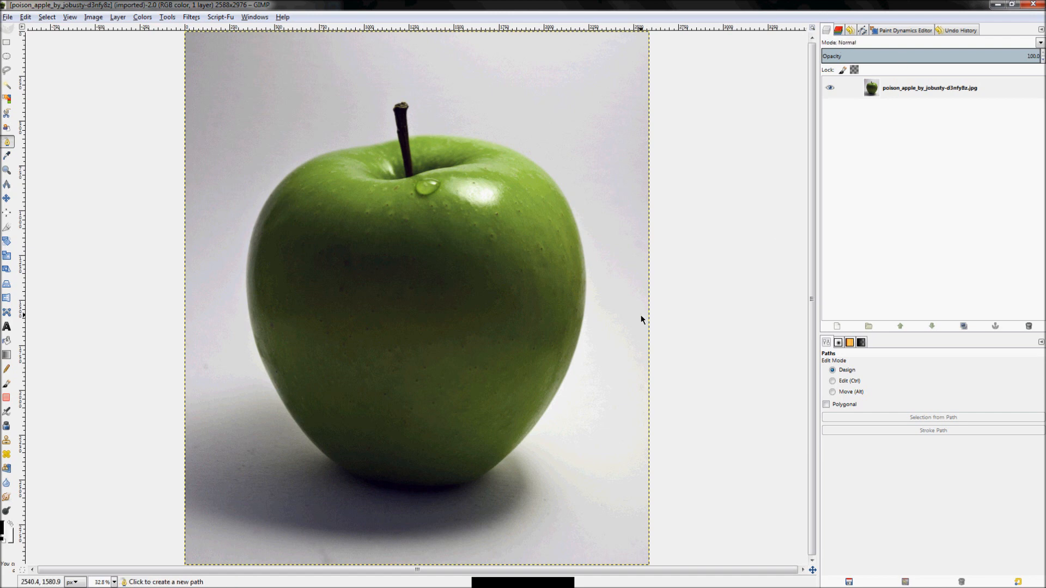
mouse_move(240, 194)
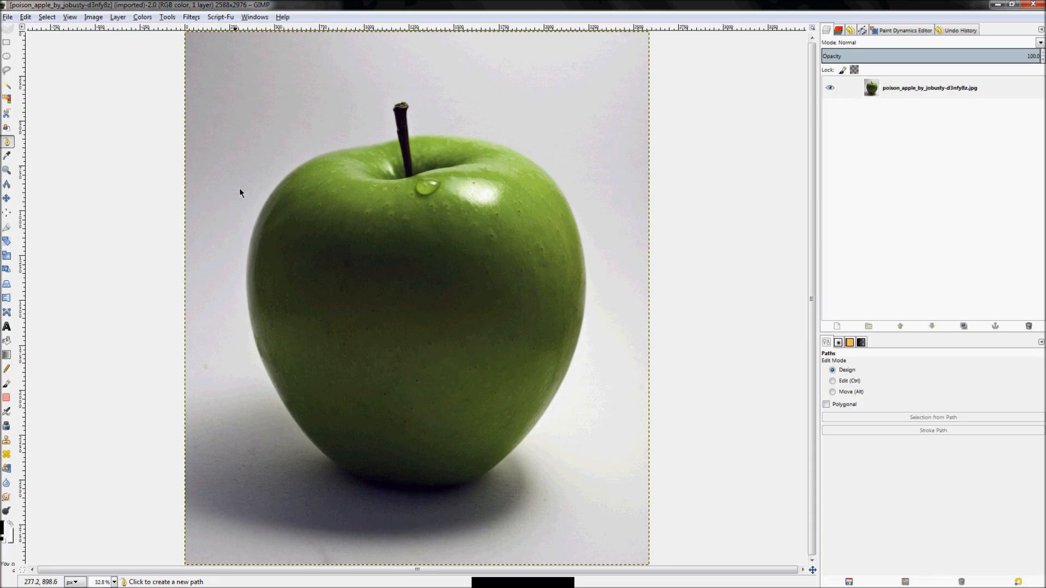
mouse_move(528, 189)
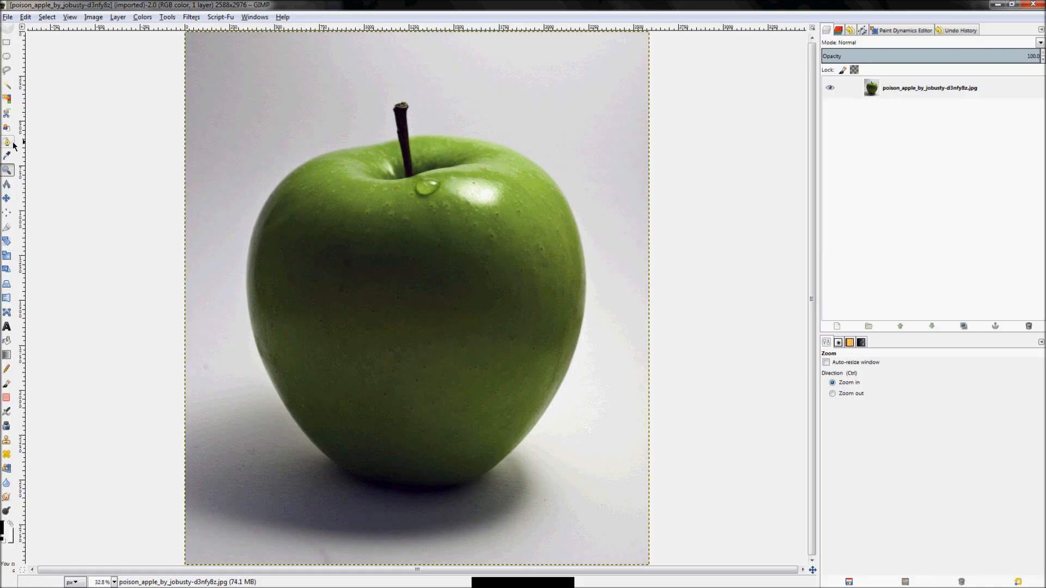
mouse_move(6, 143)
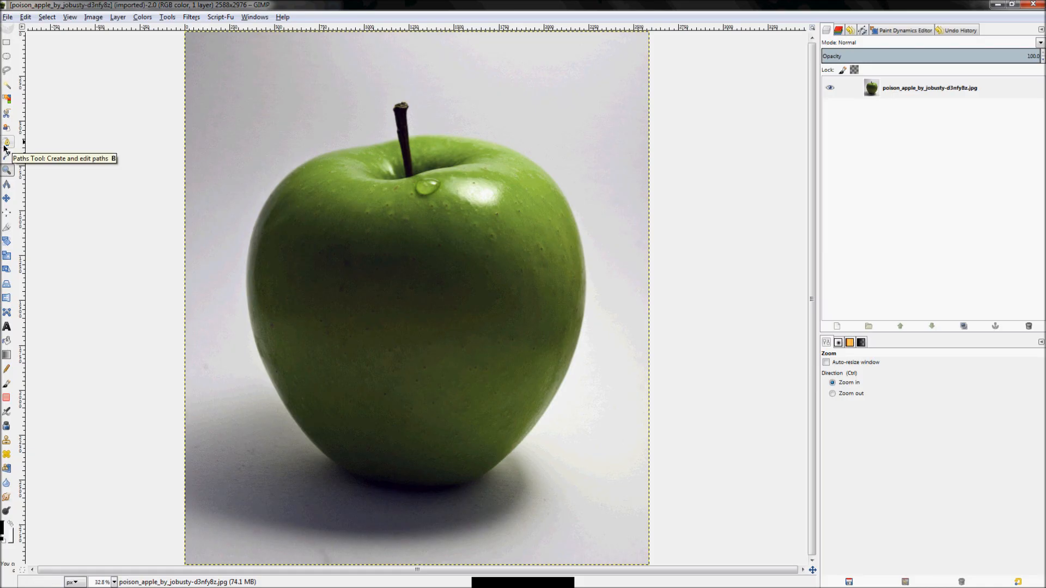
Step: Place curved anchors above the apple's upper left, near the stem, and at its right side
left_click(7, 139)
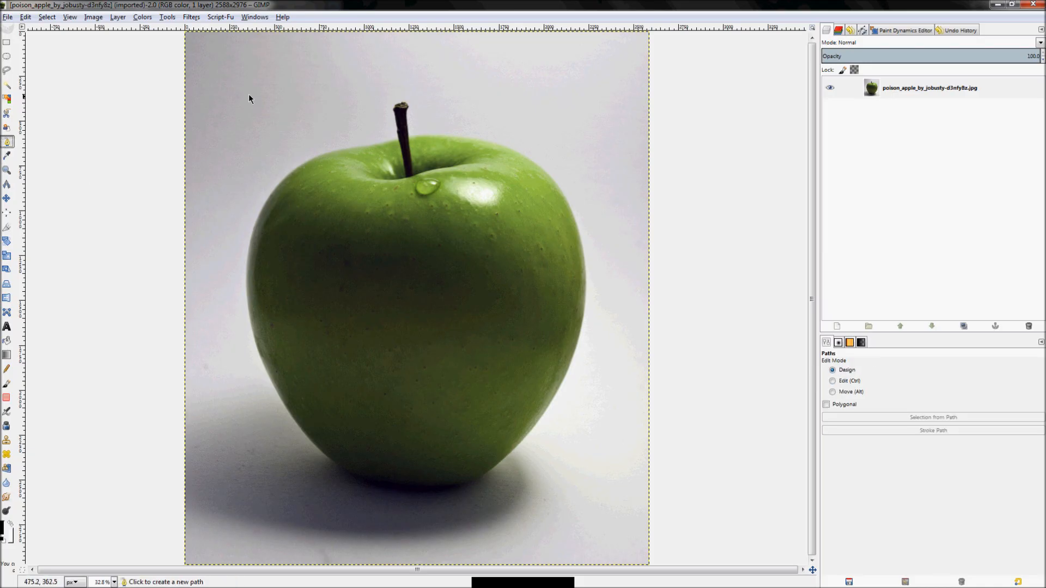
left_click_drag(129, 76, 345, 79)
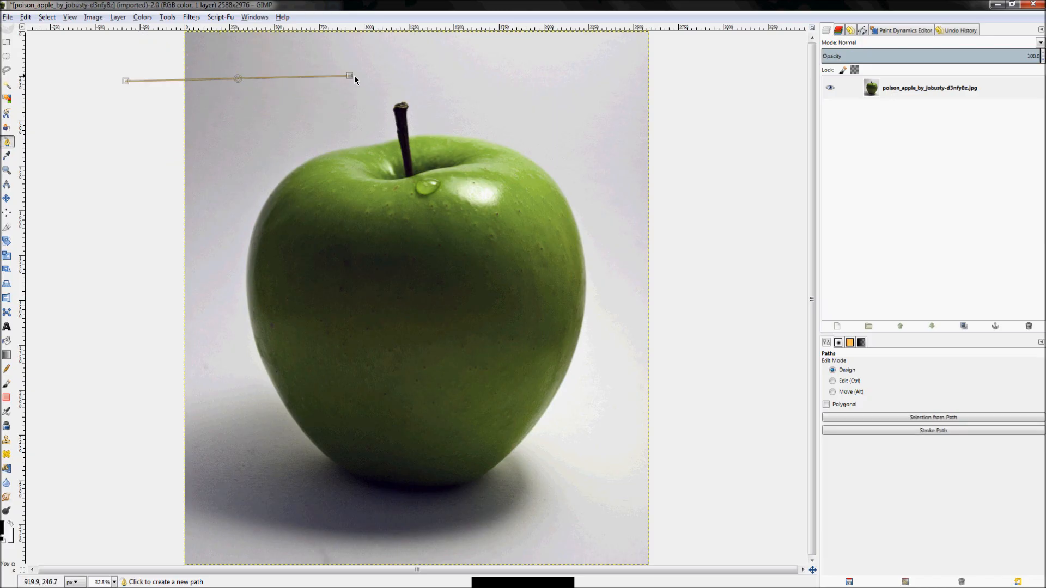
left_click_drag(349, 77, 282, 89)
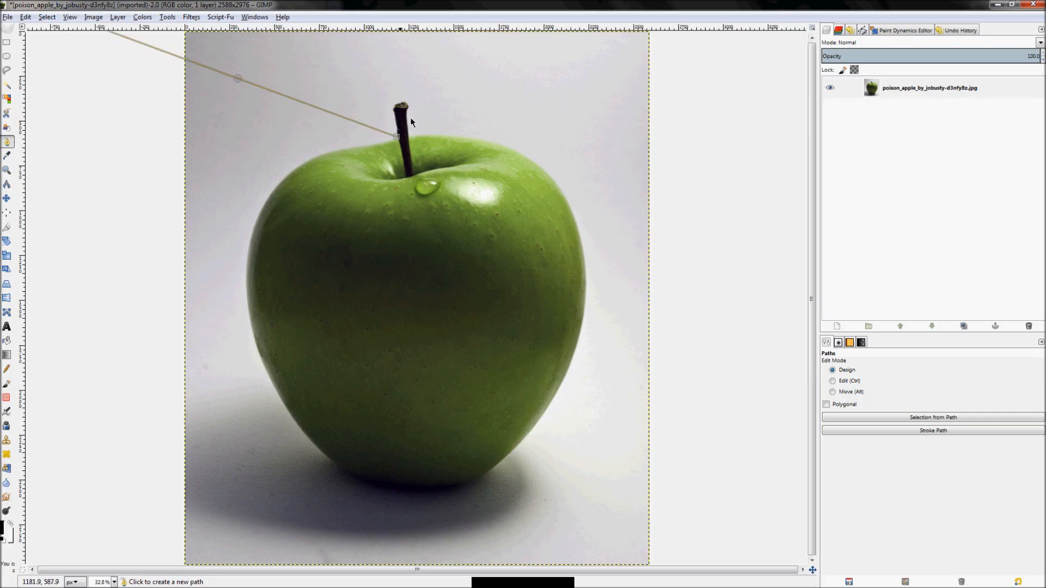
left_click_drag(399, 136, 323, 70)
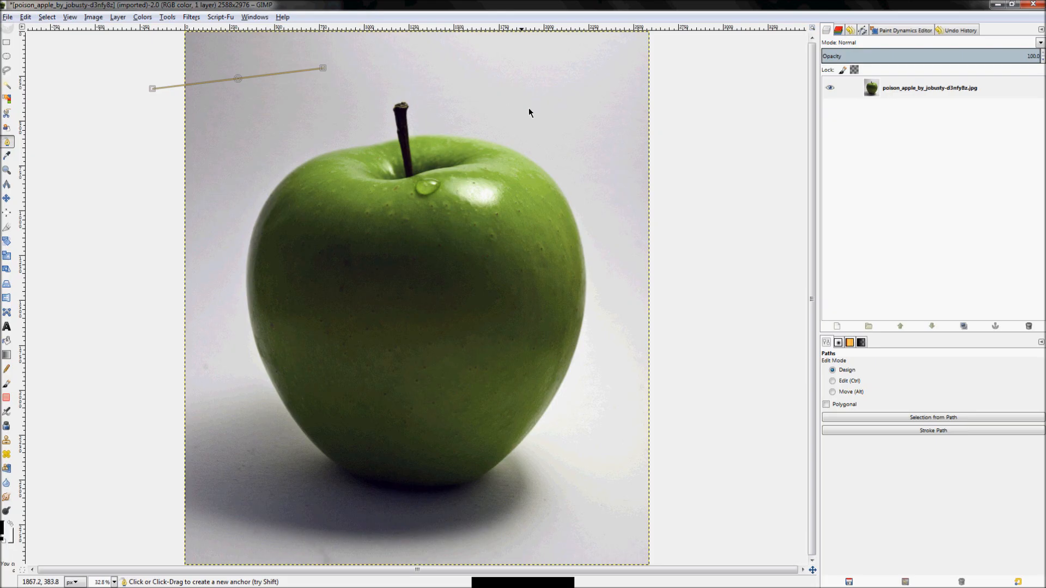
mouse_move(578, 146)
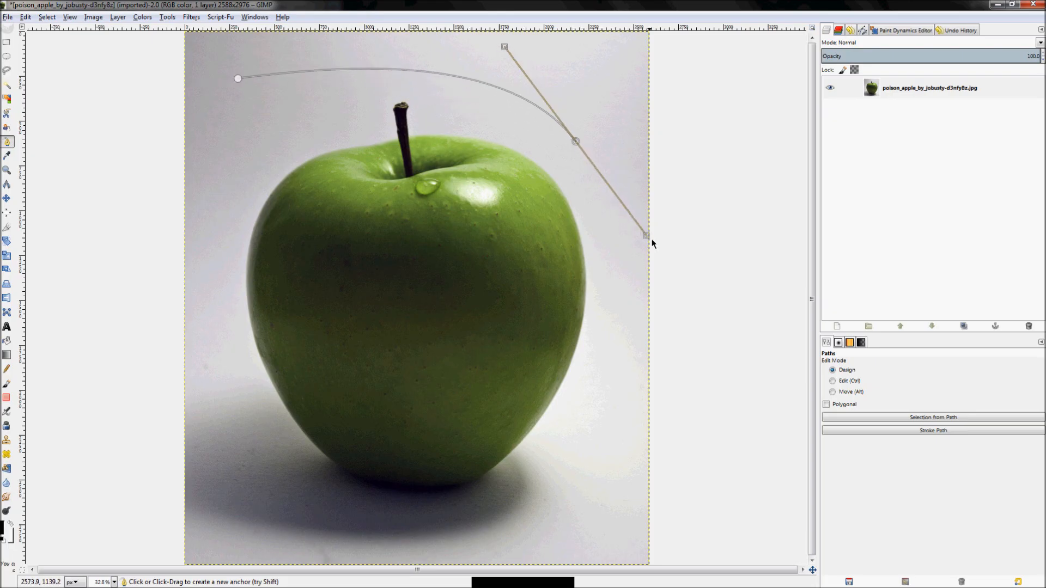
left_click_drag(645, 235, 619, 185)
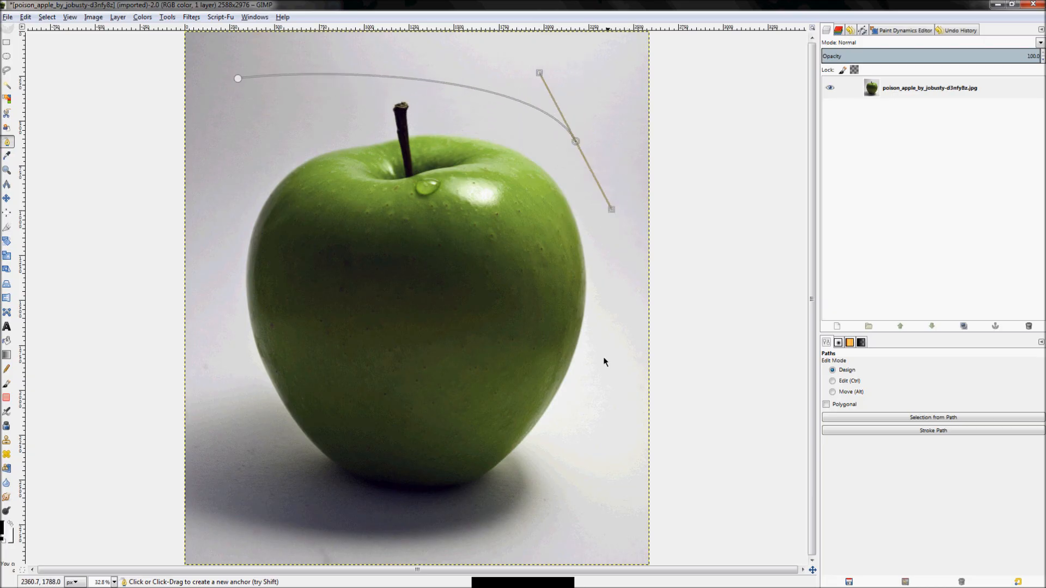
mouse_move(469, 161)
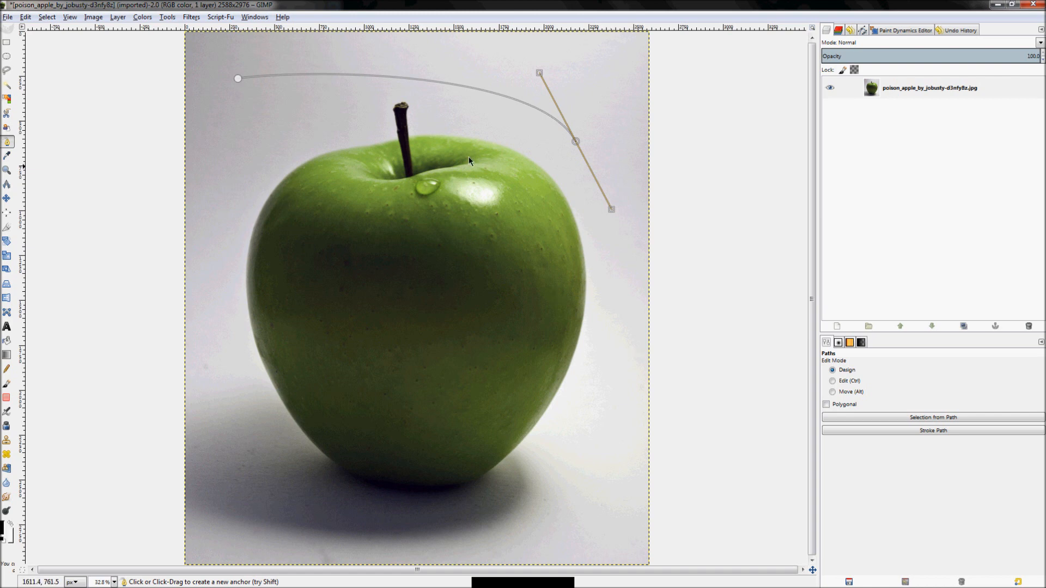
mouse_move(608, 183)
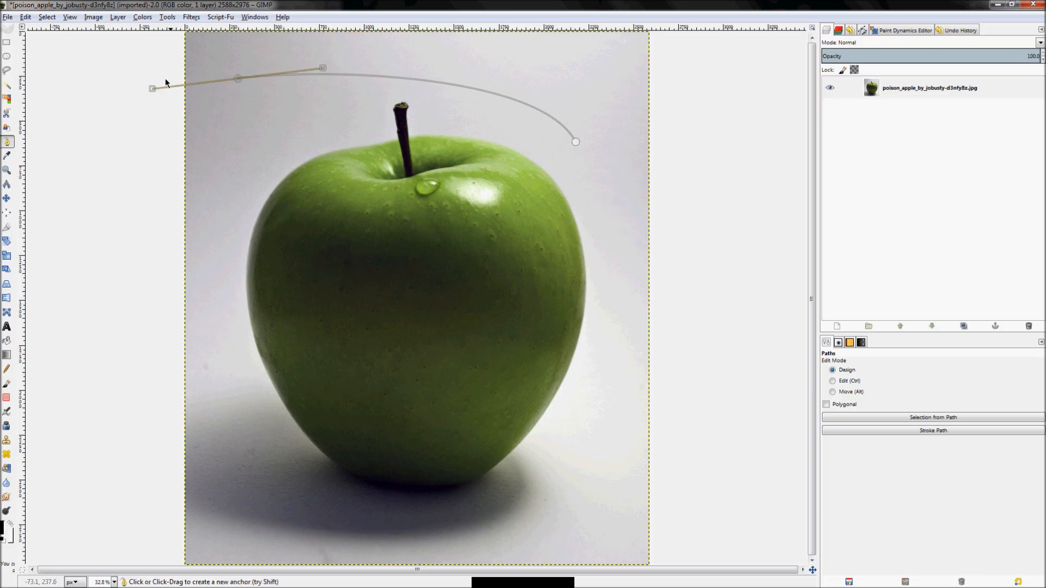
mouse_move(564, 119)
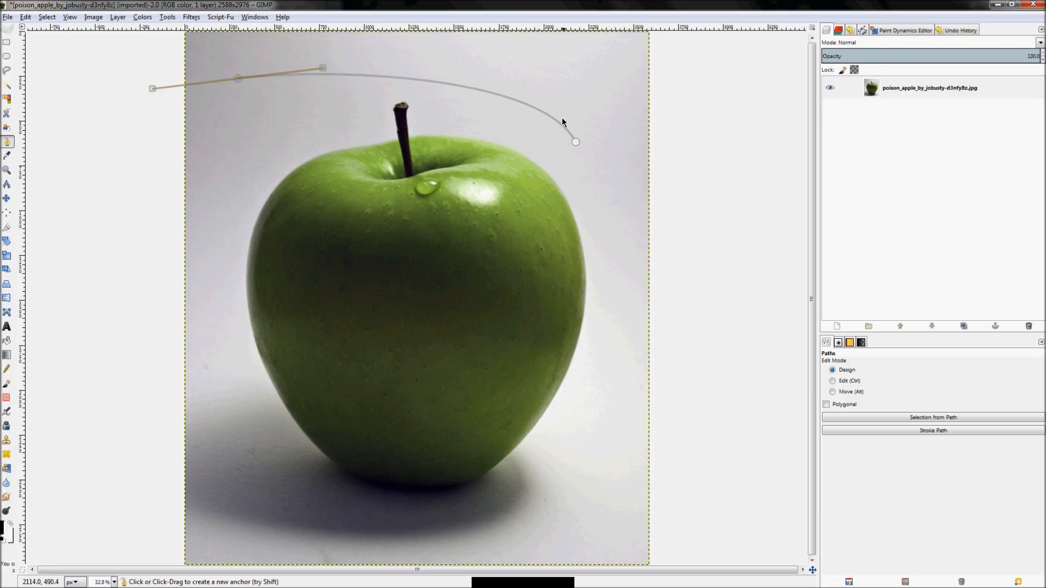
mouse_move(209, 91)
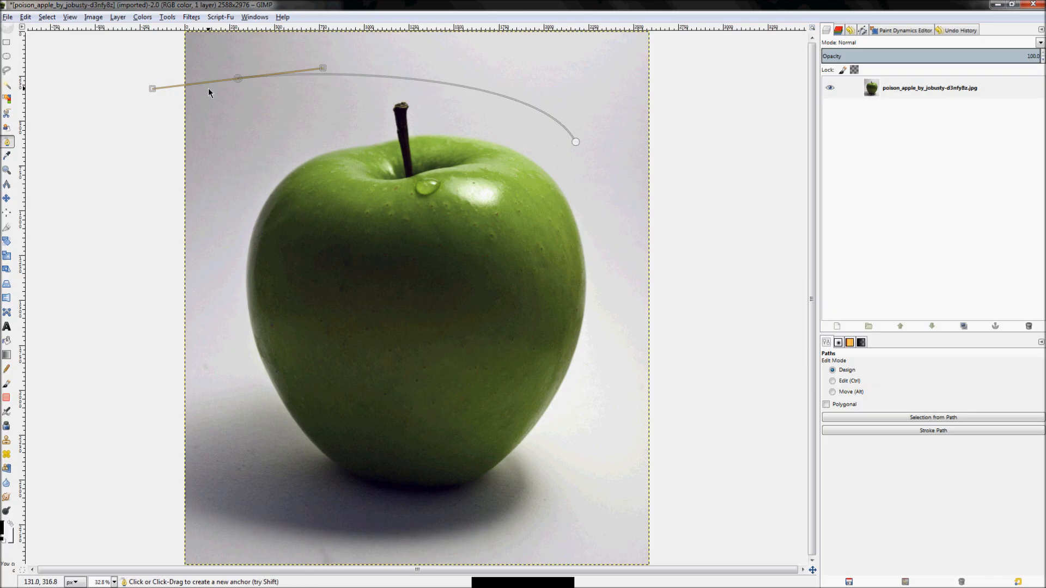
mouse_move(199, 80)
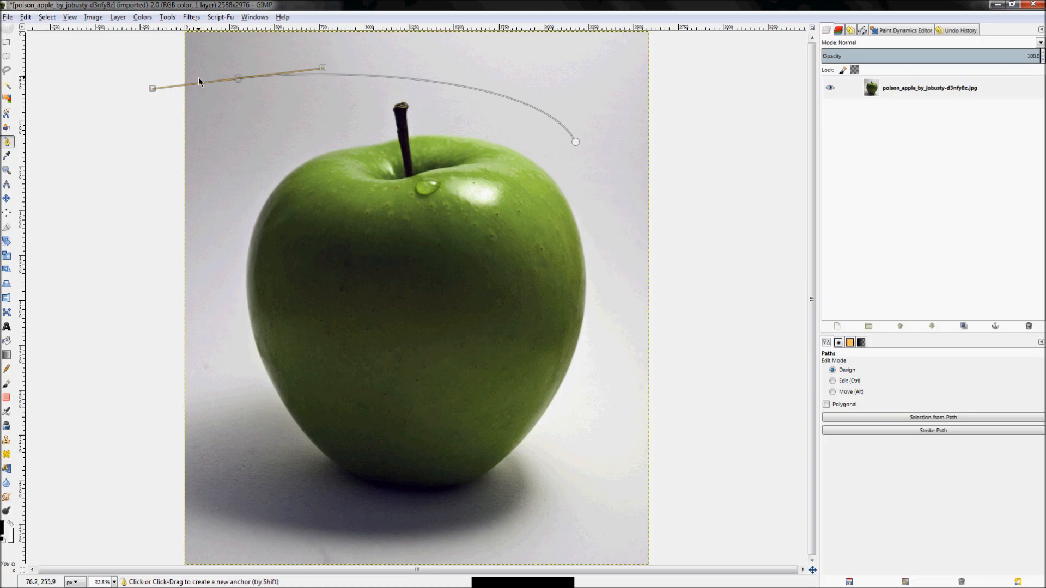
mouse_move(573, 146)
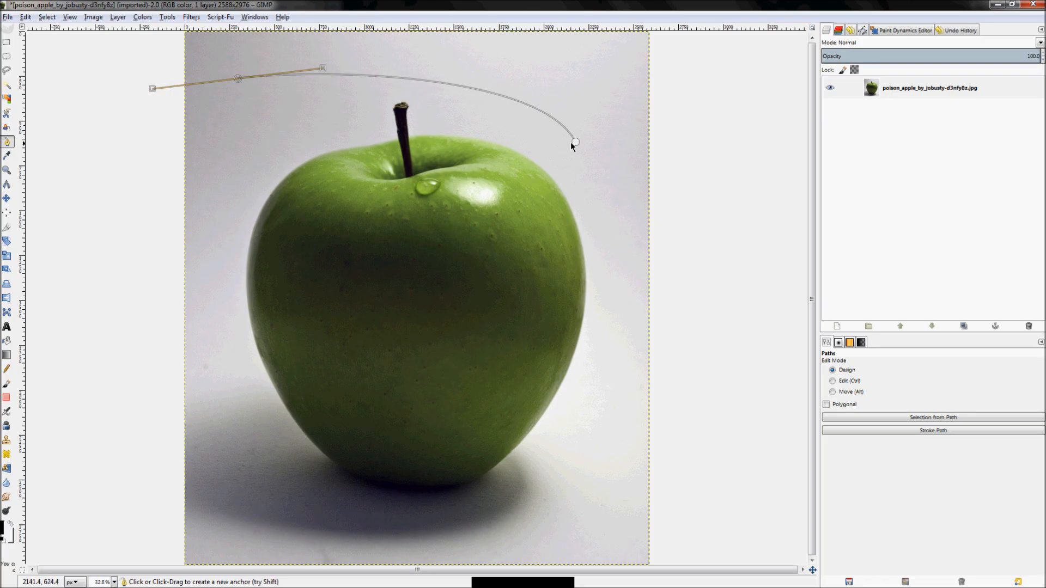
Step: Add a curved anchor continuing the path down toward the apple's right shoulder
left_click_drag(574, 142, 609, 208)
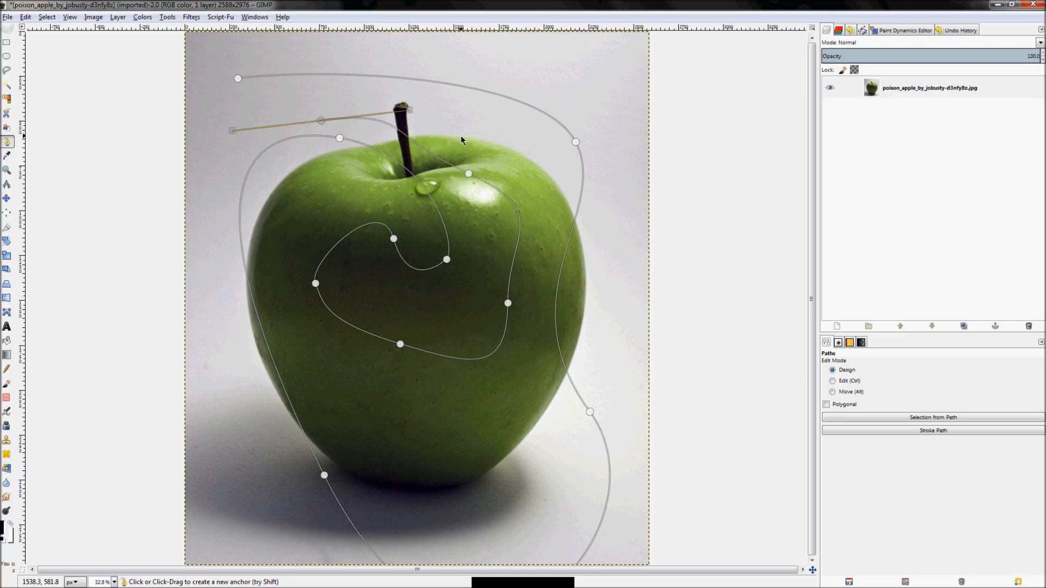
mouse_move(453, 157)
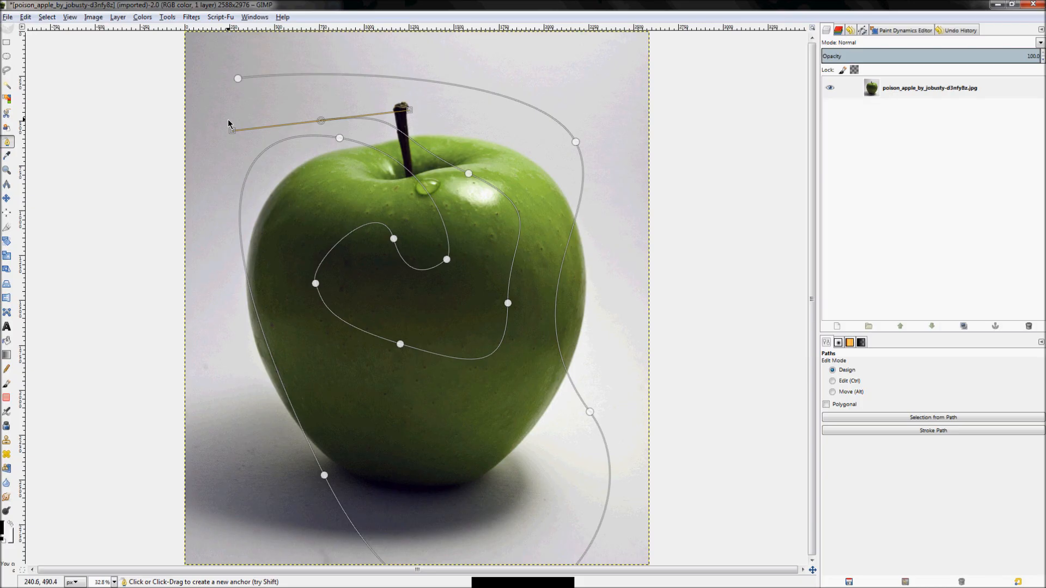
mouse_move(241, 141)
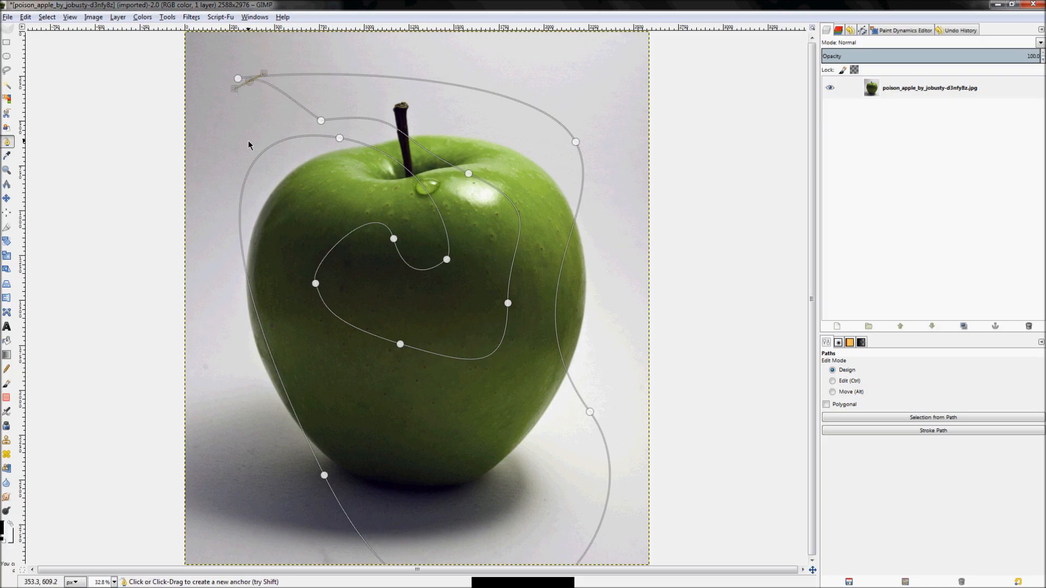
mouse_move(627, 288)
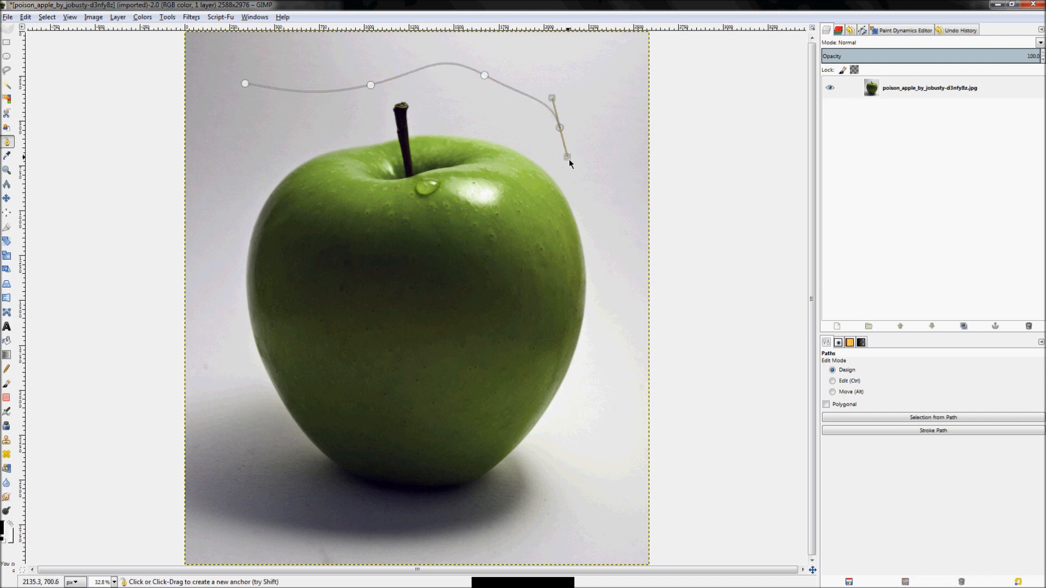
Step: Add anchors down the apple's right shoulder and one at the edge beside the stem
left_click_drag(567, 158, 540, 215)
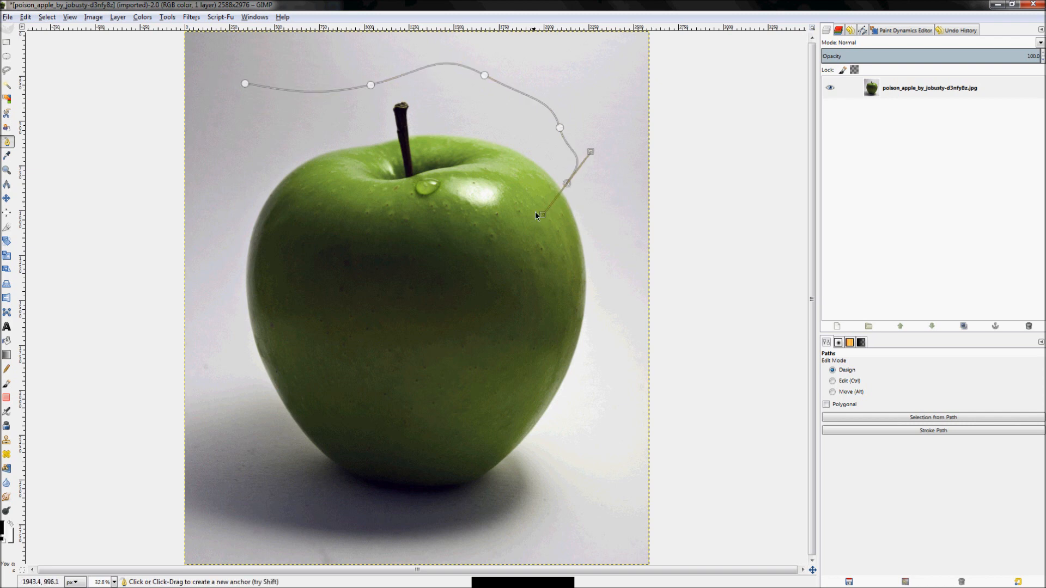
left_click_drag(541, 215, 662, 159)
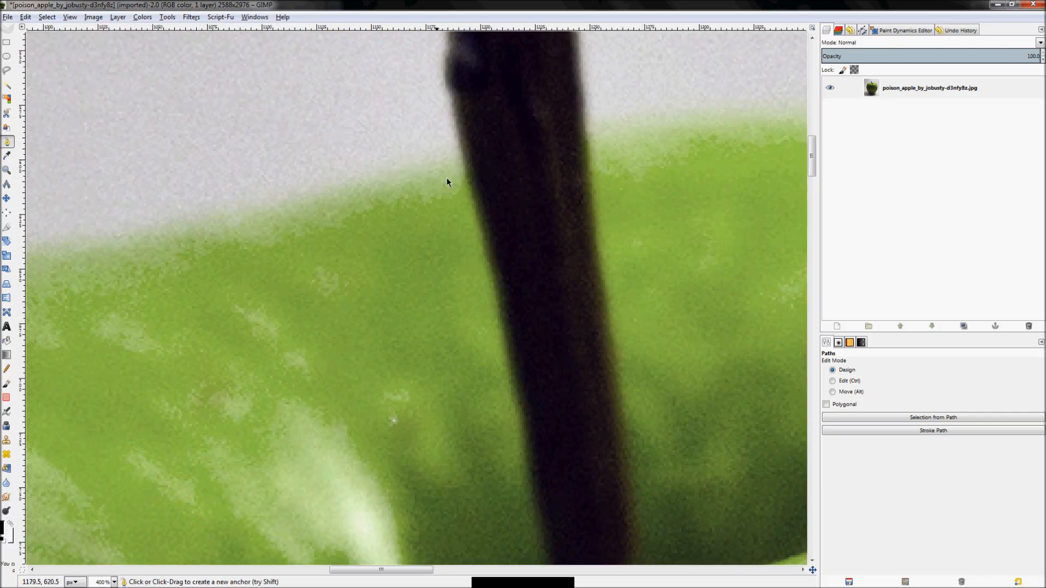
left_click(832, 381)
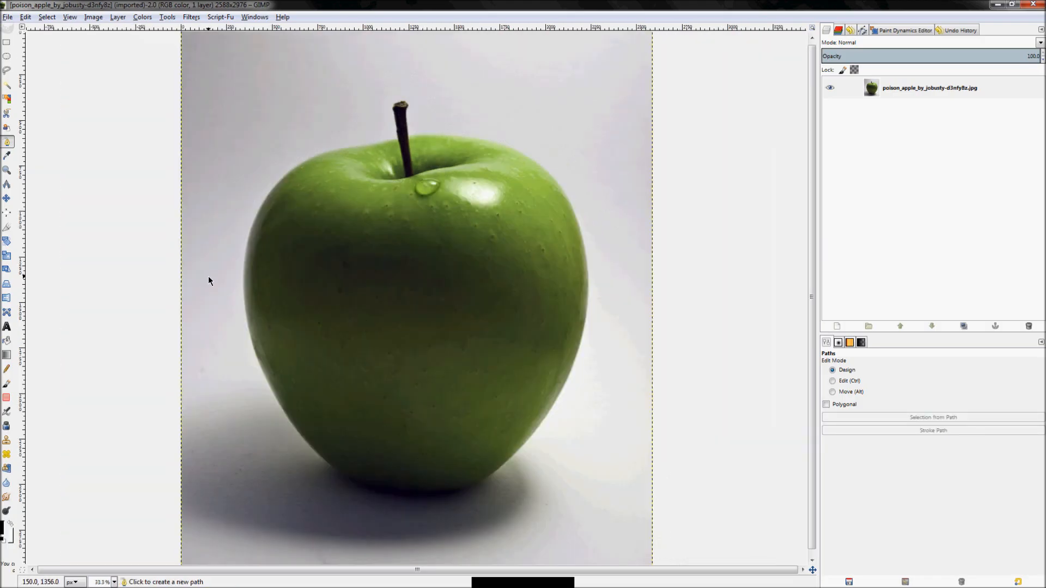
mouse_move(199, 230)
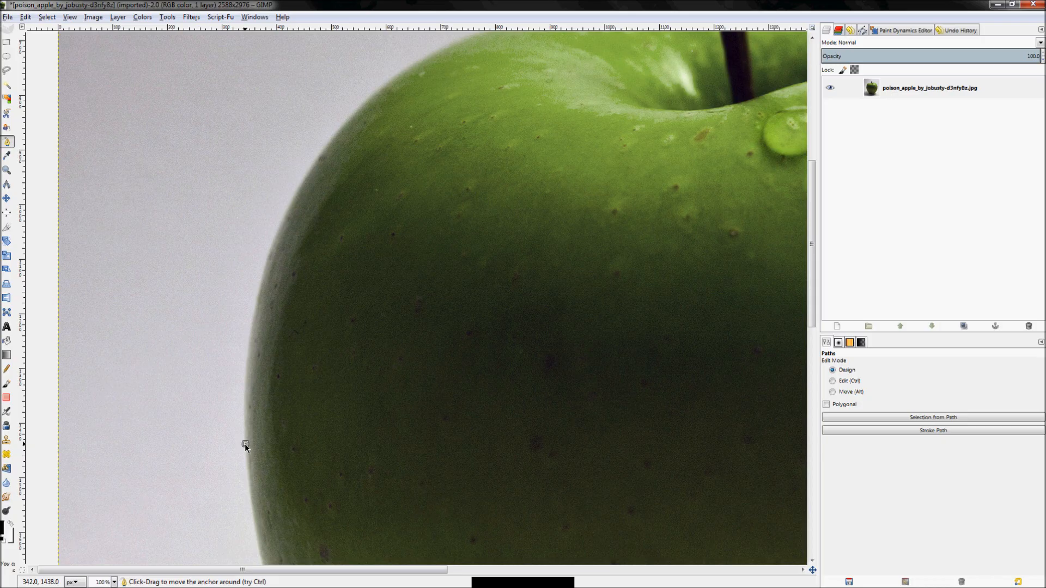
mouse_move(257, 401)
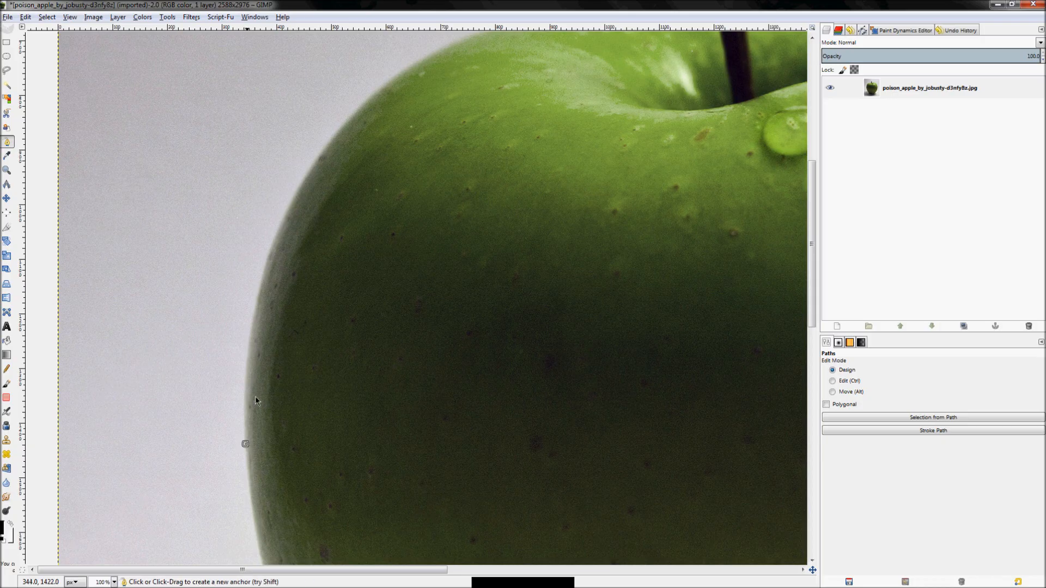
mouse_move(291, 203)
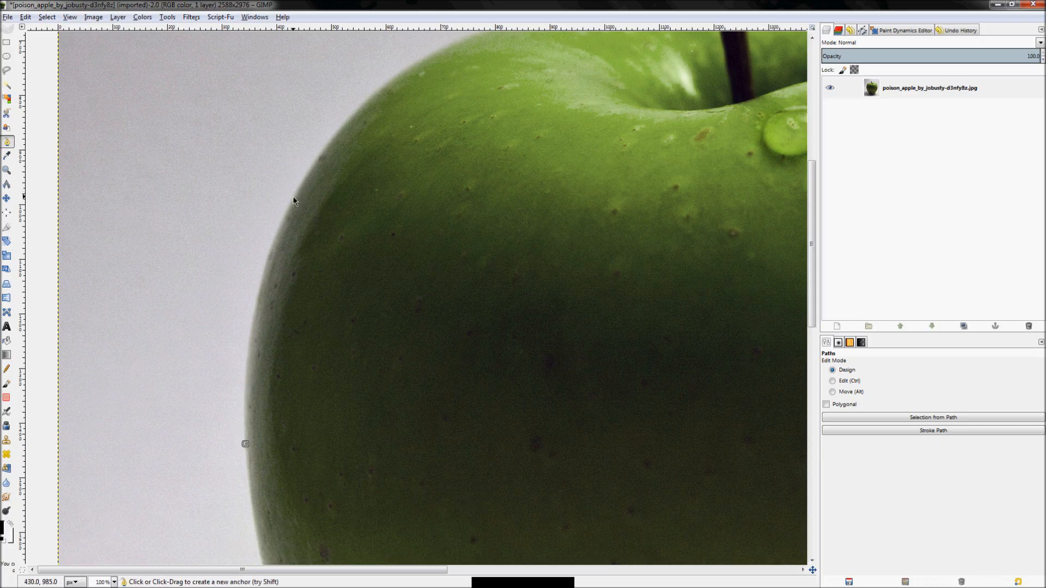
Step: Add an anchor higher up the apple's left edge to start the new path
left_click(337, 58)
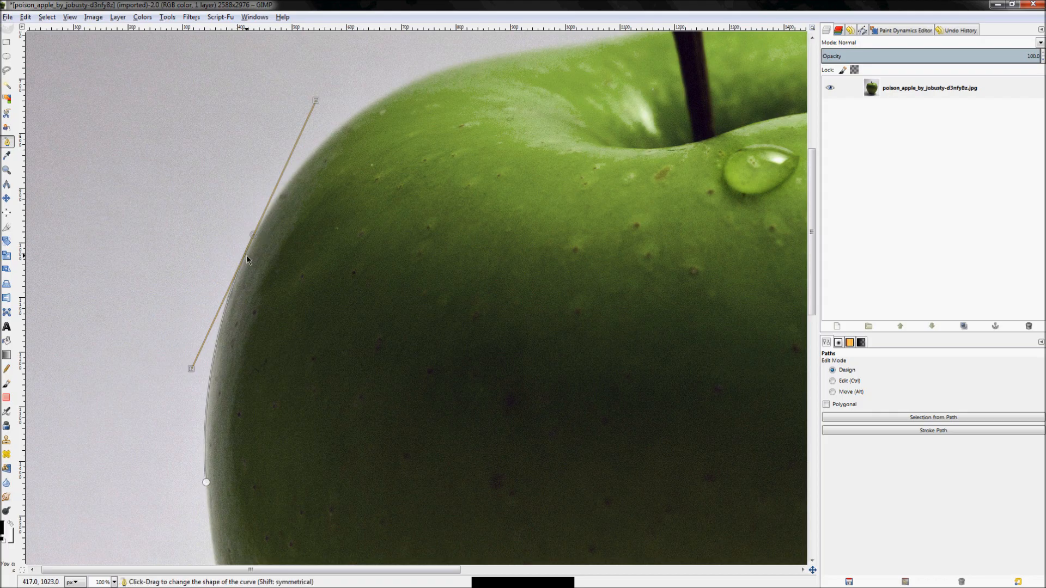
mouse_move(254, 237)
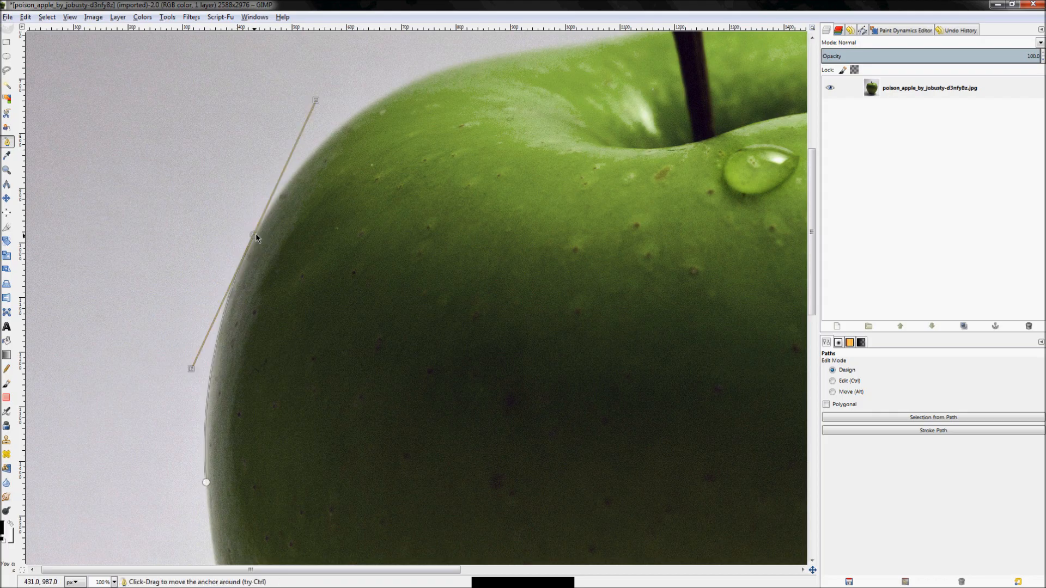
mouse_move(285, 172)
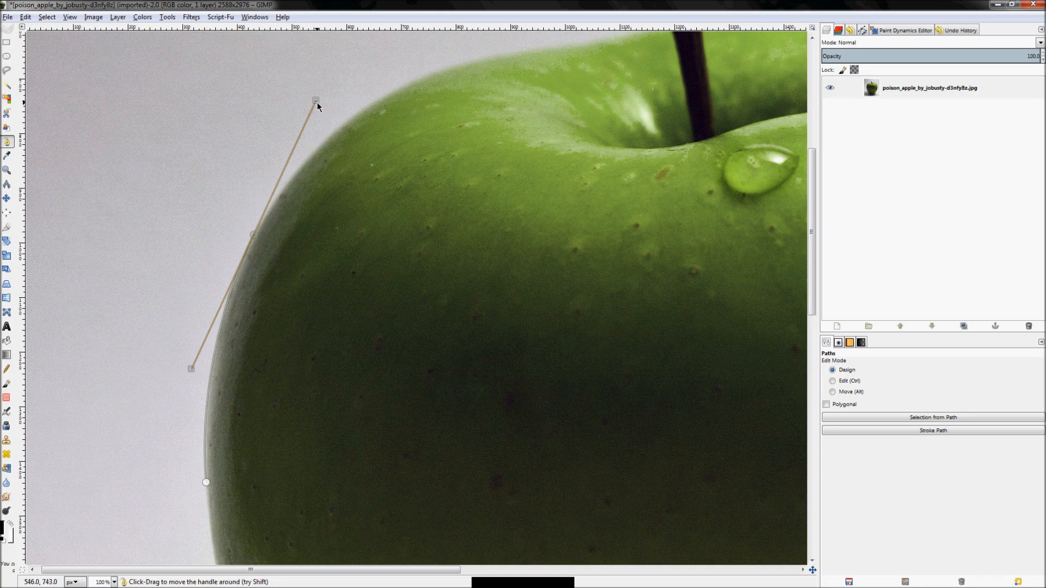
Step: Bend the left-edge curve, then add anchors along the apple's top edge up to the stem base
left_click_drag(316, 100, 268, 206)
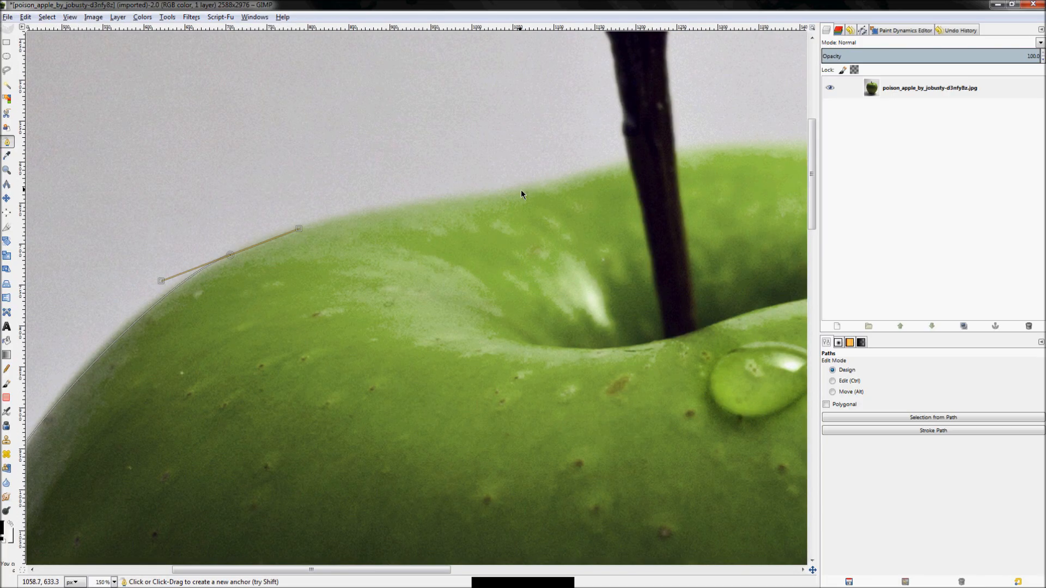
left_click(518, 195)
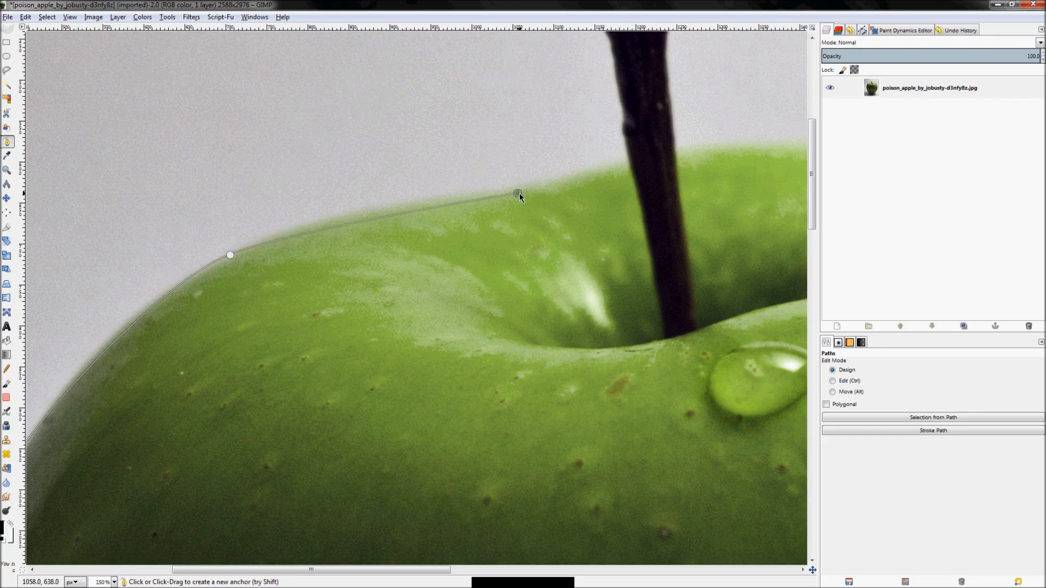
left_click(607, 183)
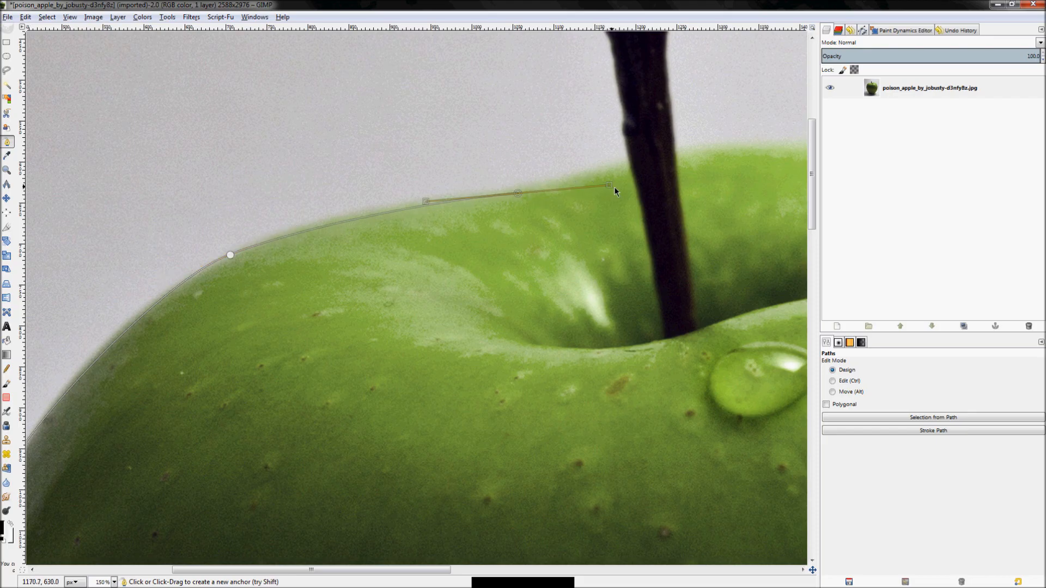
left_click_drag(607, 185, 626, 190)
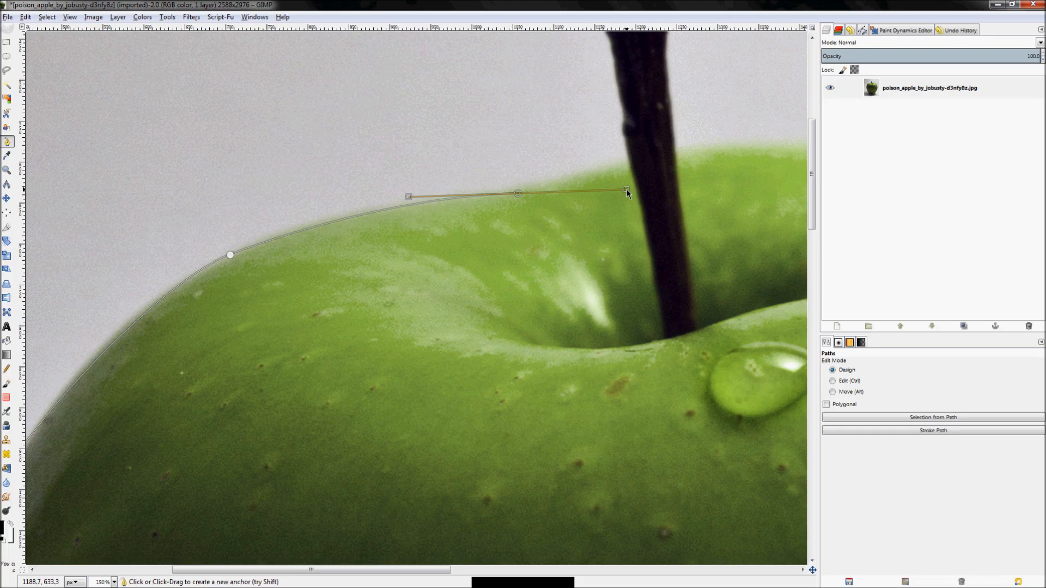
mouse_move(534, 207)
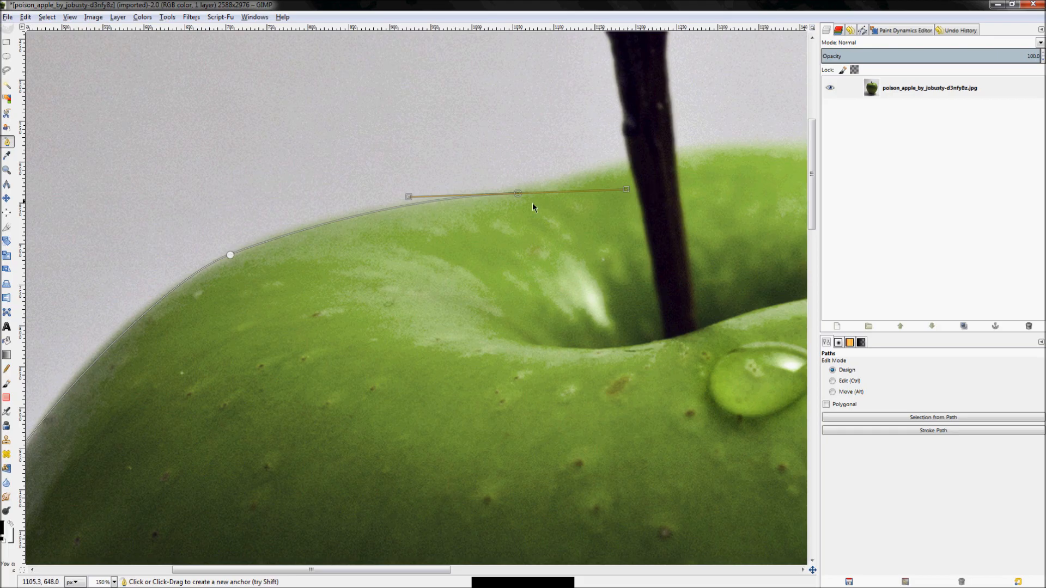
mouse_move(515, 197)
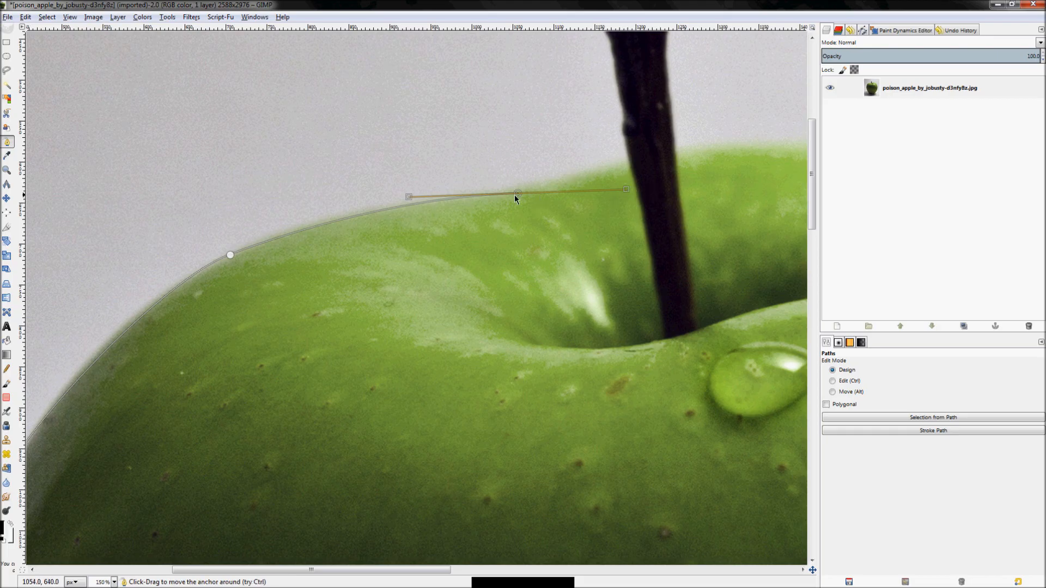
left_click_drag(516, 189, 628, 168)
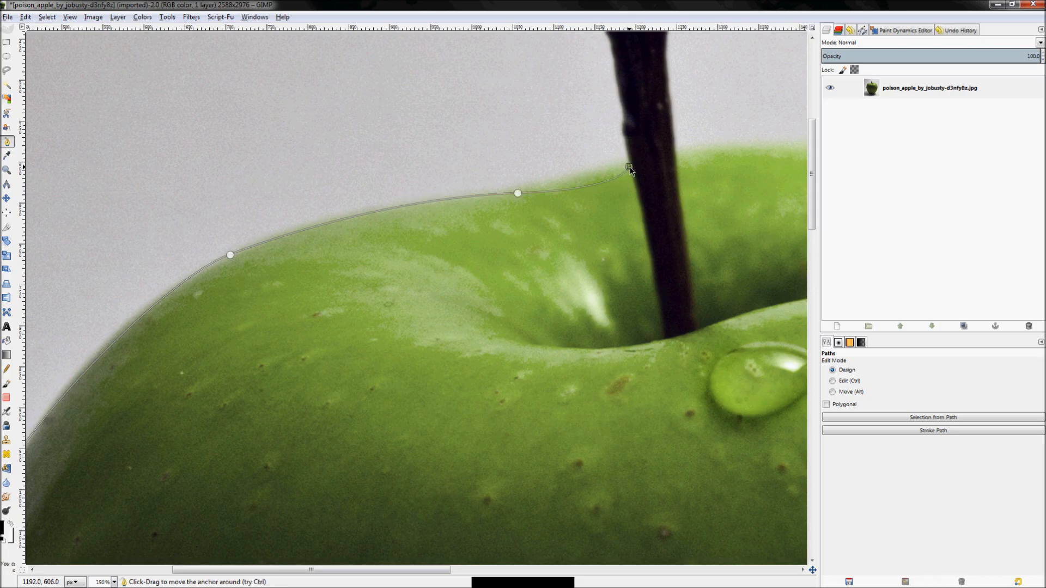
left_click(832, 381)
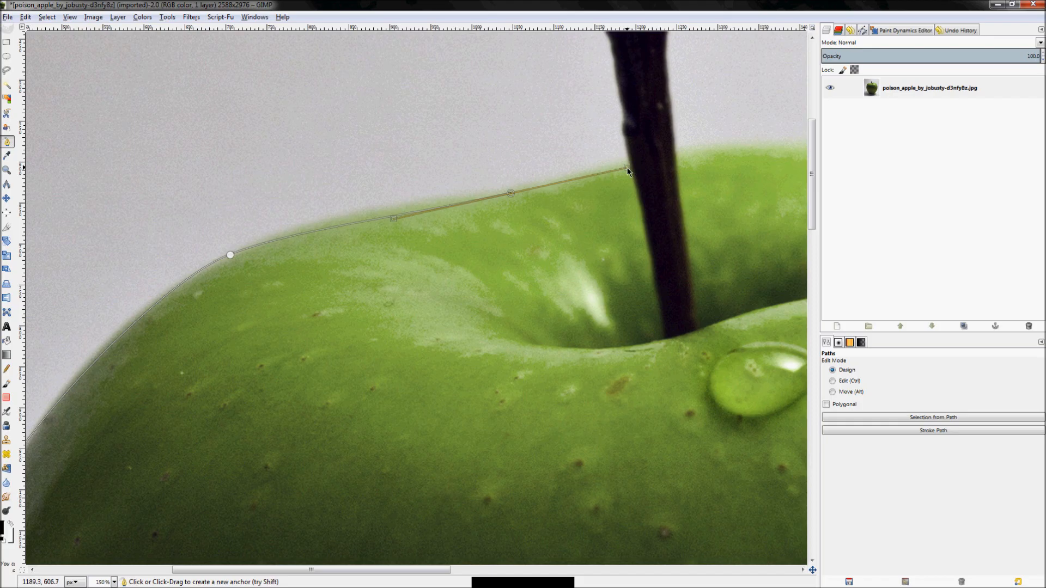
Step: Fine-tune the handles so the curve hugs the apple's top edge toward the stem
left_click_drag(627, 168, 620, 199)
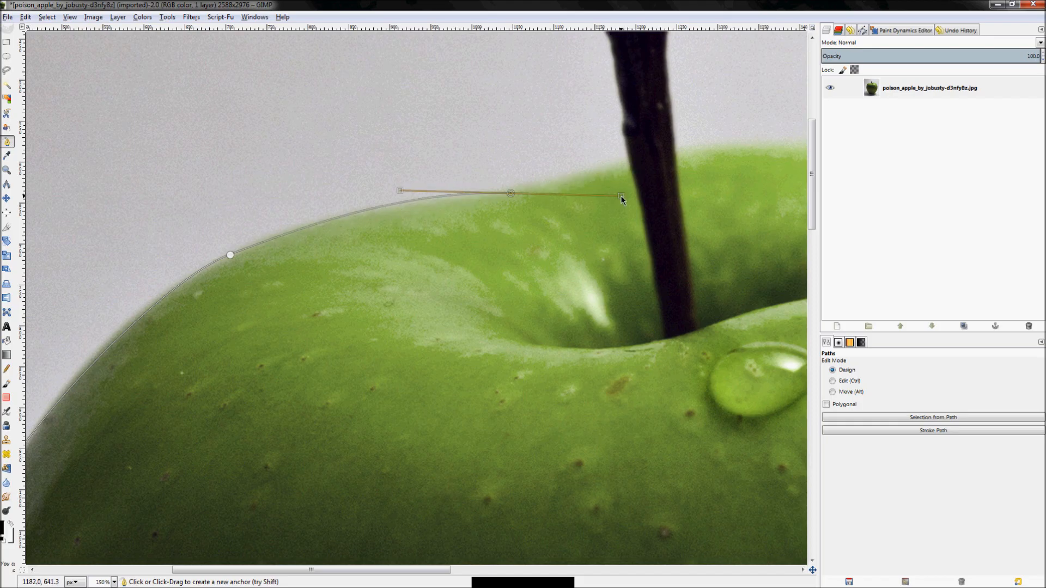
left_click_drag(620, 198, 622, 190)
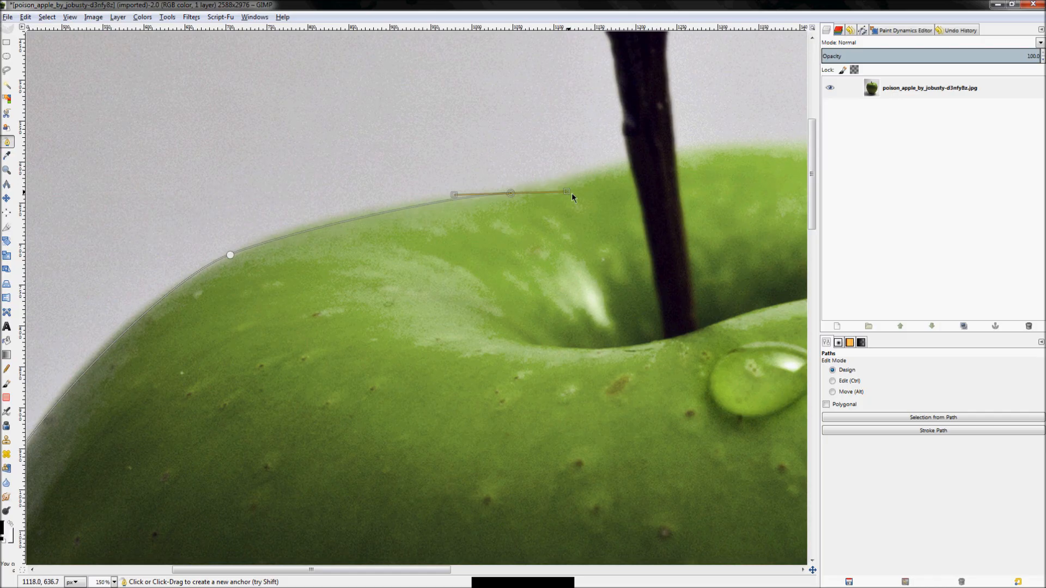
left_click_drag(566, 191, 606, 190)
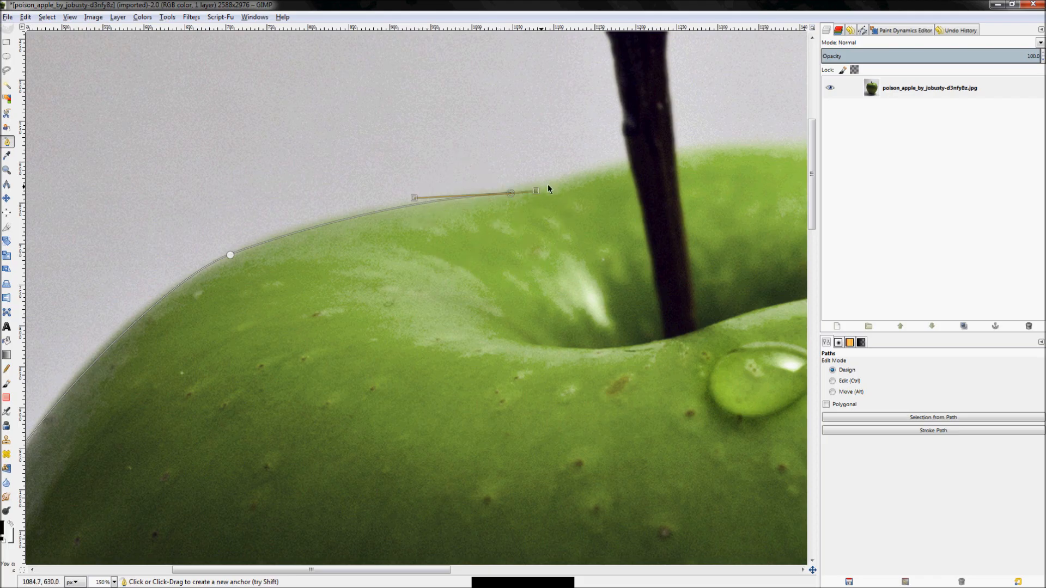
left_click_drag(536, 192, 560, 183)
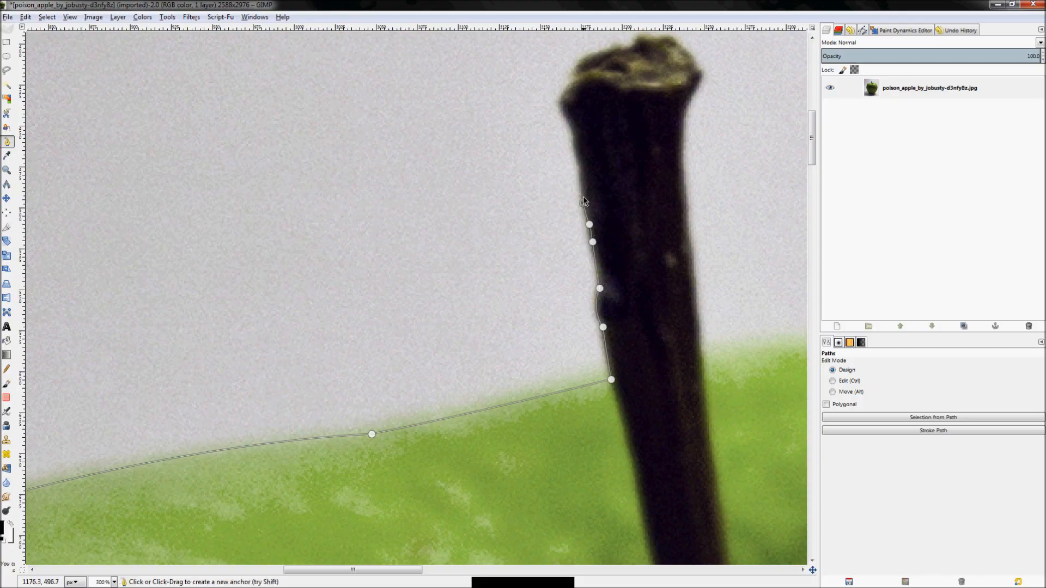
Step: Add anchors up the stem's left side, around its tip and down its right side to the apple
left_click(578, 164)
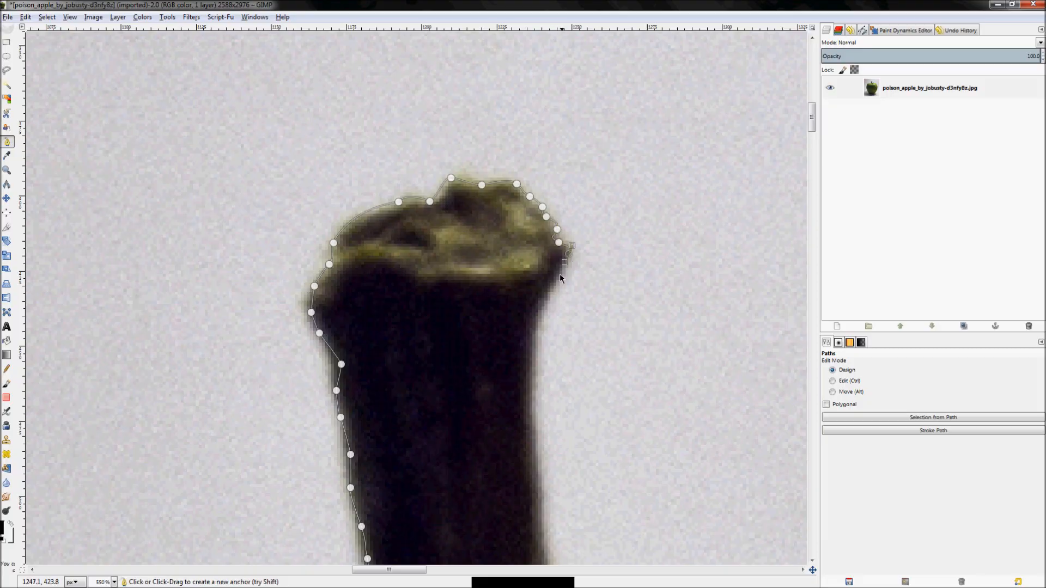
left_click(542, 284)
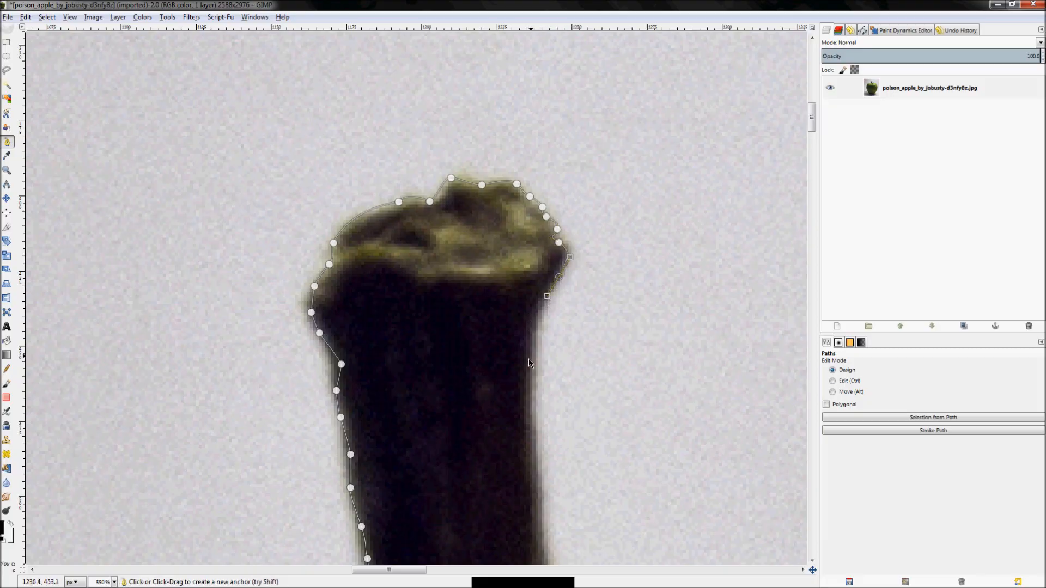
left_click_drag(546, 295, 527, 431)
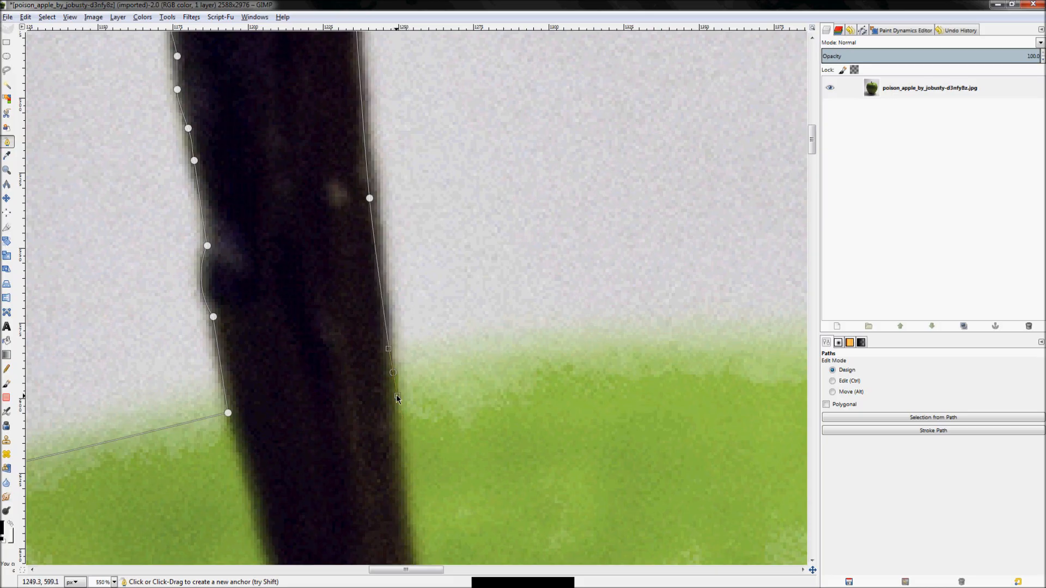
left_click_drag(392, 373, 453, 366)
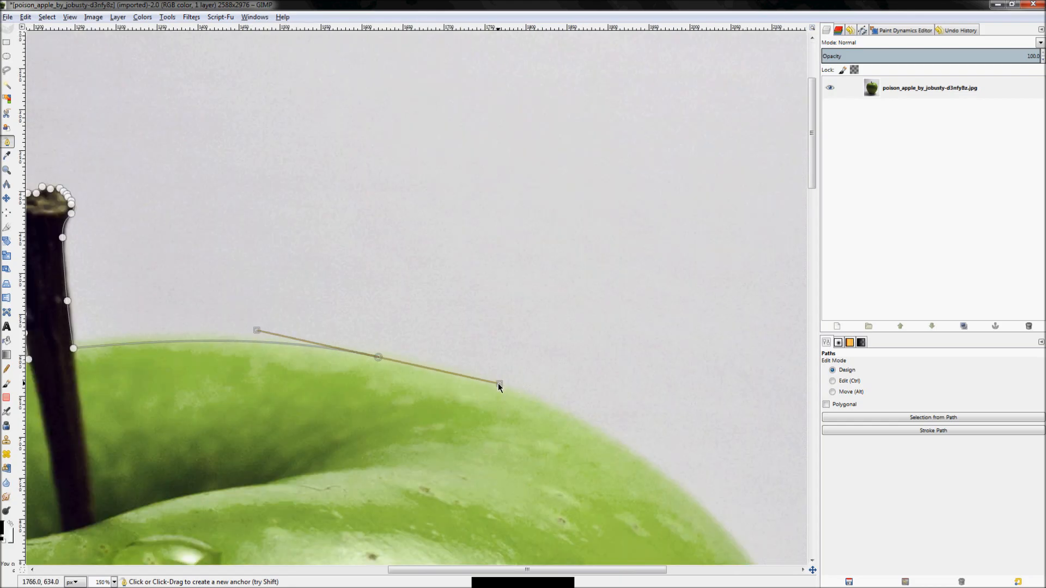
Step: Bend and refine the curve so it follows the apple's upper right edge past the stem
left_click_drag(499, 384, 549, 393)
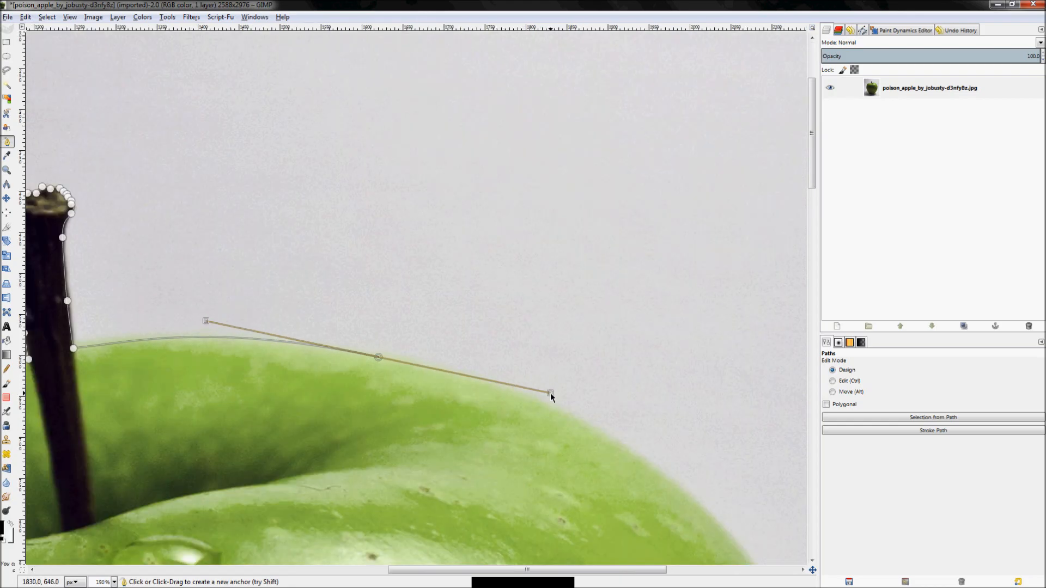
left_click_drag(550, 392, 478, 382)
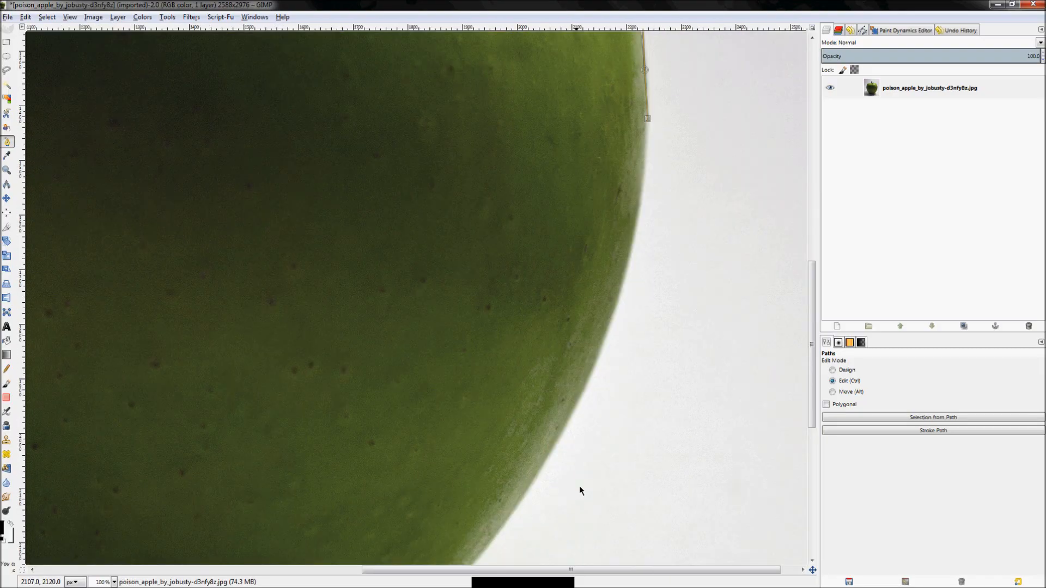
Step: In Design mode, add anchors down the right edge and shape the curve across the apple's bottom
left_click(832, 370)
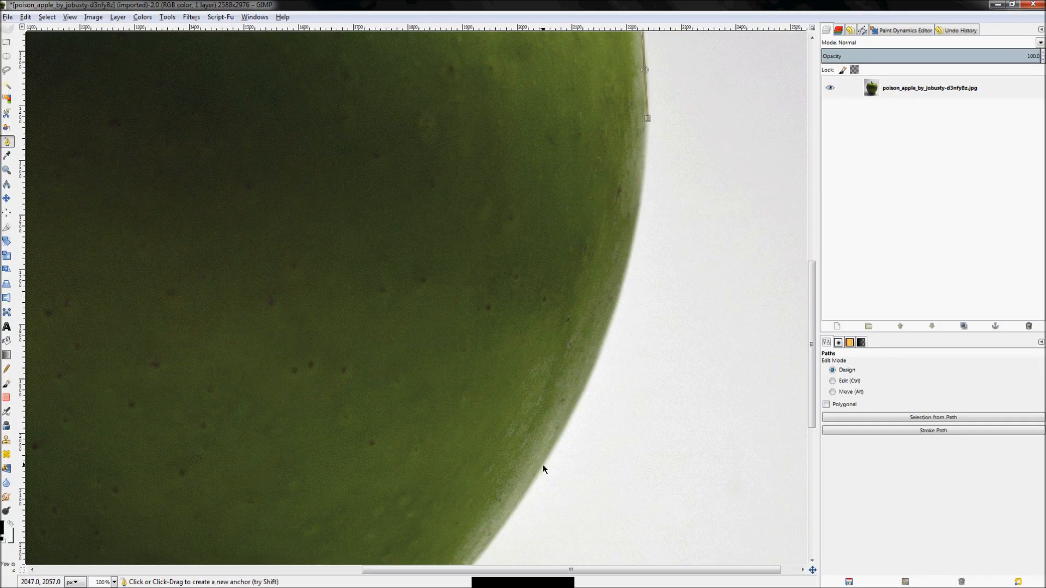
left_click(475, 560)
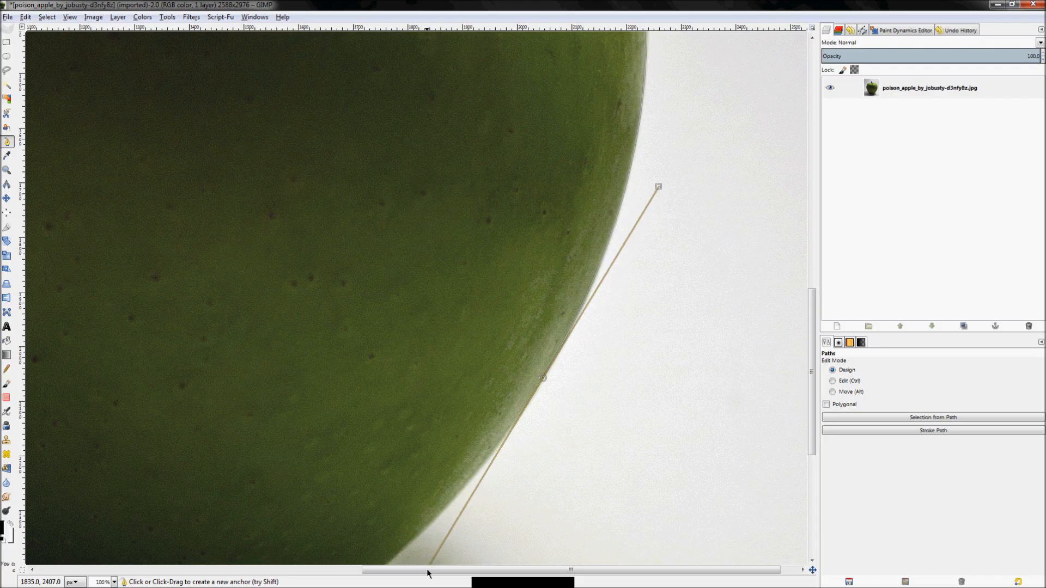
left_click(456, 527)
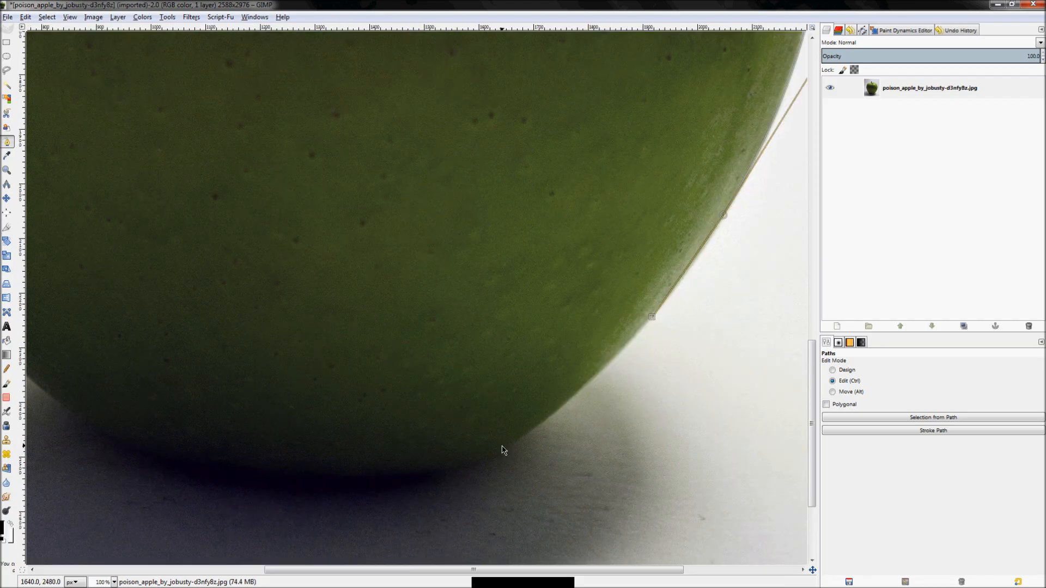
left_click(832, 371)
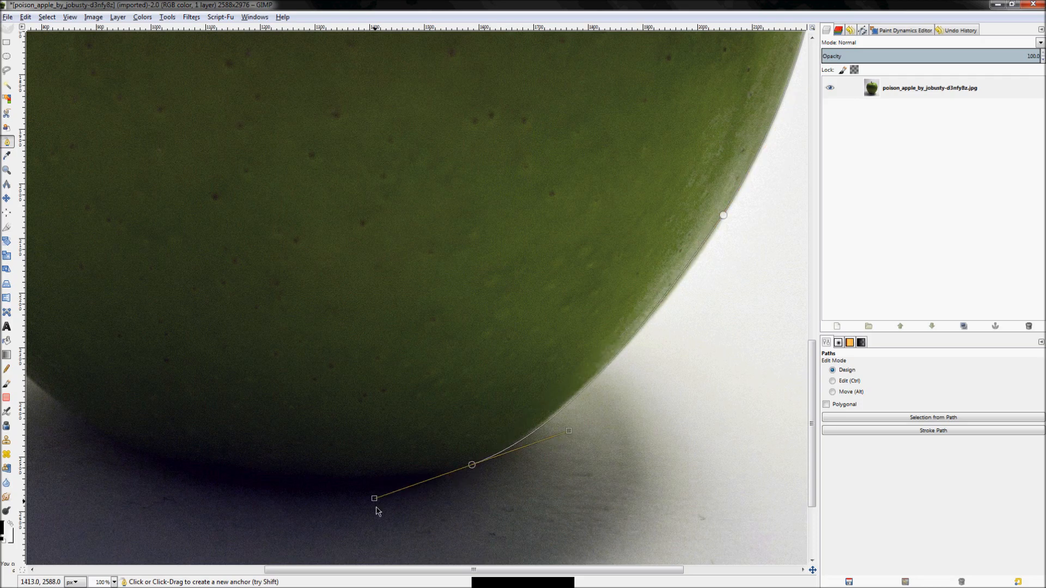
left_click_drag(373, 497, 414, 493)
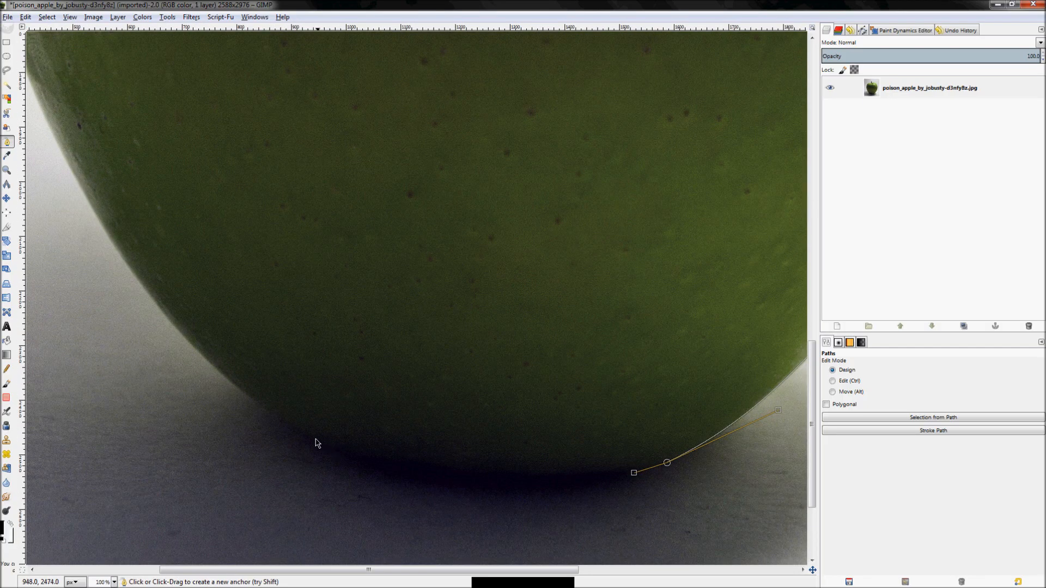
left_click_drag(304, 436, 218, 374)
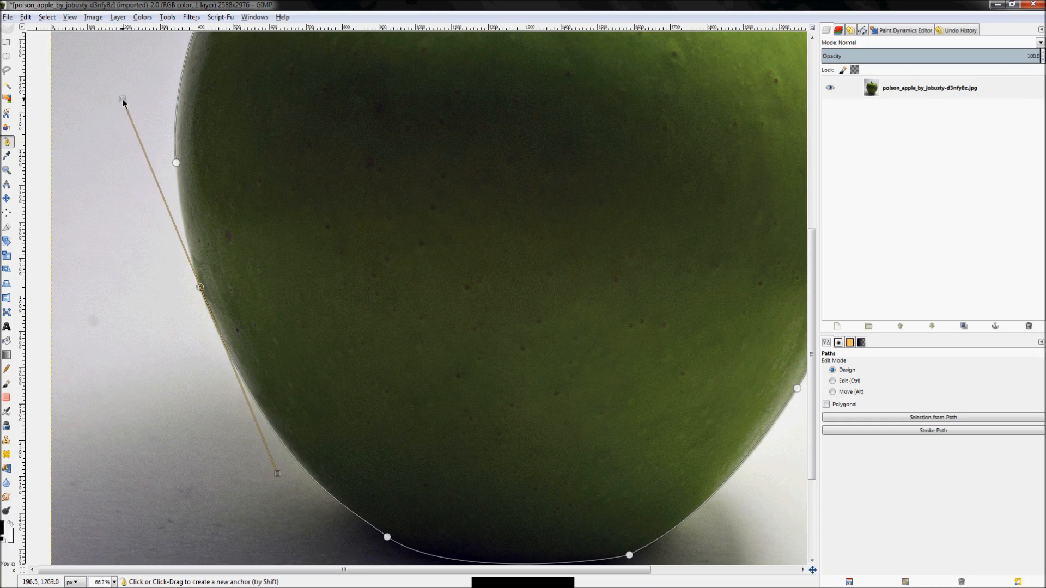
Step: Adjust handles so the curves hug the apple's left side and bottom, then switch to Edit mode
left_click_drag(123, 100, 170, 224)
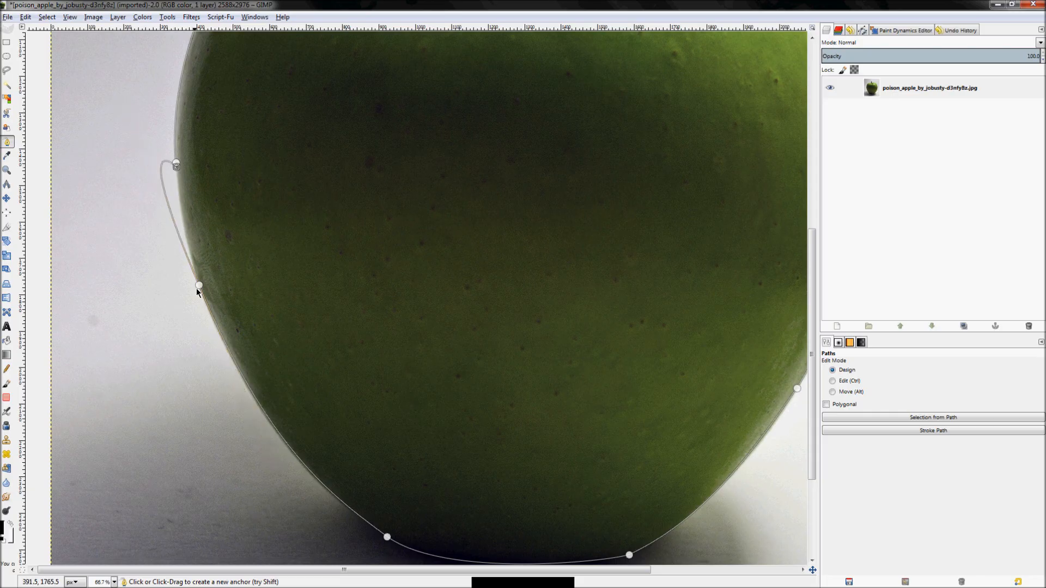
left_click_drag(198, 285, 128, 121)
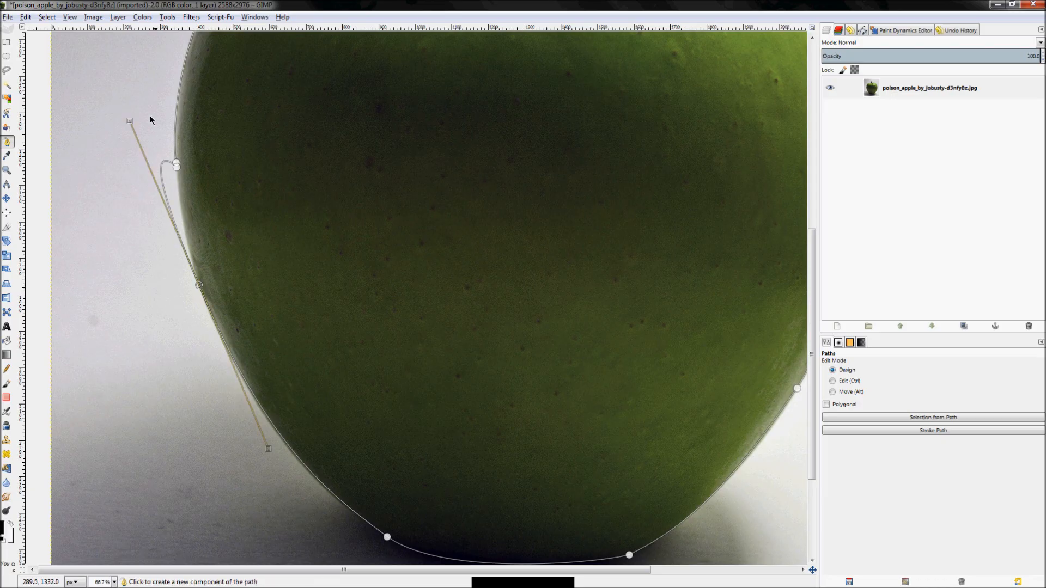
left_click_drag(128, 121, 147, 171)
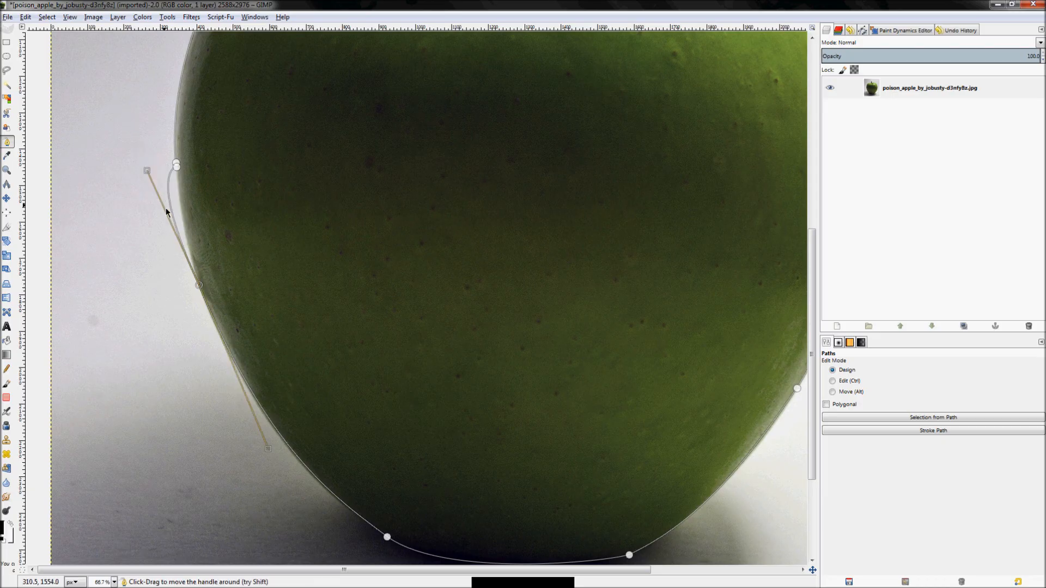
left_click_drag(147, 171, 176, 230)
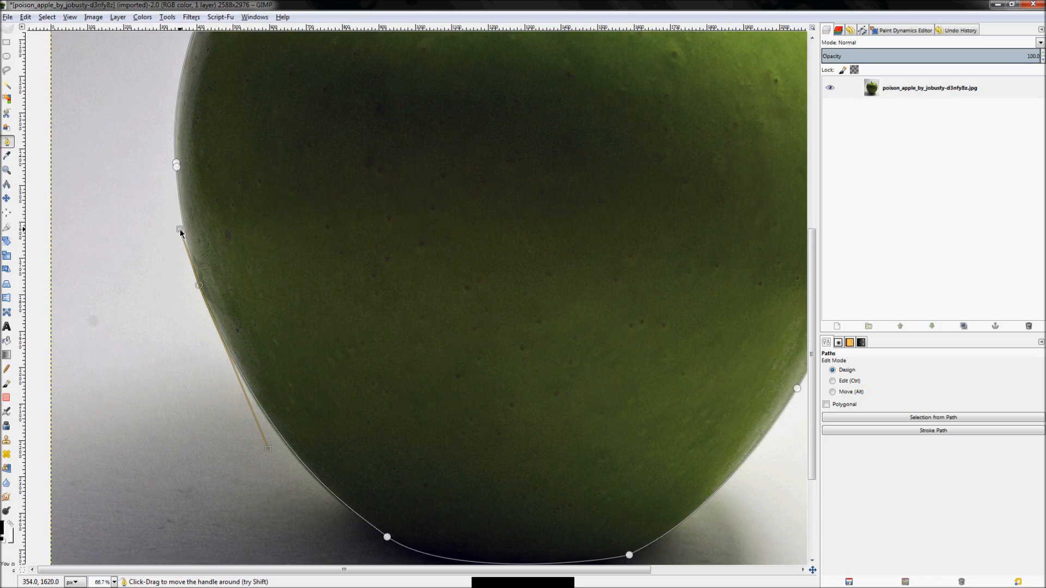
mouse_move(403, 565)
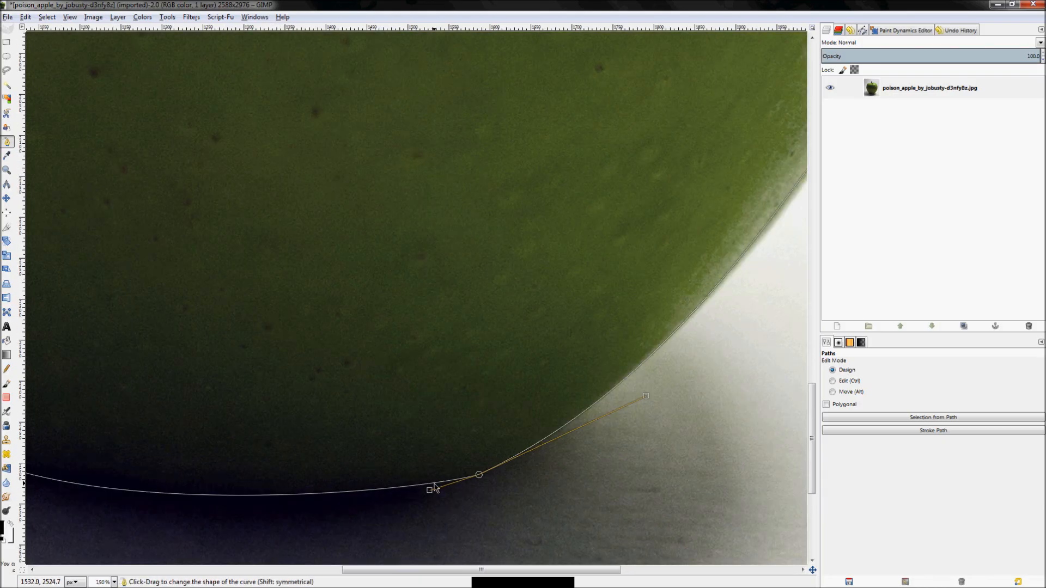
left_click_drag(432, 486, 421, 501)
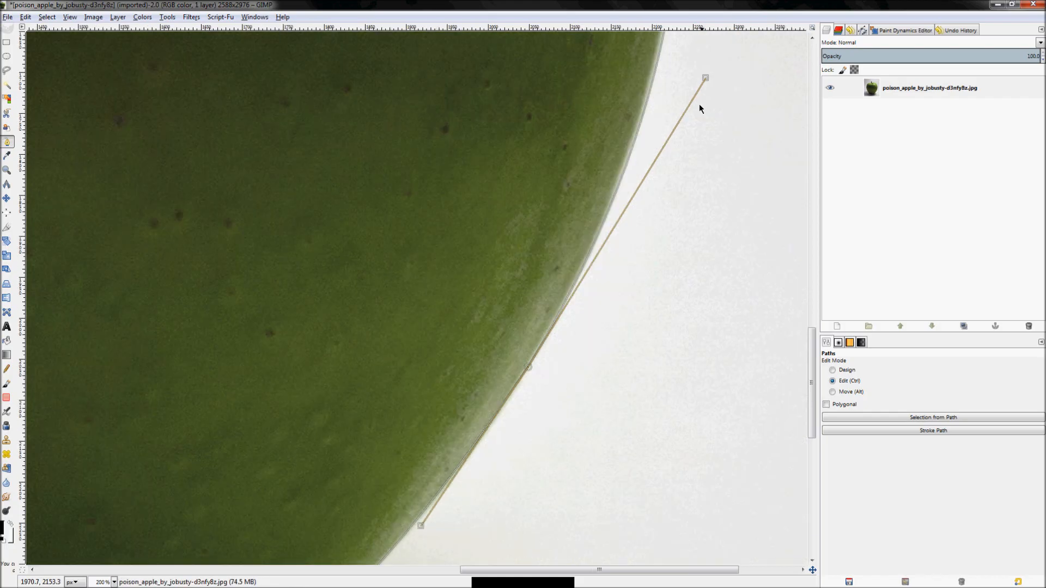
left_click(832, 371)
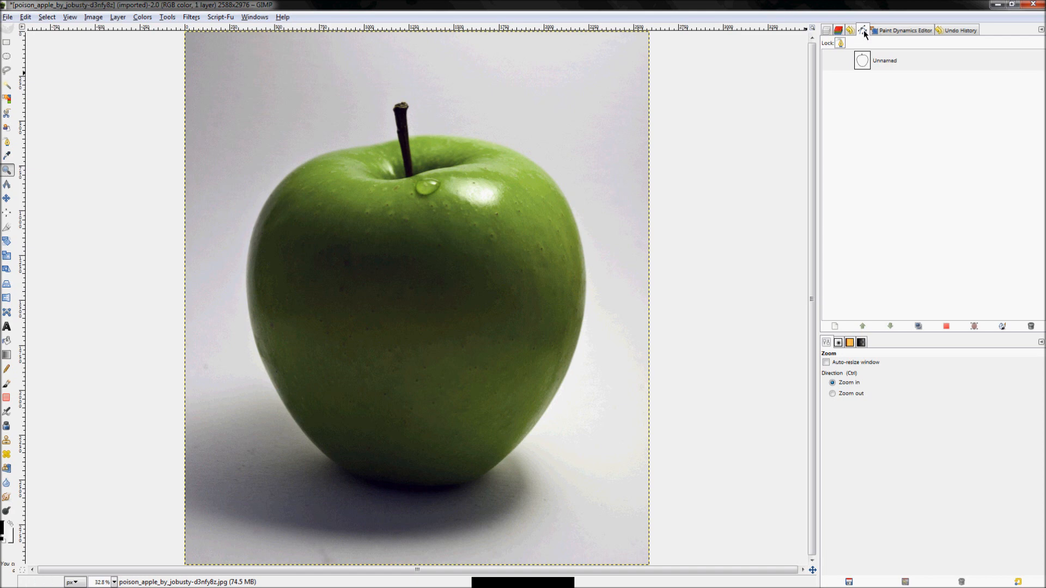
Step: Make the Unnamed apple path active in the Paths list so its outline shows
left_click(255, 17)
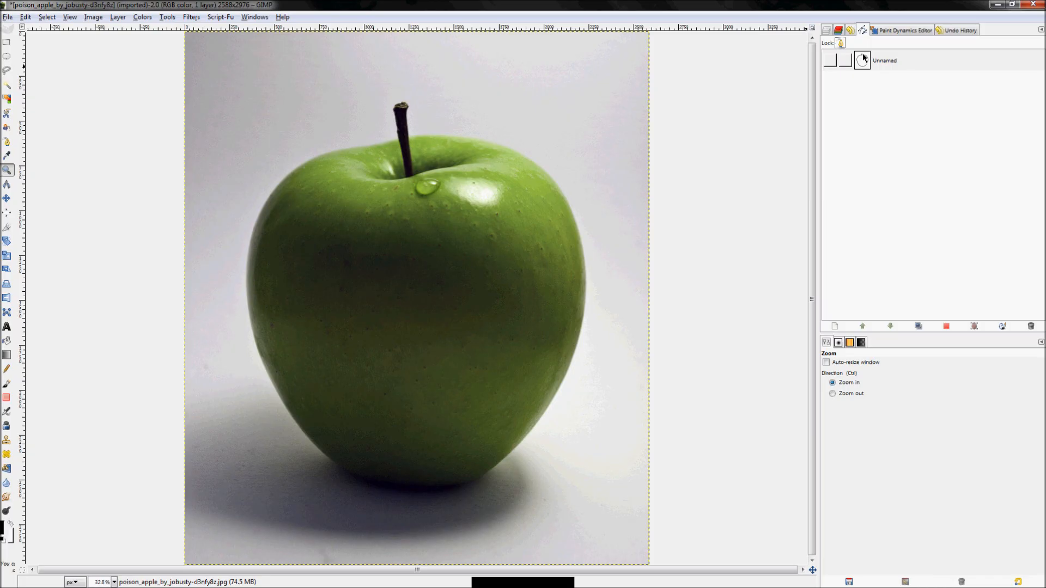
left_click(854, 29)
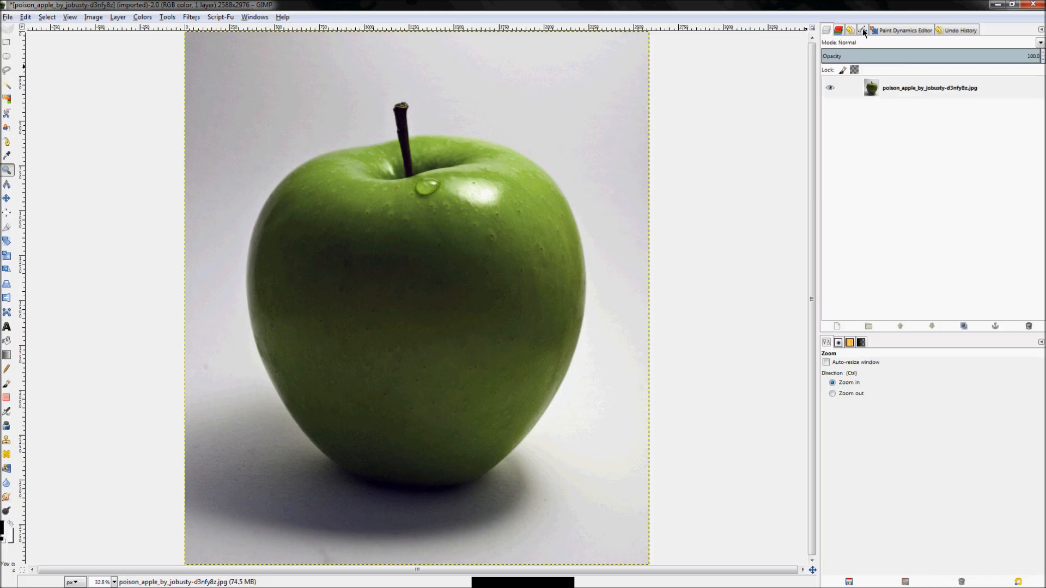
left_click(863, 30)
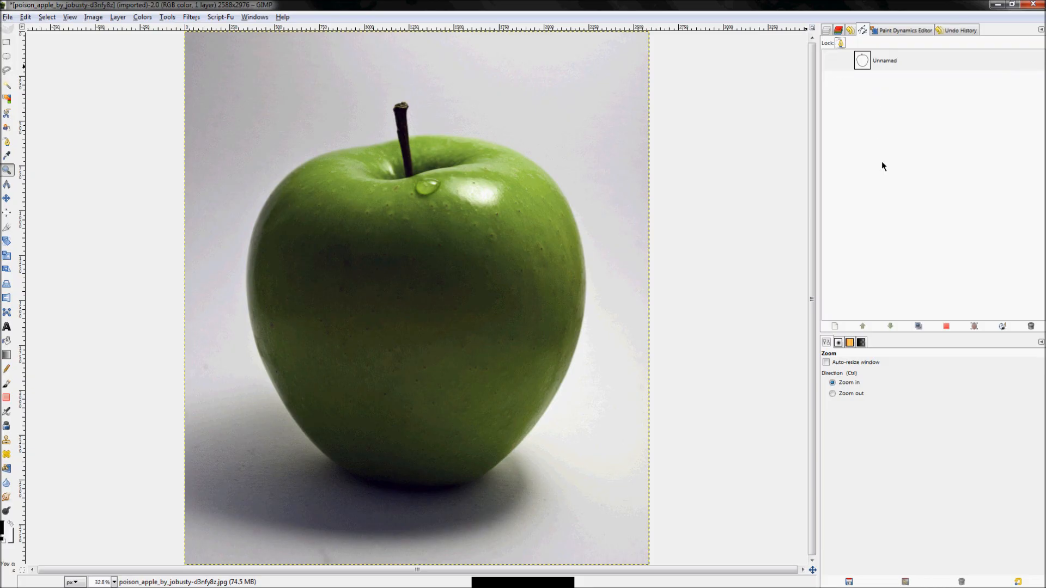
left_click(885, 61)
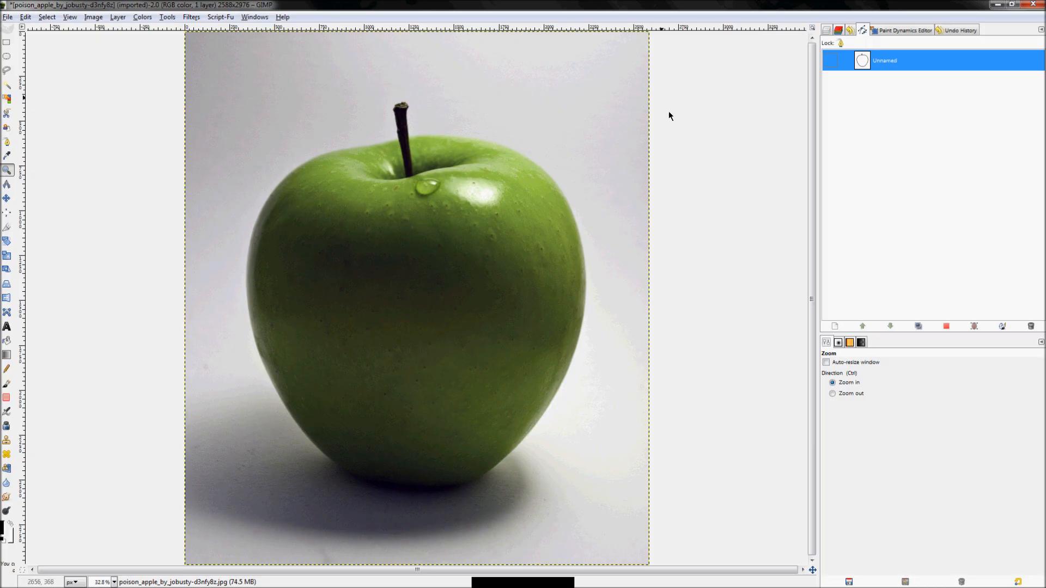
mouse_move(390, 115)
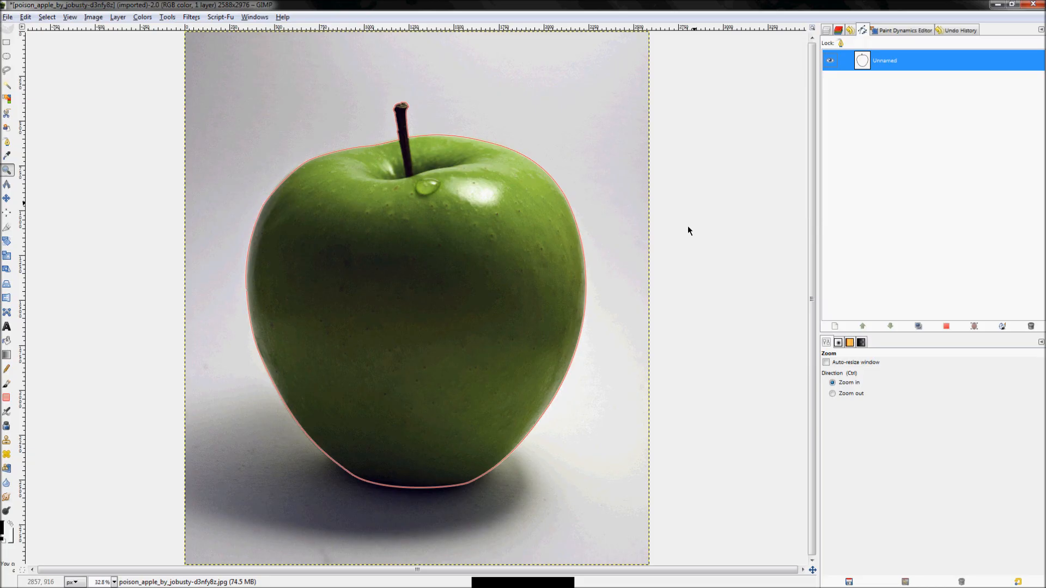
mouse_move(312, 222)
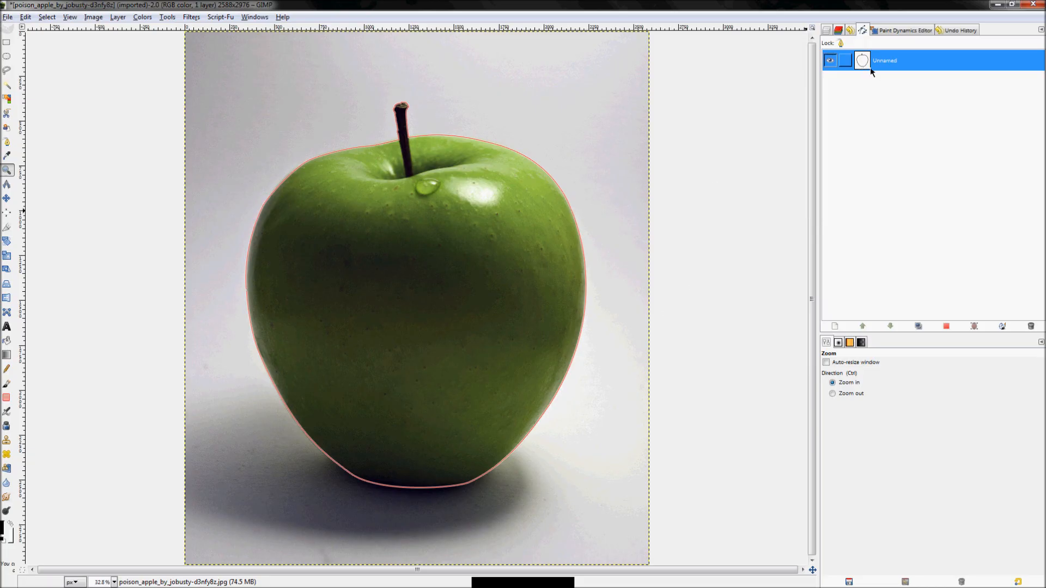
mouse_move(917, 327)
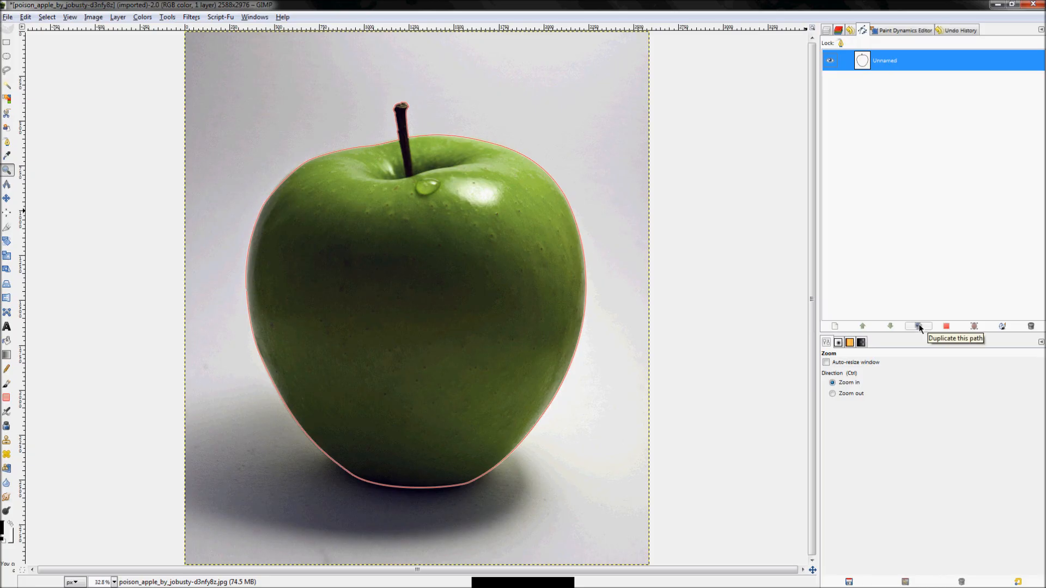
mouse_move(947, 327)
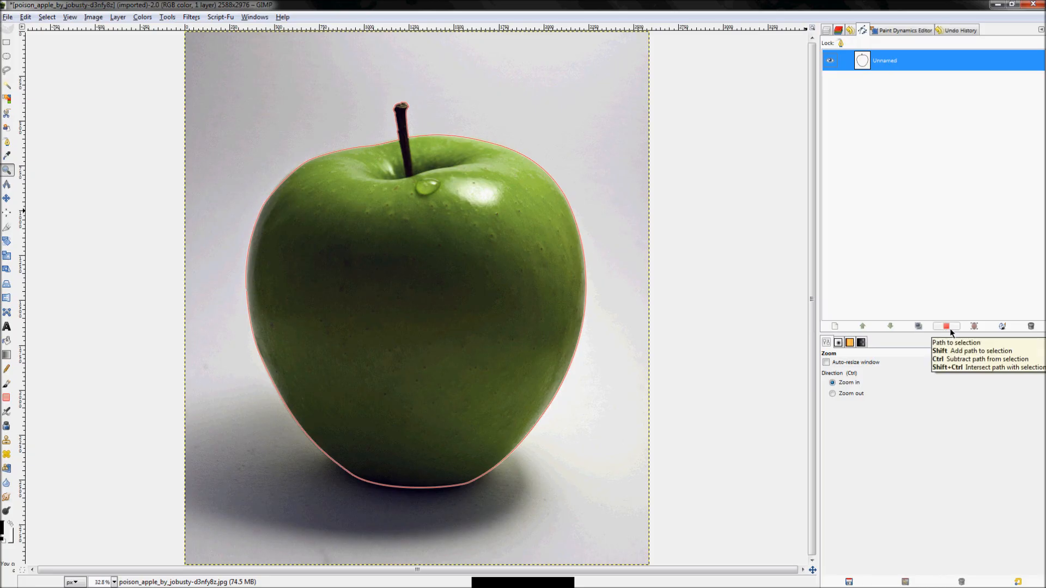
Step: Add a layer mask from the apple path selection to the photo layer, then undo it
left_click(945, 327)
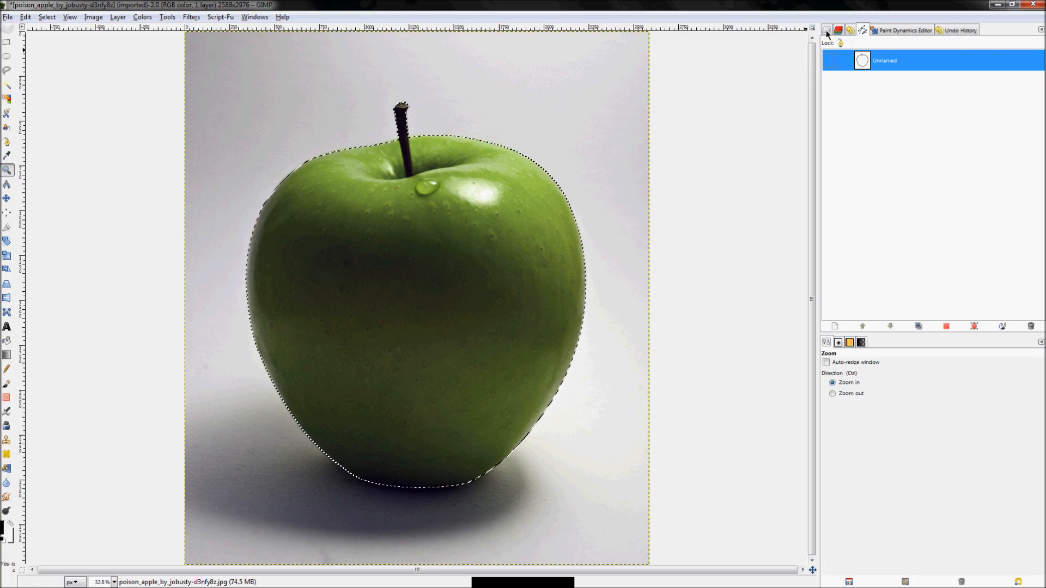
right_click(888, 90)
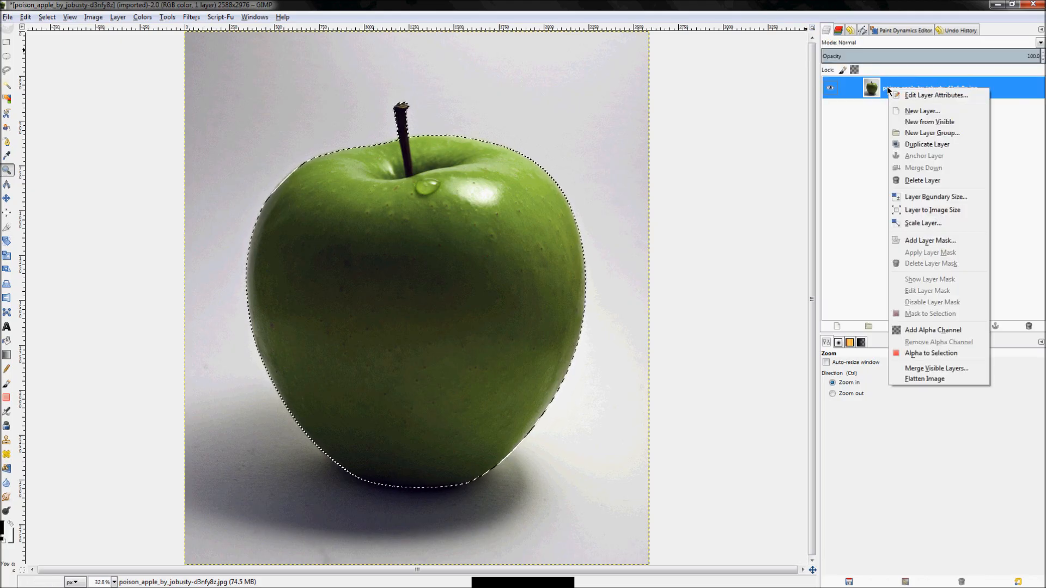
left_click(930, 240)
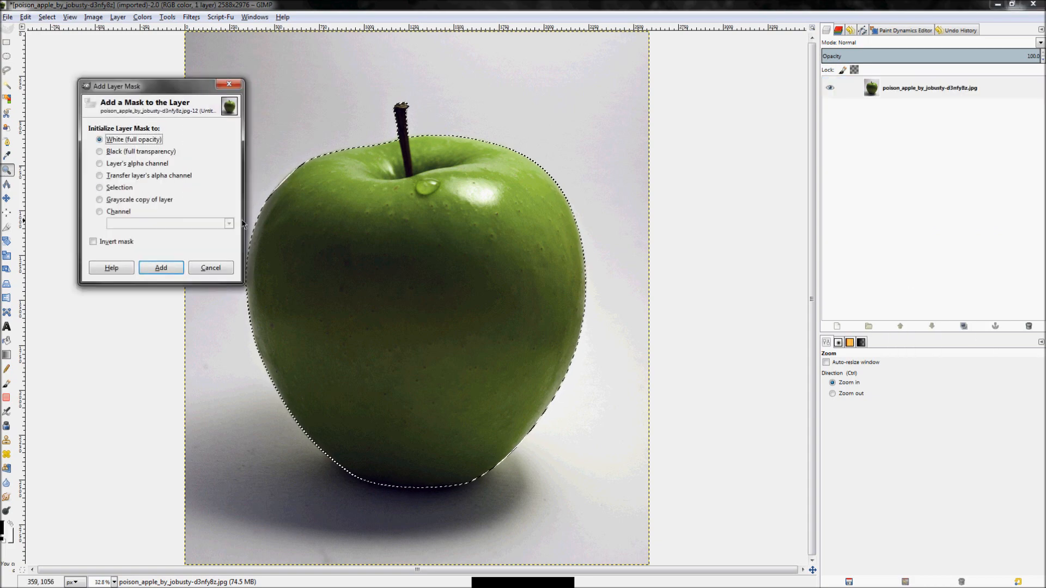
left_click(160, 268)
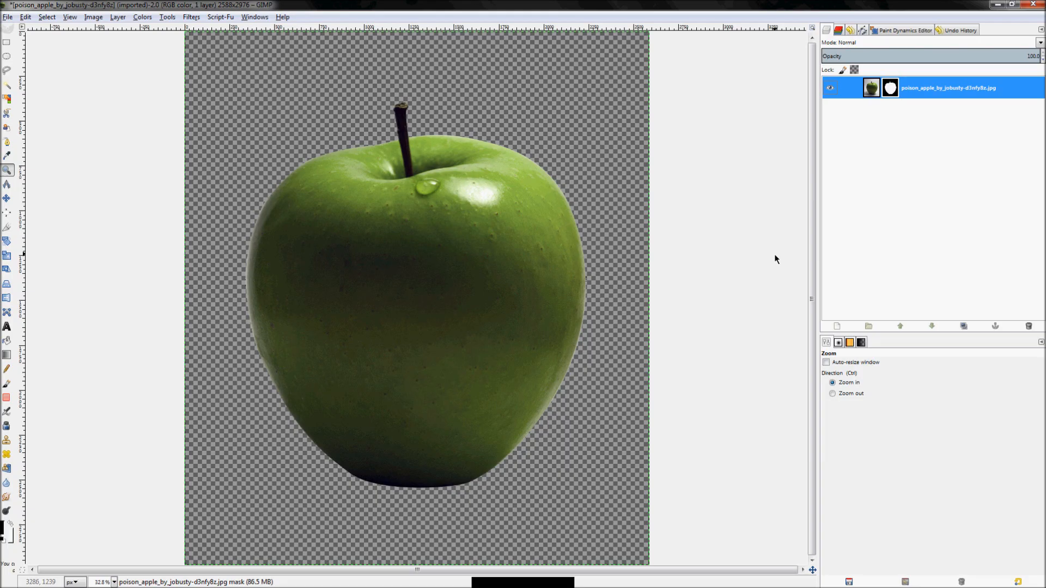
mouse_move(414, 176)
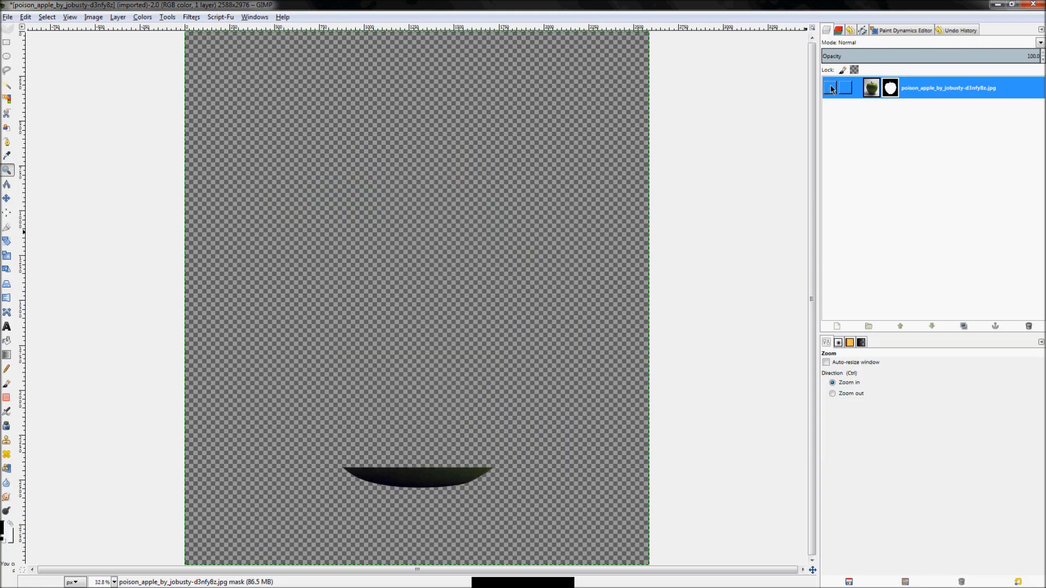
left_click(830, 87)
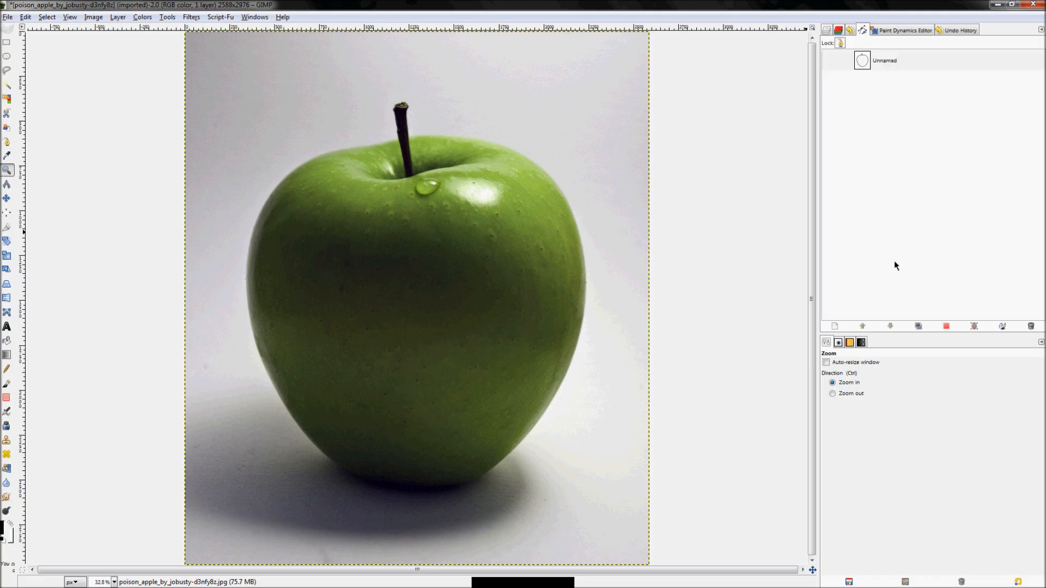
mouse_move(665, 209)
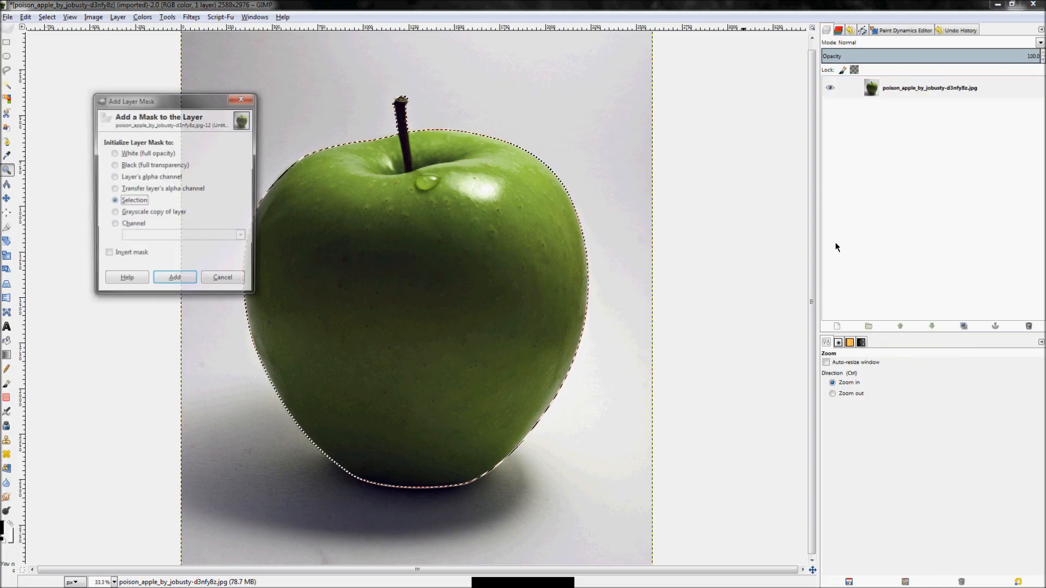
Step: Close the Add Layer Mask dialog and return to path editing with the apple outline visible
left_click(175, 278)
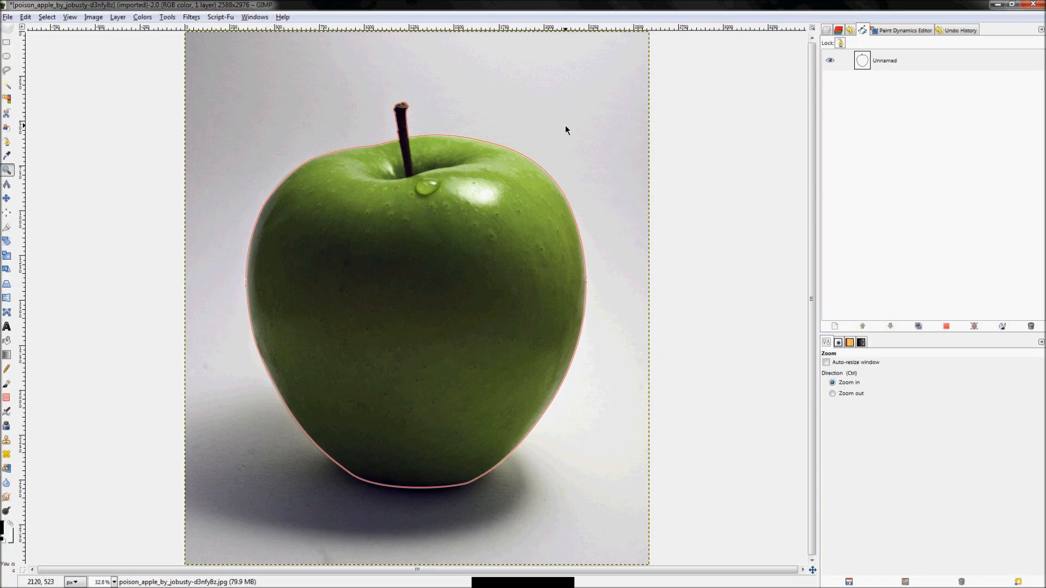
mouse_move(438, 203)
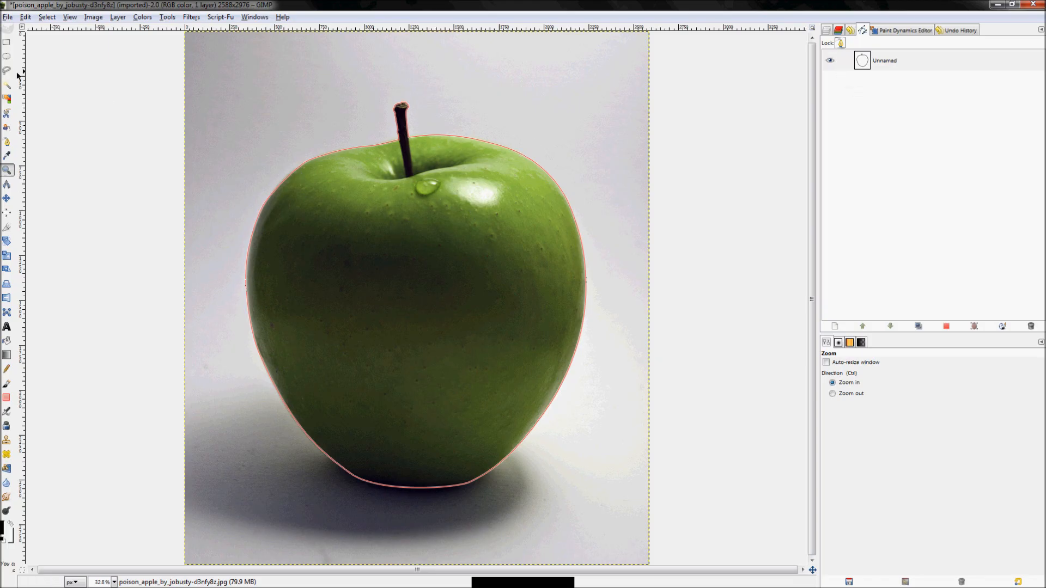
left_click(7, 127)
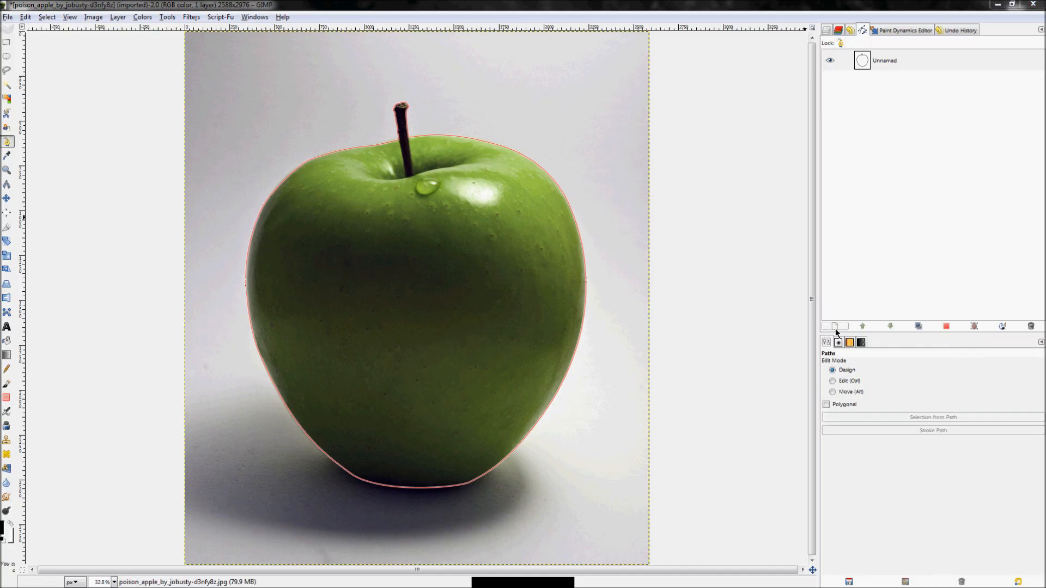
Step: Create a new path and trace a closed outline around the water droplet
left_click(834, 327)
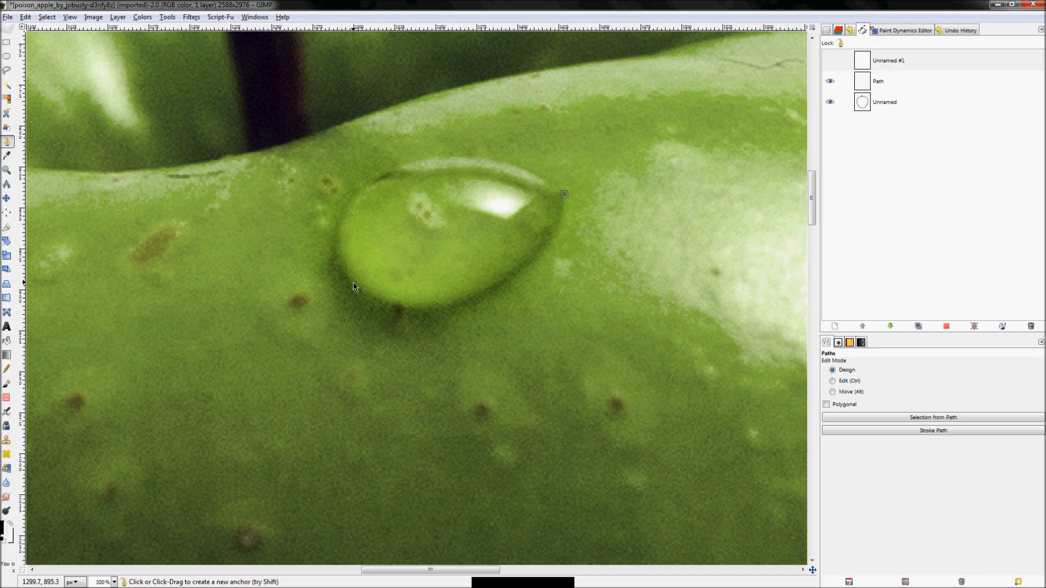
left_click_drag(353, 284, 457, 374)
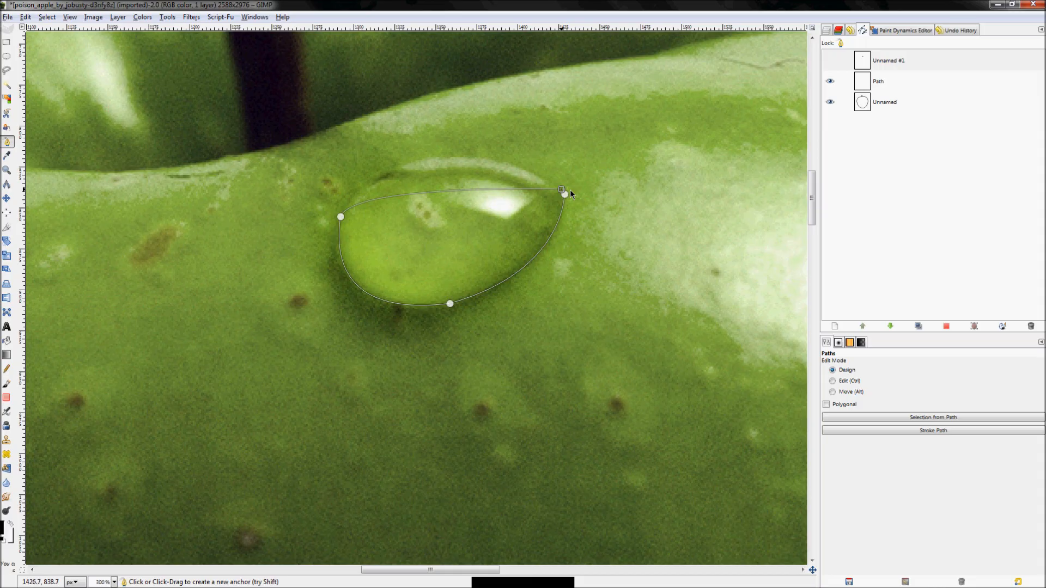
left_click_drag(563, 194, 685, 259)
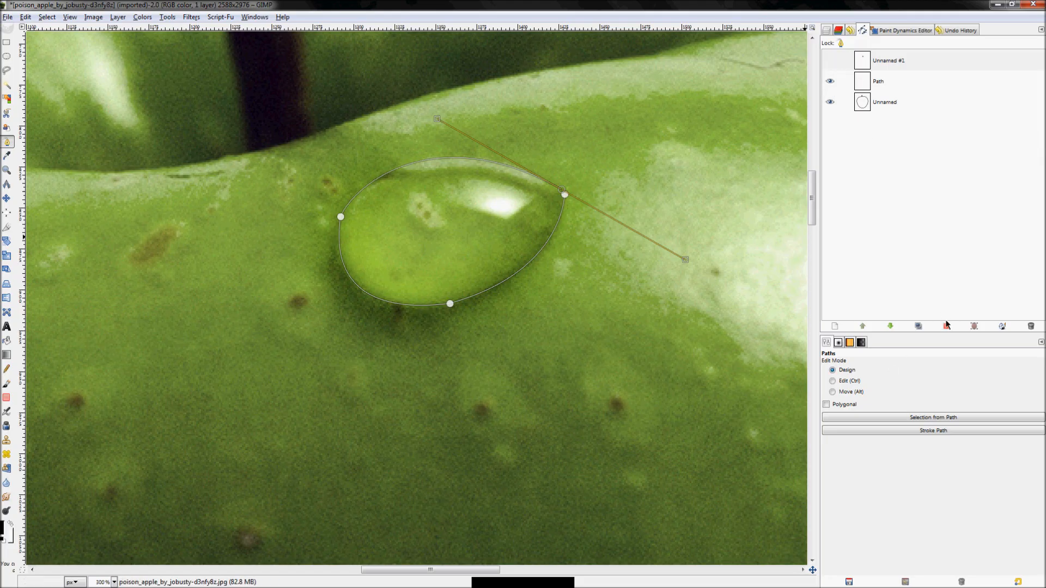
Step: Show both paths, then add a layer mask from the selection so the apple is cut out with a droplet hole
left_click(884, 102)
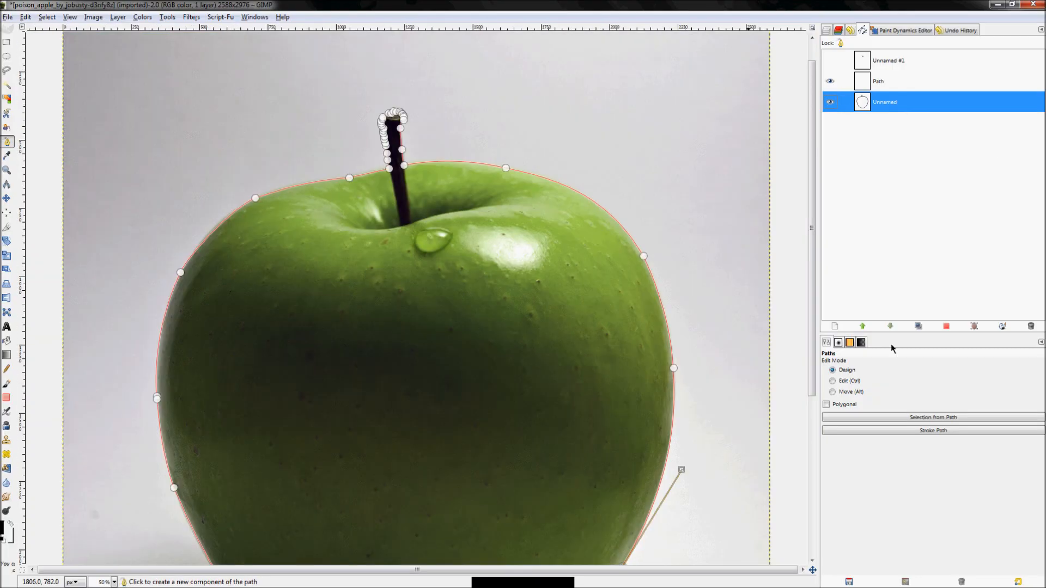
mouse_move(946, 327)
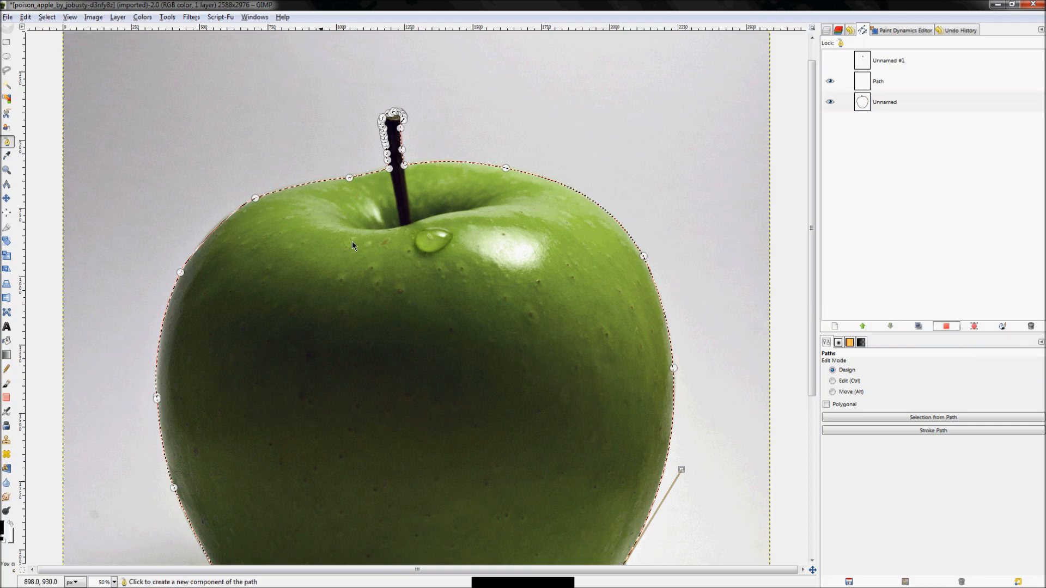
left_click(887, 60)
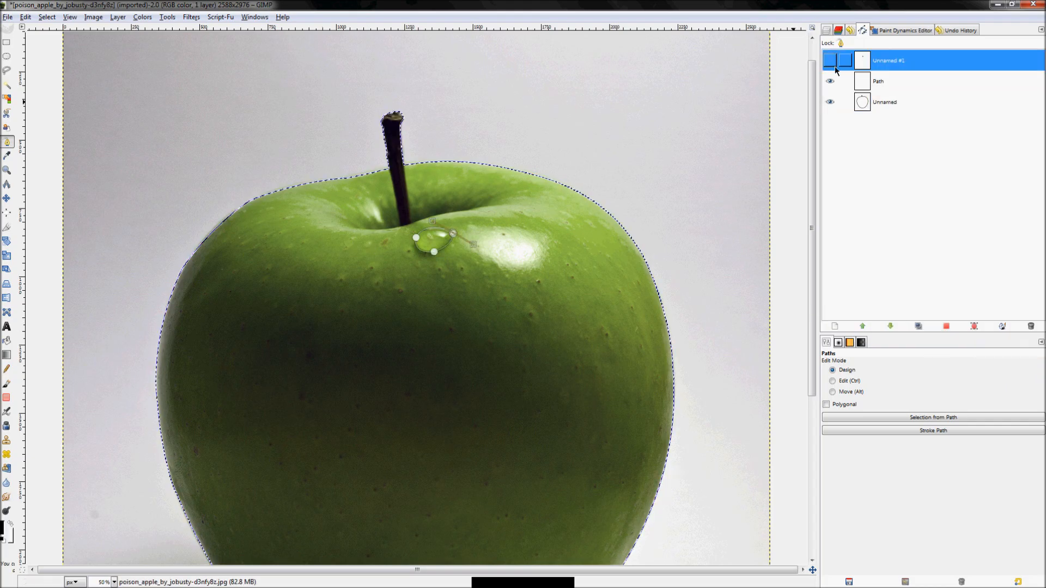
left_click(830, 60)
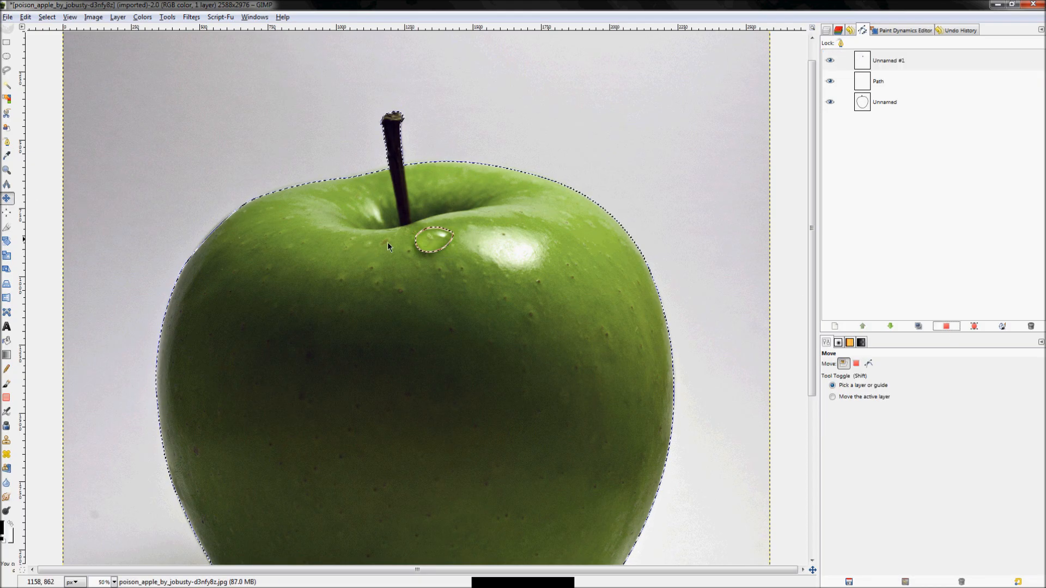
left_click(828, 30)
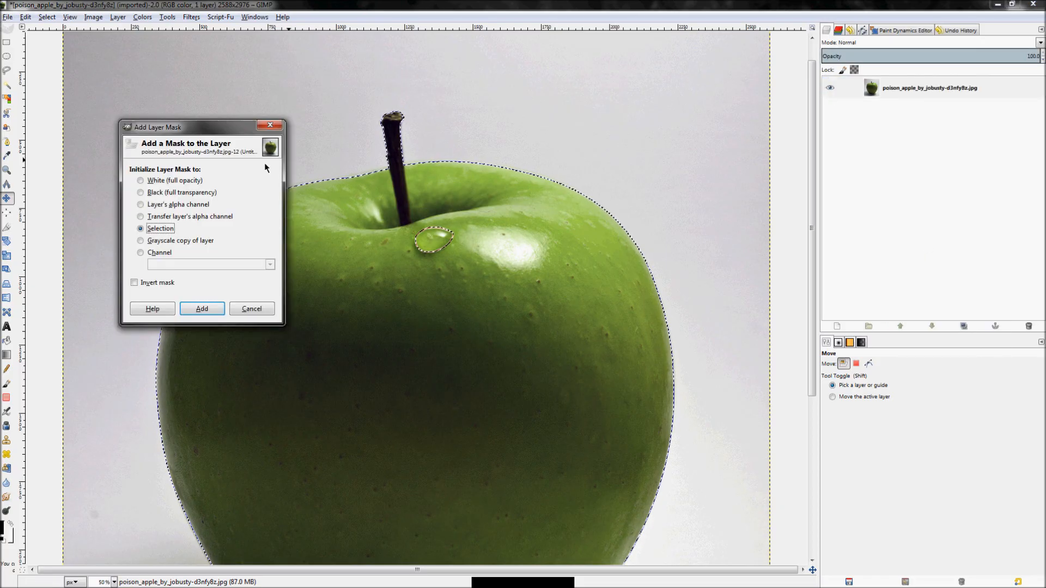
left_click(201, 308)
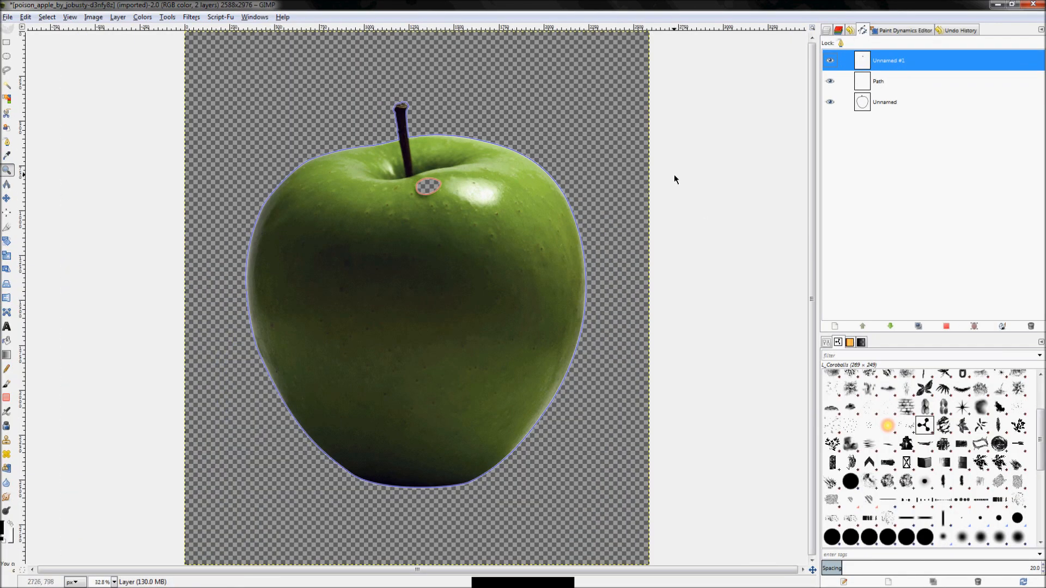
mouse_move(357, 181)
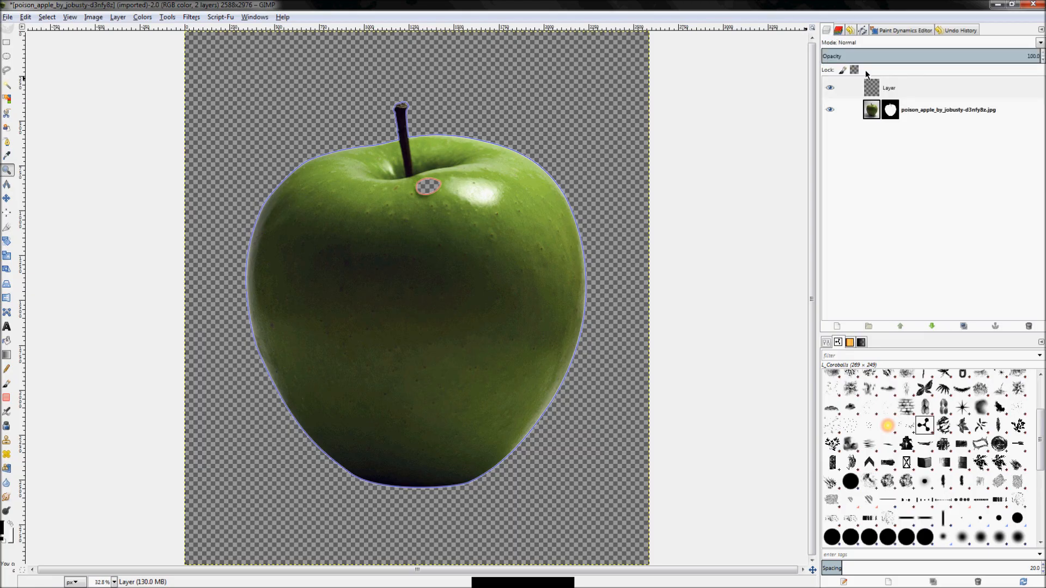
Step: Select the empty transparent layer above the hidden apple, then make the apple path active
left_click(889, 87)
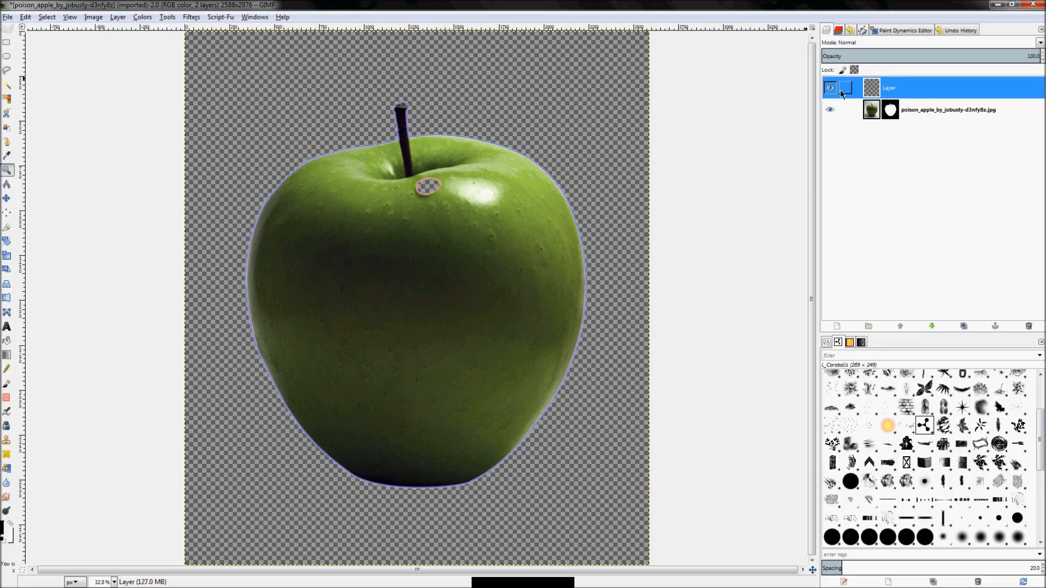
right_click(908, 87)
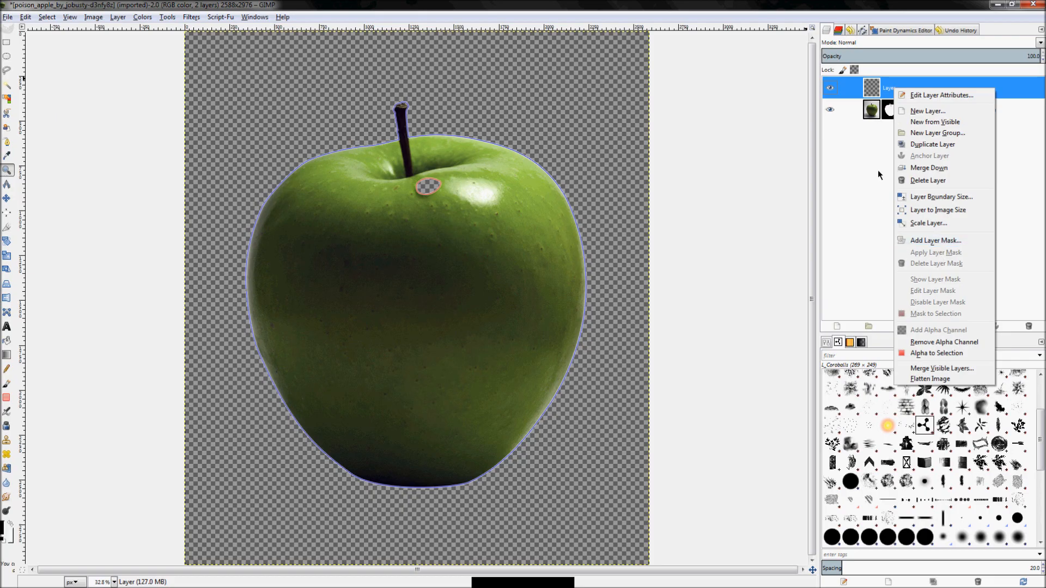
mouse_move(930, 184)
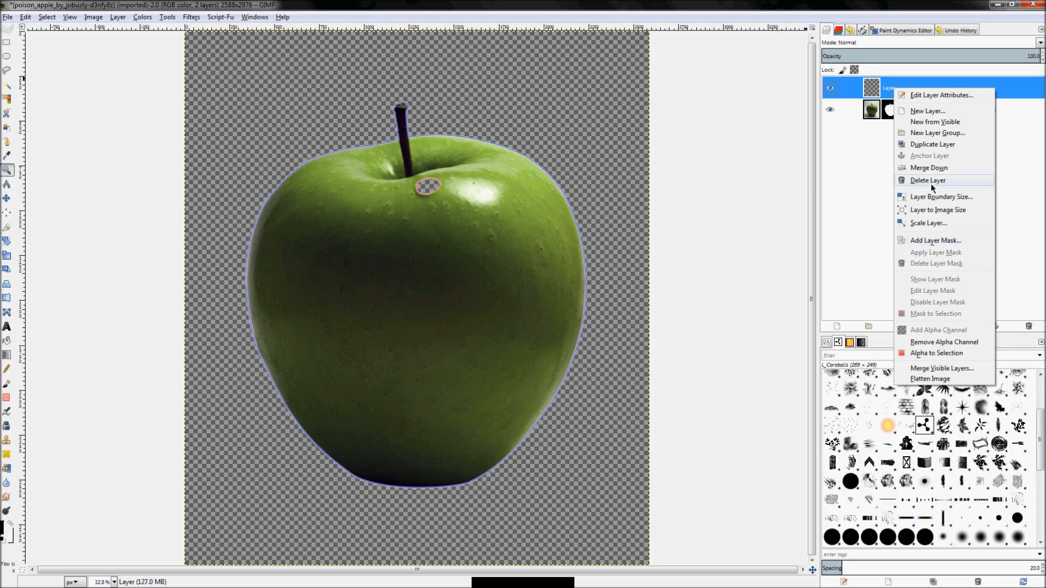
mouse_move(802, 178)
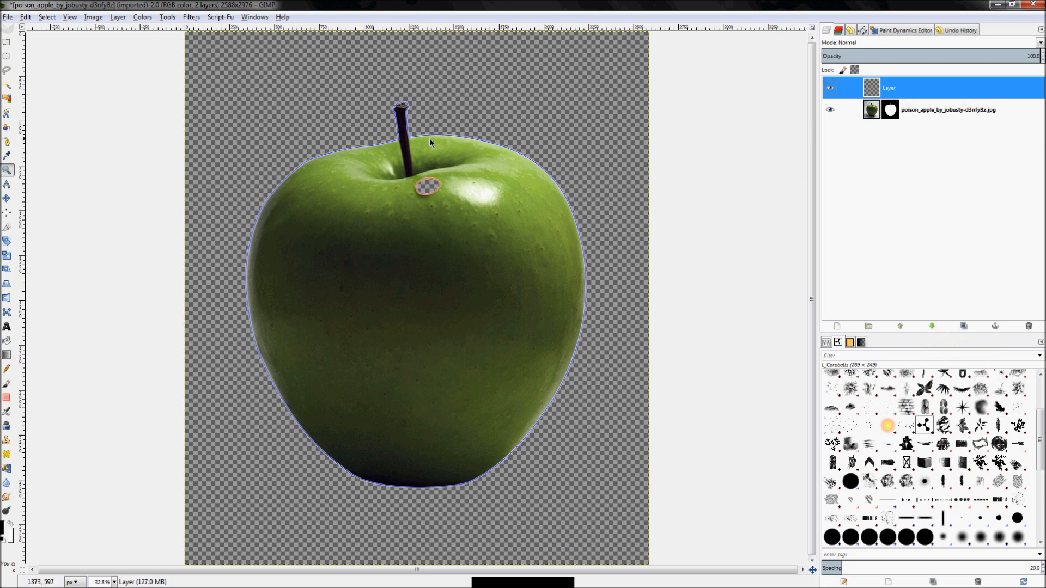
mouse_move(246, 356)
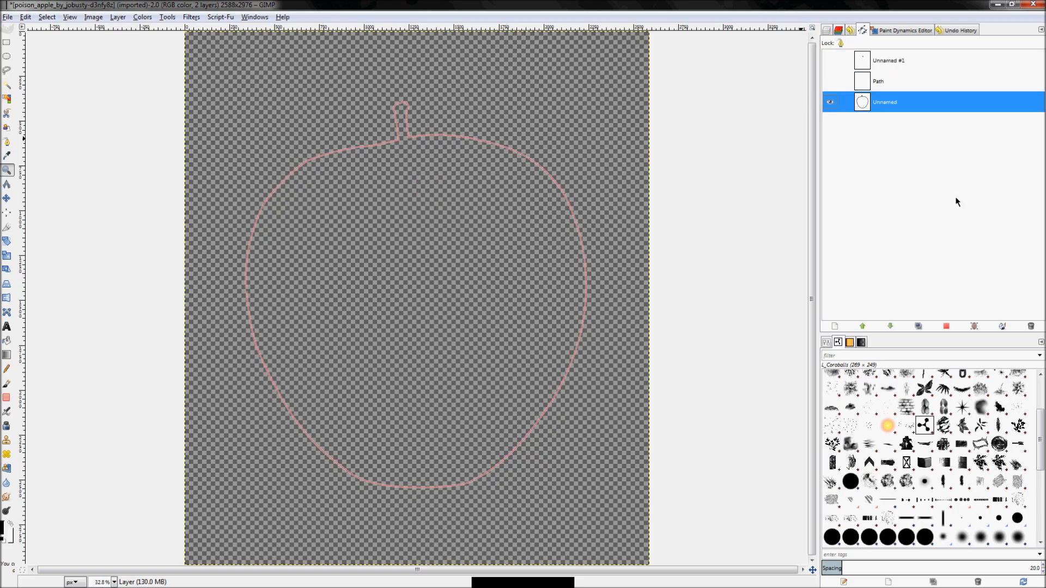
left_click(830, 103)
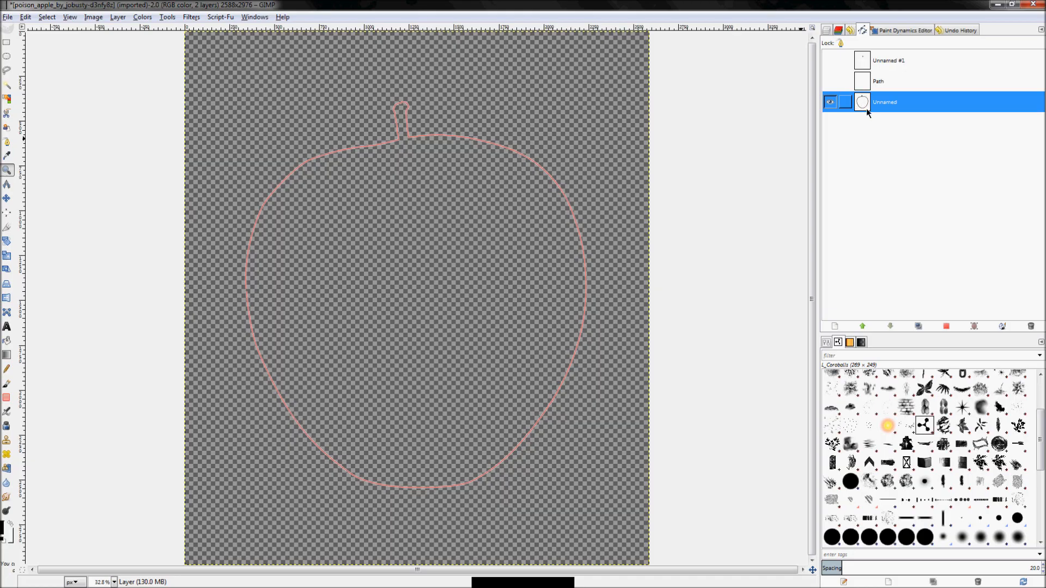
mouse_move(882, 113)
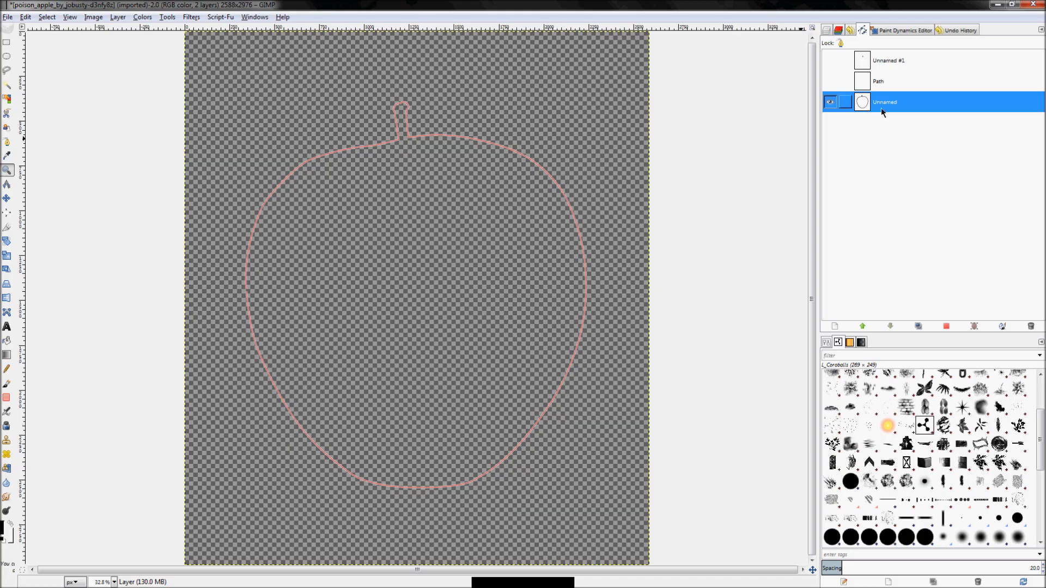
Step: Set the apple path's Stroke Path to a plain line 6 px wide
right_click(882, 111)
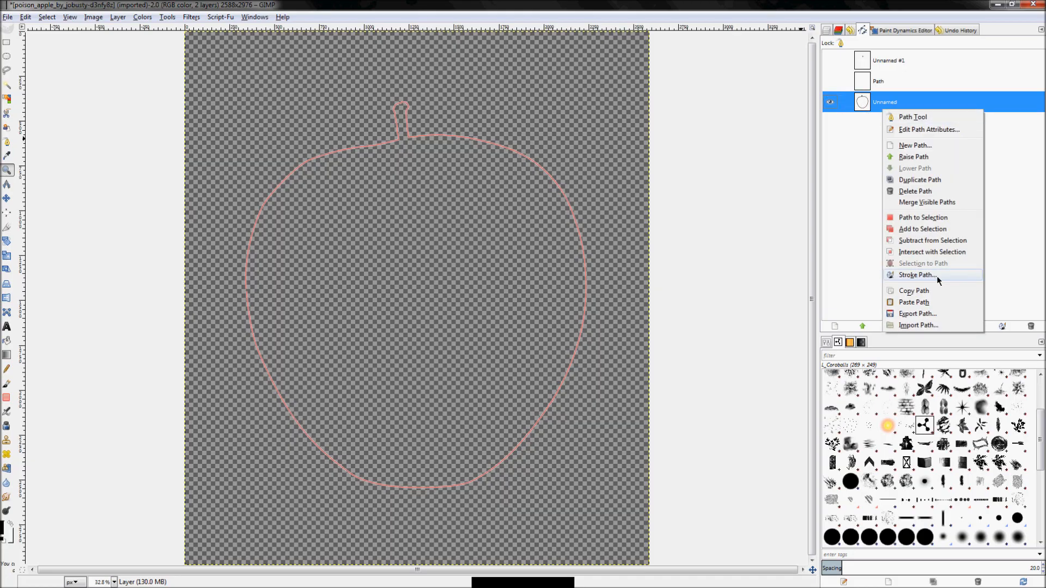
left_click(917, 275)
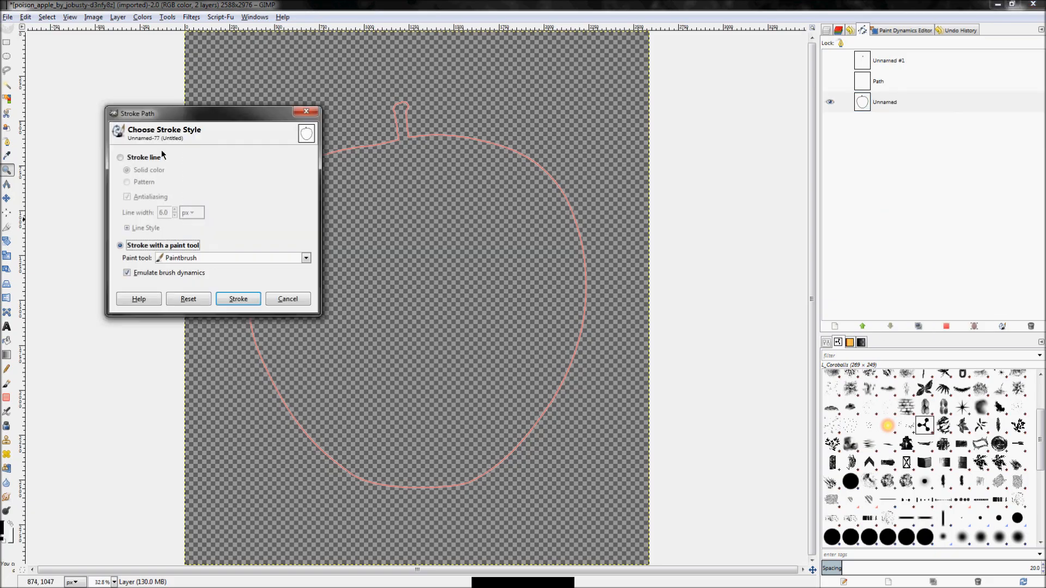
left_click(120, 157)
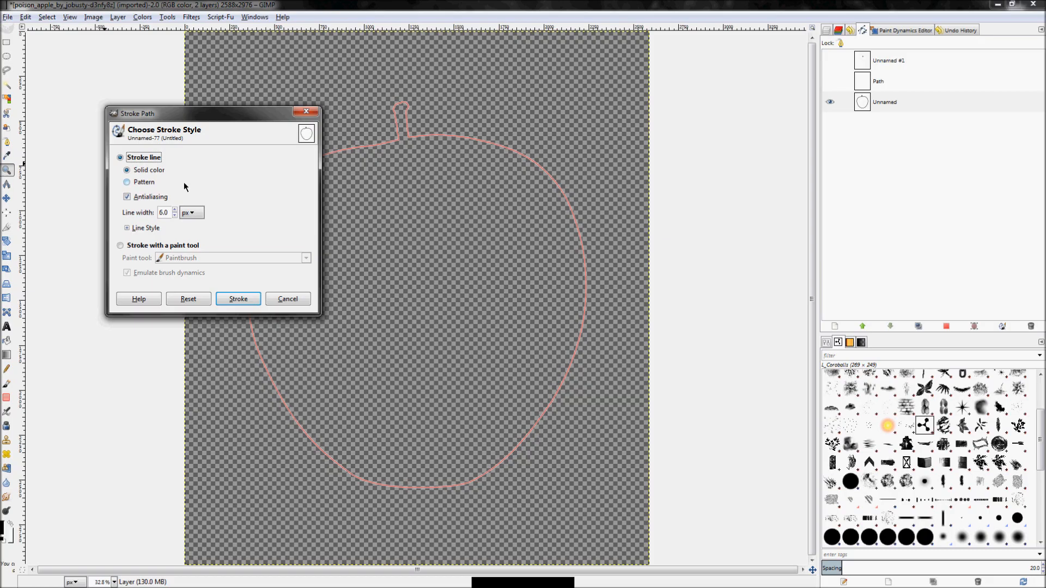
mouse_move(131, 222)
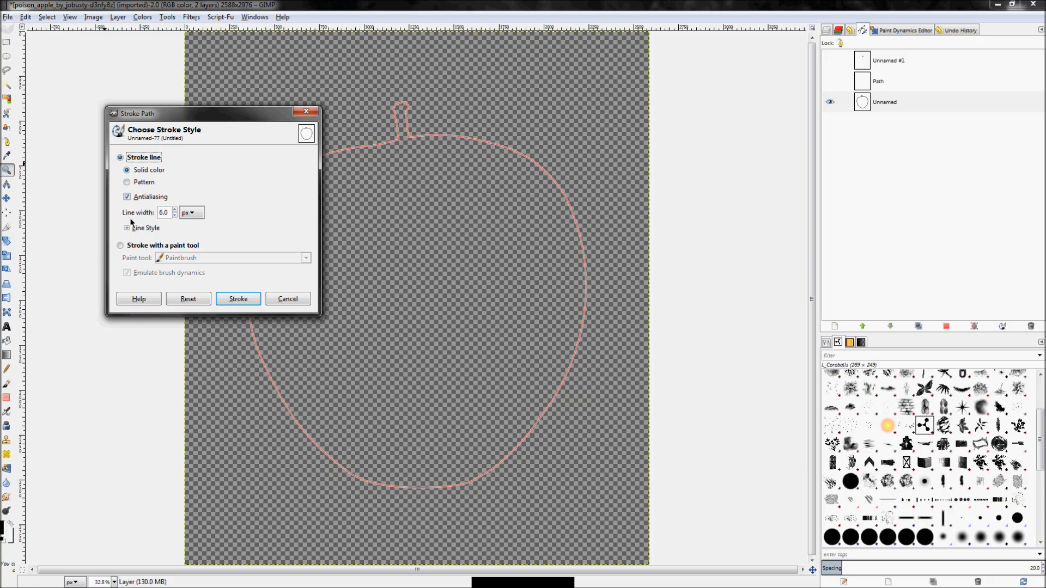
left_click(201, 213)
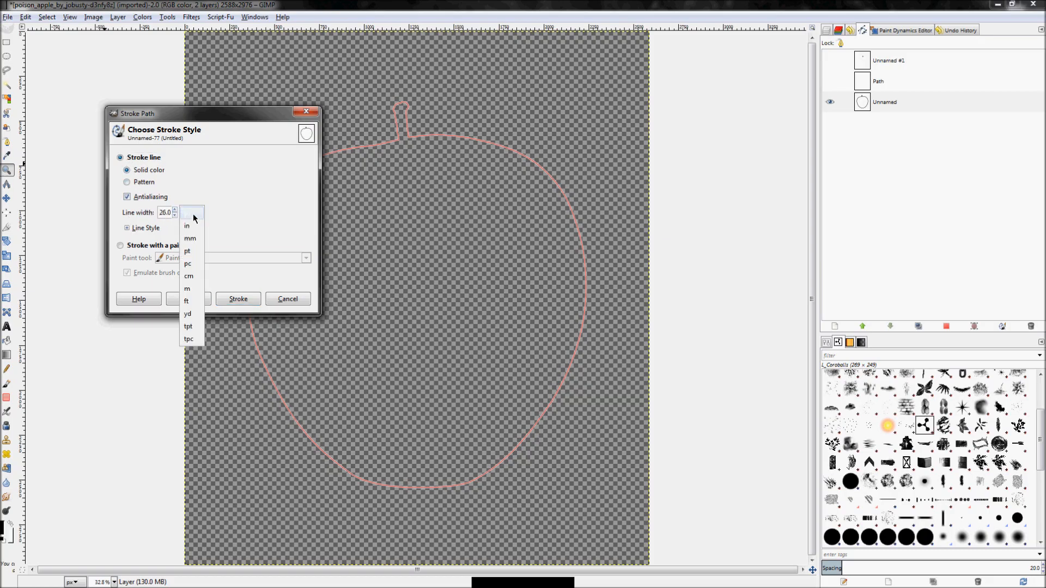
left_click(192, 212)
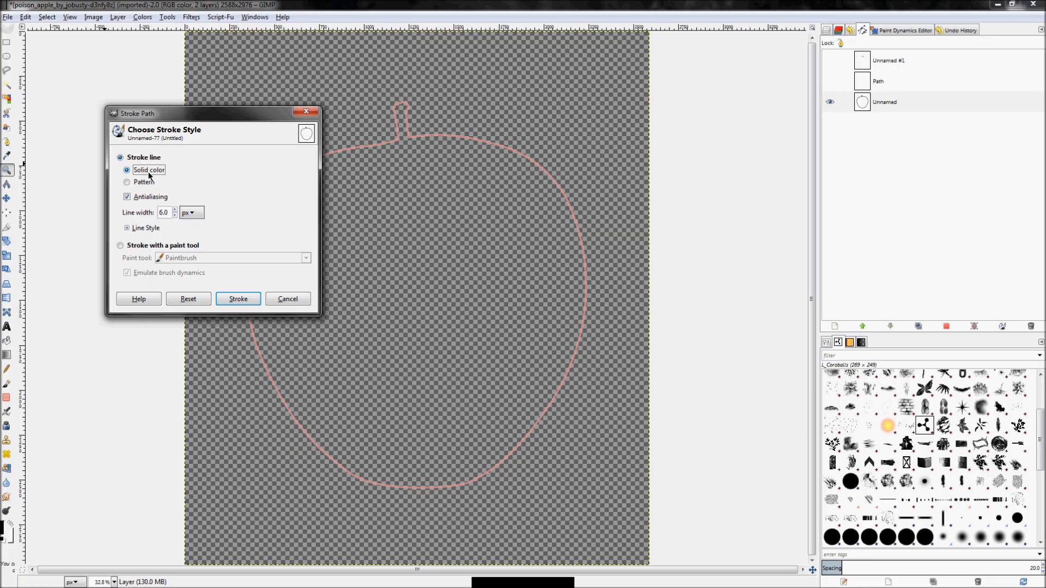
Step: Try Pattern then settle on Solid color, review Line Style, and close the stroke dialog
left_click(126, 182)
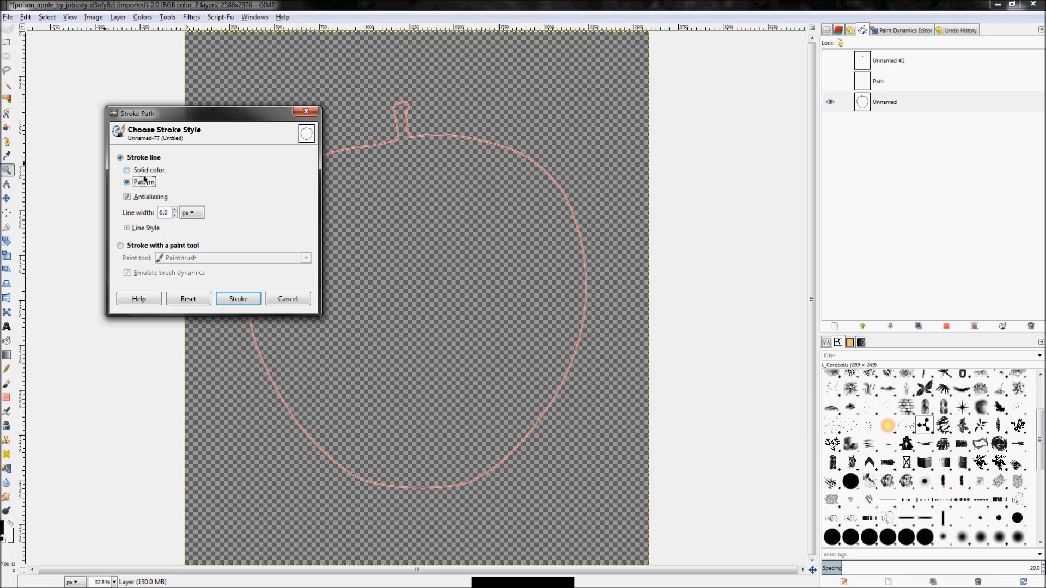
left_click(126, 170)
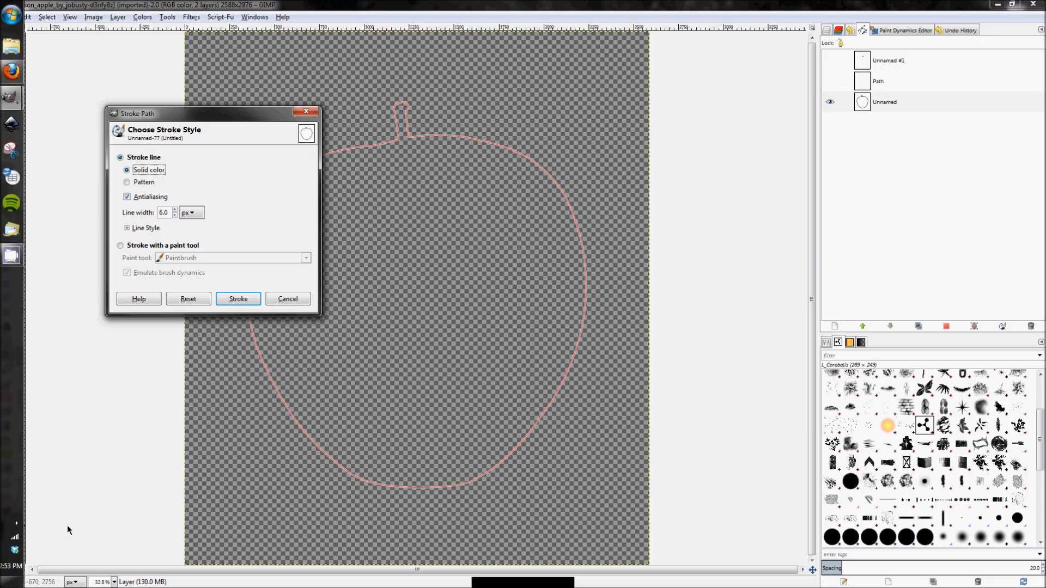
mouse_move(6, 527)
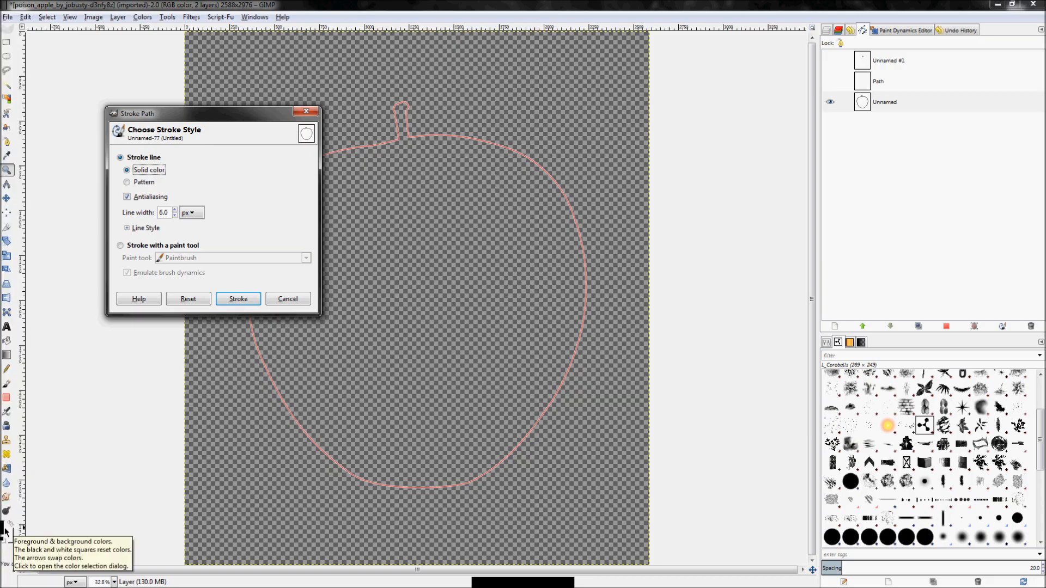
left_click(126, 181)
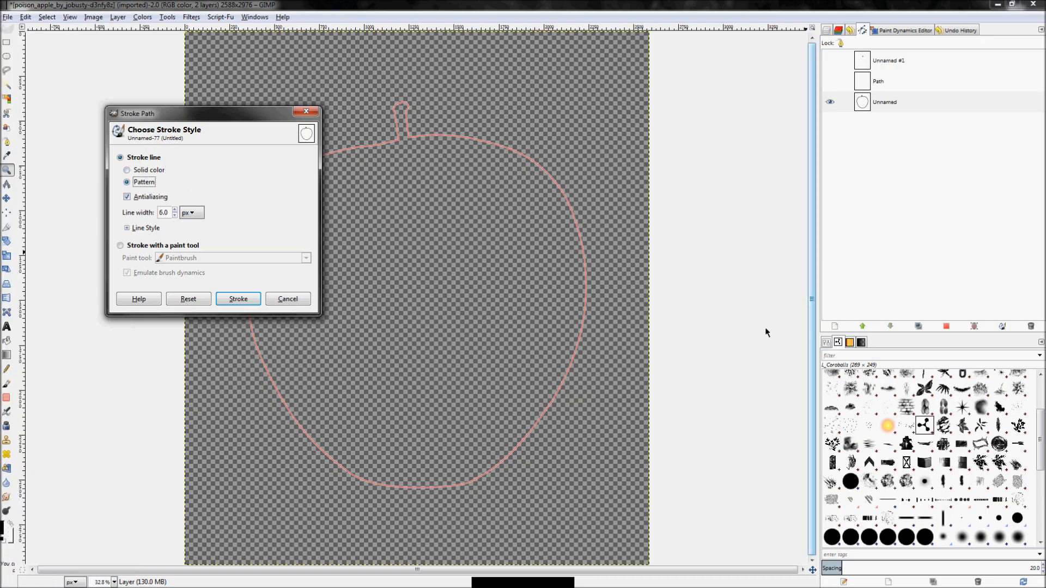
left_click(127, 169)
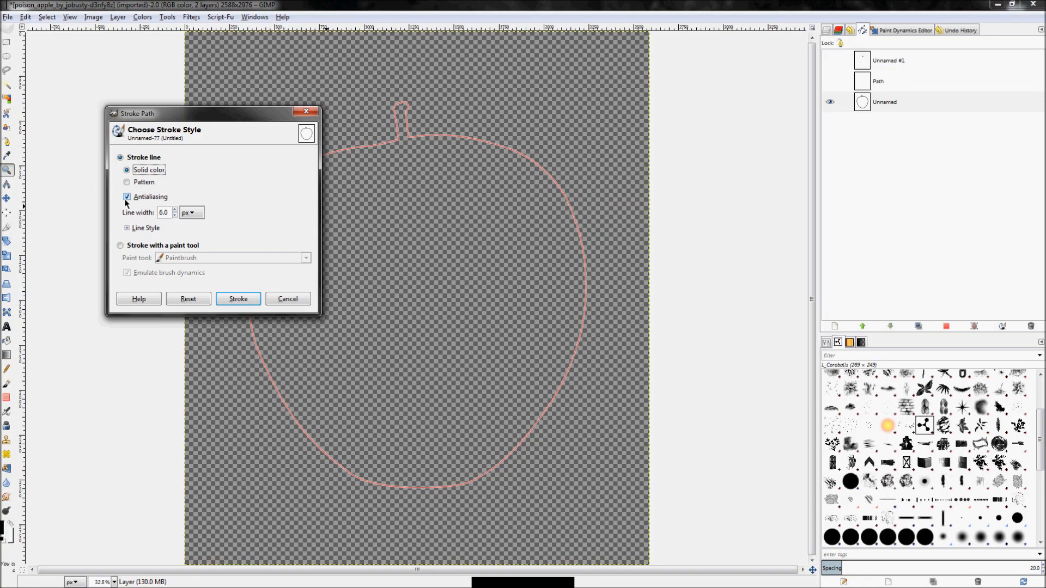
left_click(127, 228)
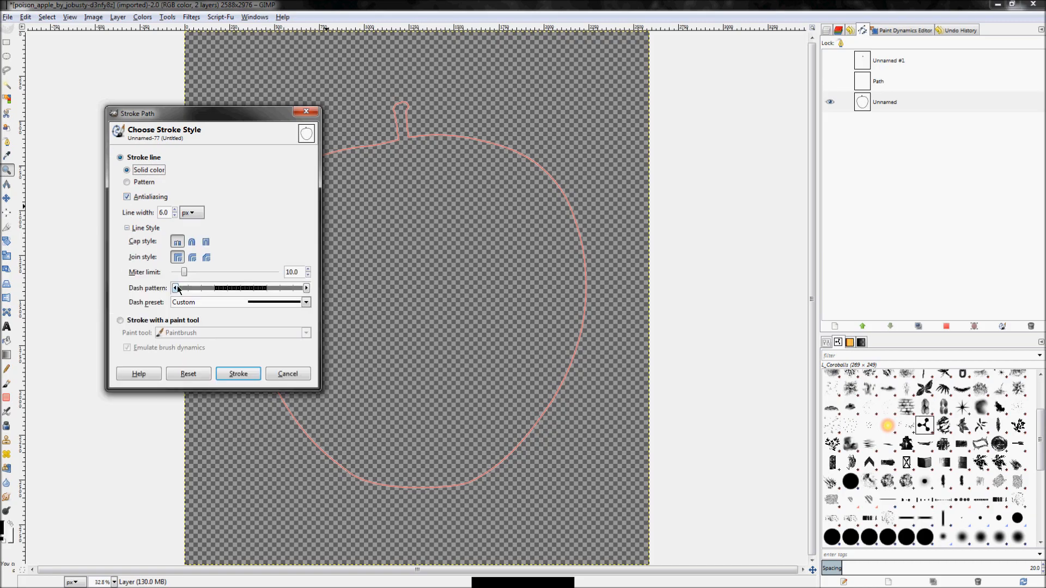
mouse_move(165, 235)
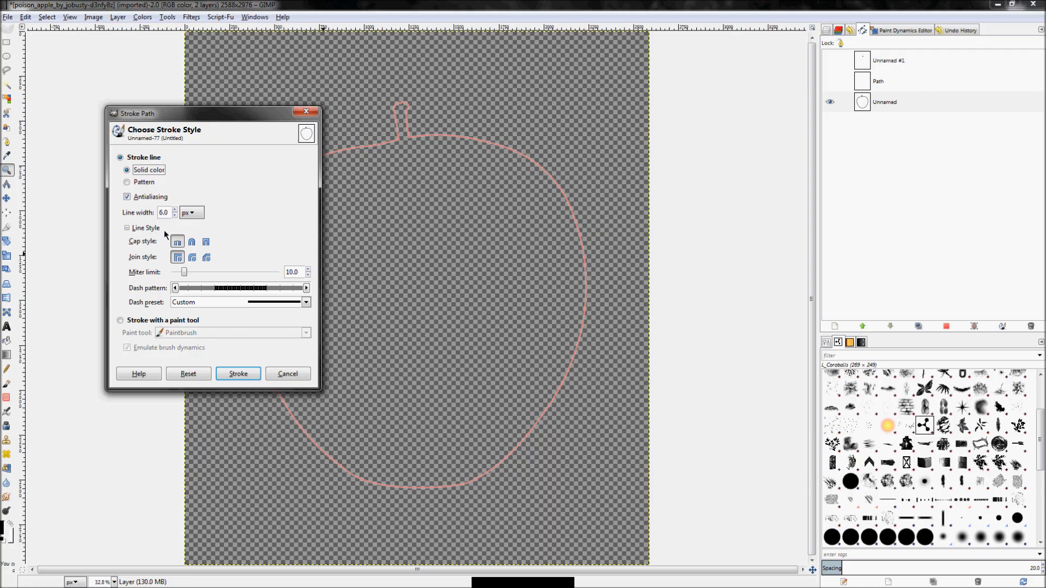
mouse_move(125, 235)
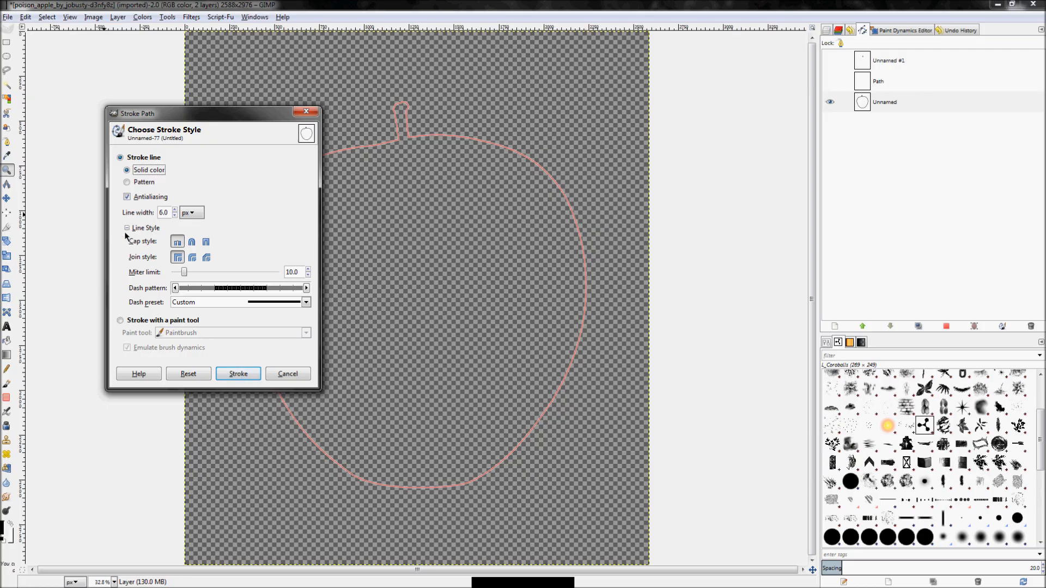
left_click(126, 227)
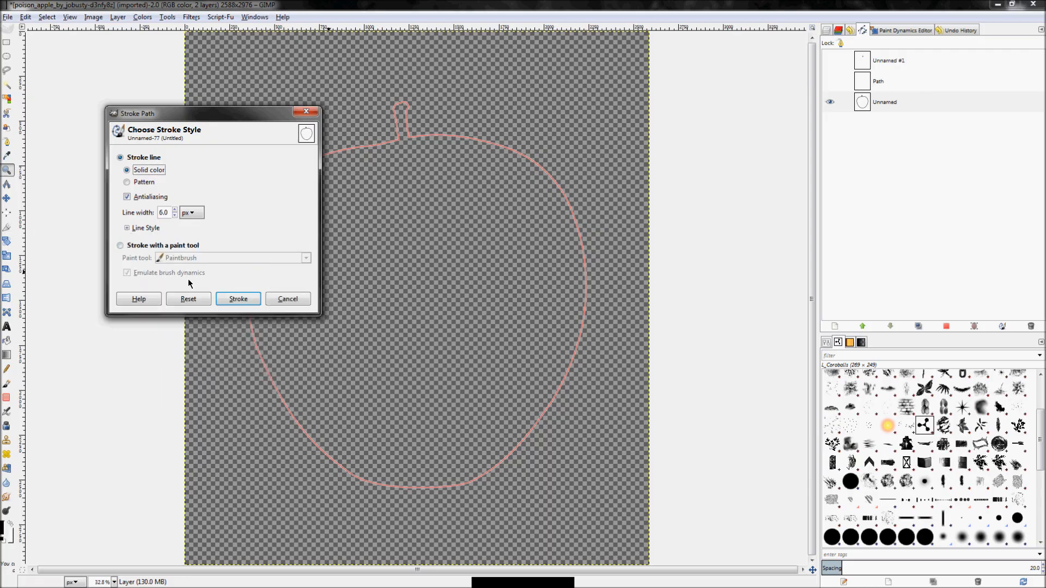
left_click(237, 299)
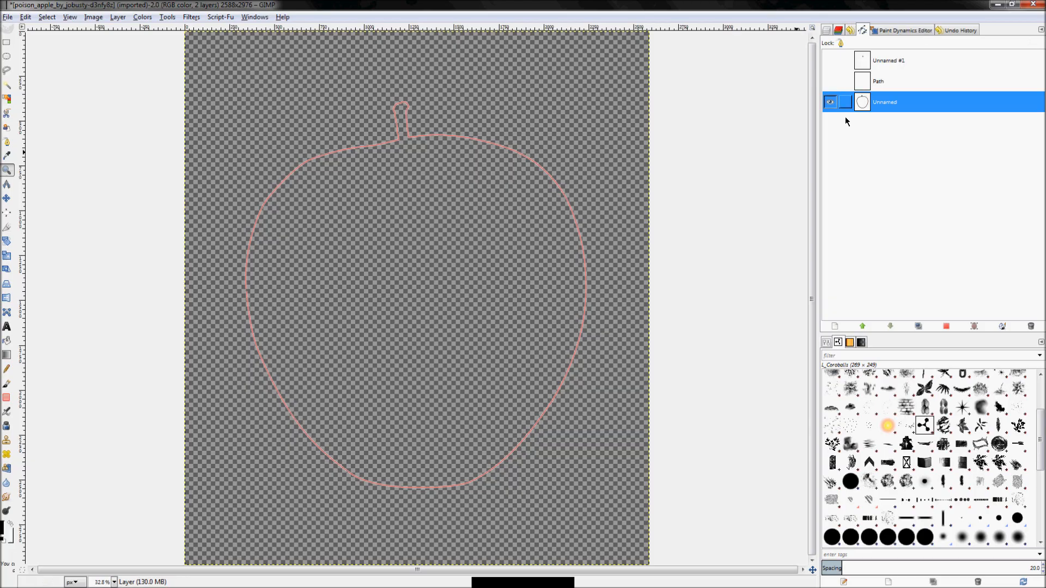
mouse_move(875, 102)
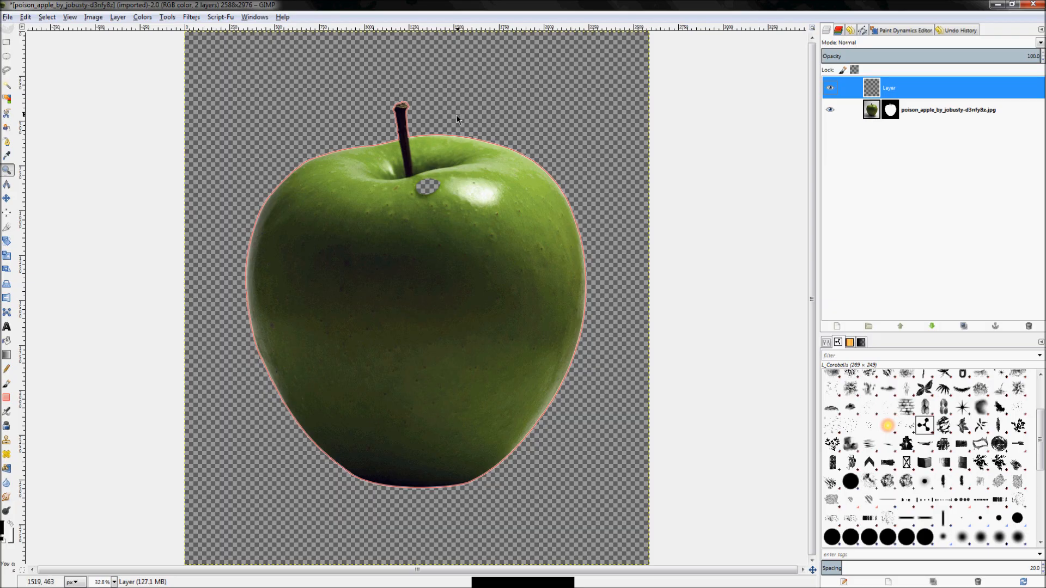
Step: Show the Paths list and select the Unnamed apple path
left_click(860, 29)
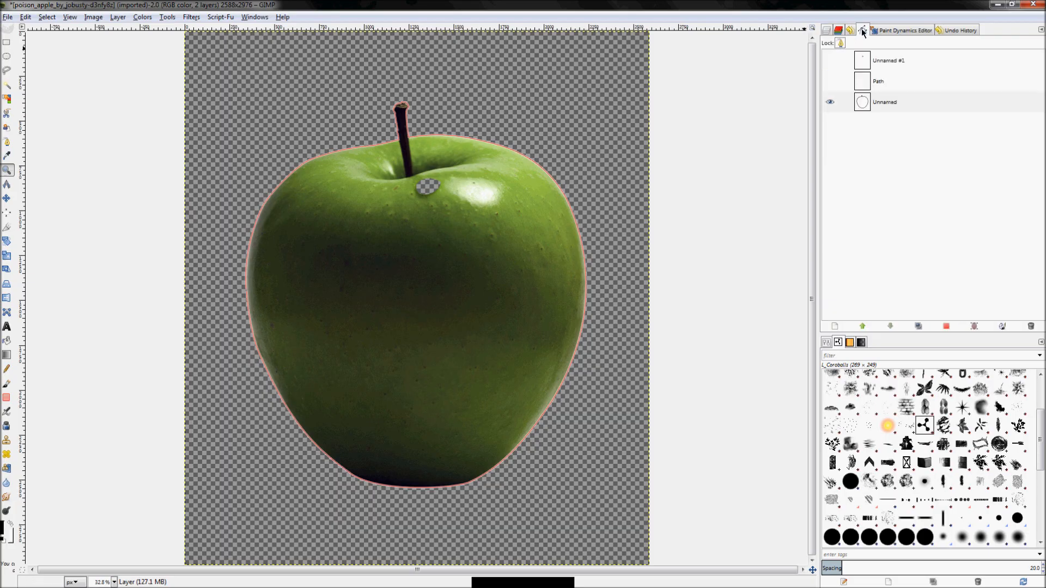
left_click(884, 103)
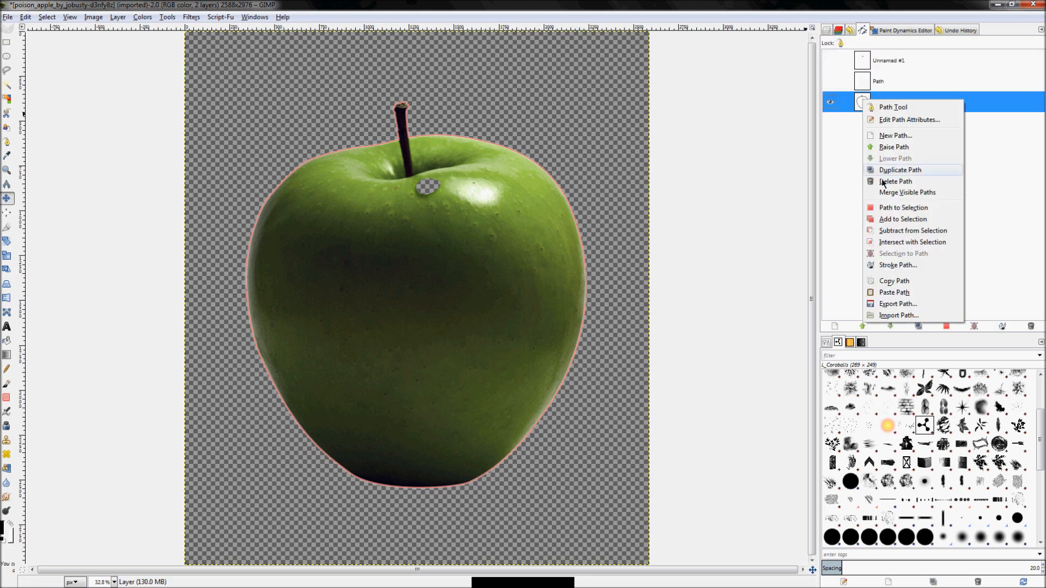
Step: Stroke the apple path as a 26 px solid black line
left_click(897, 264)
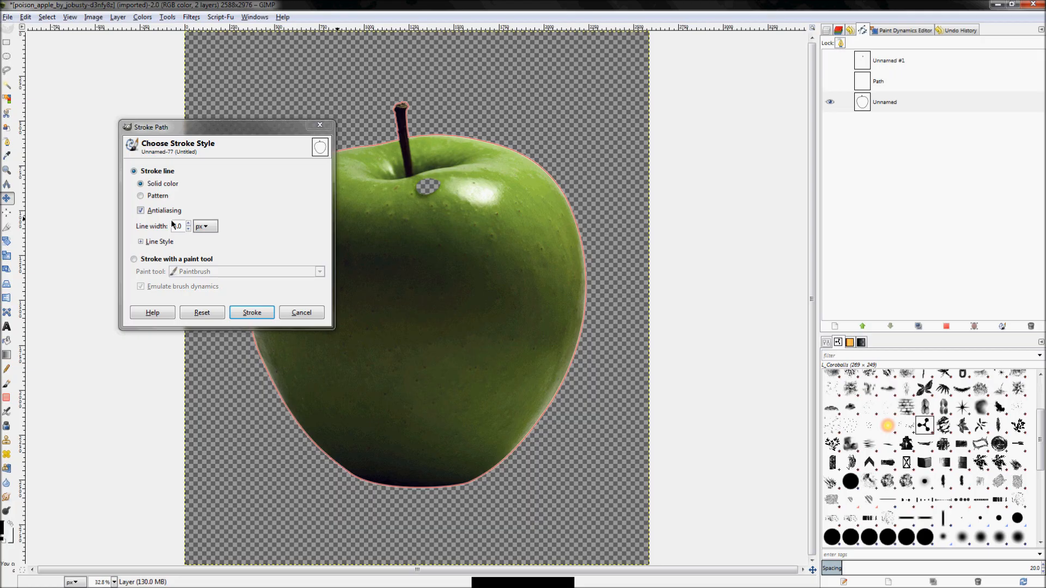
left_click(251, 312)
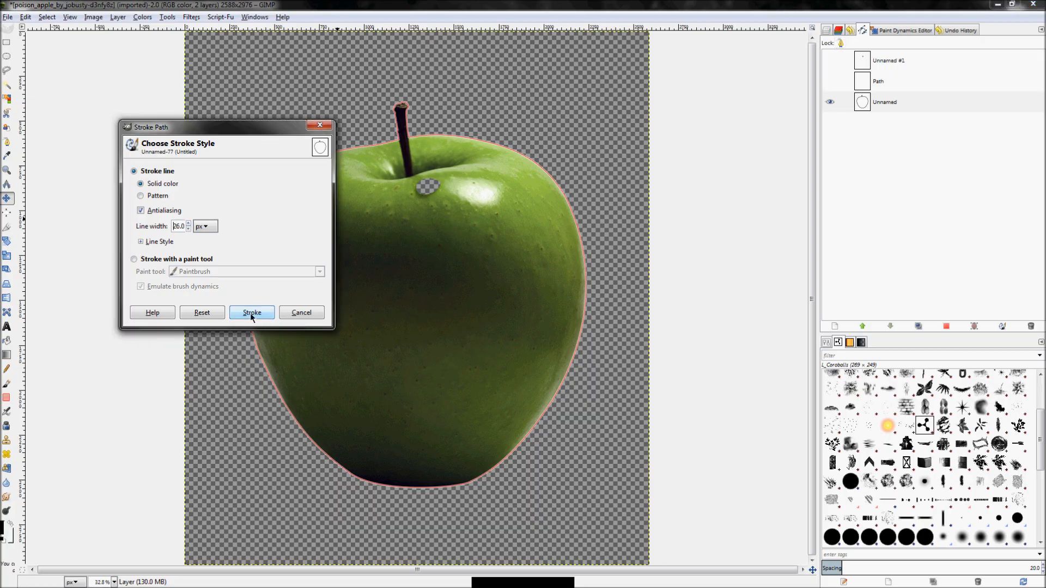
left_click(252, 311)
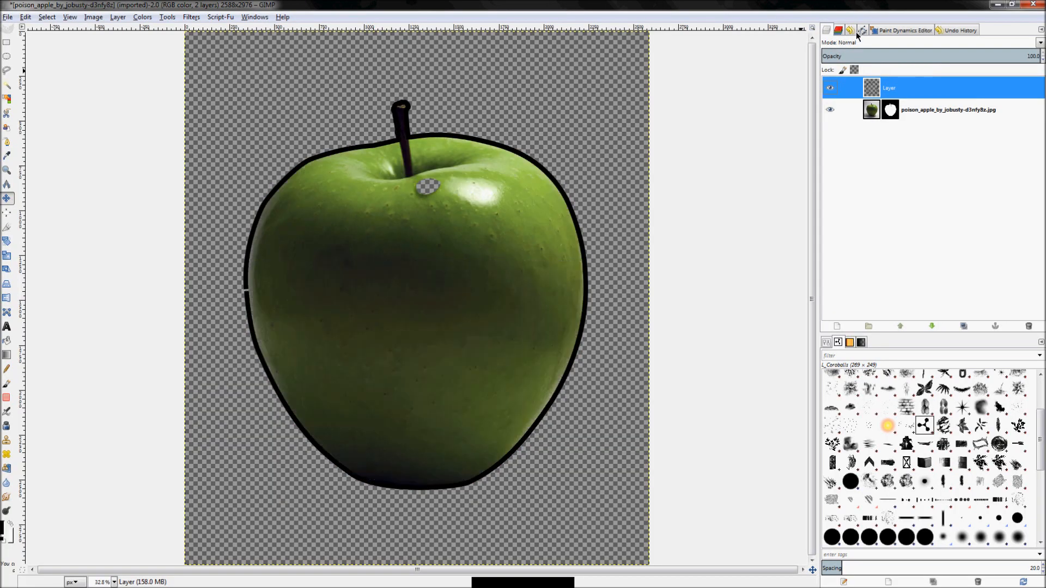
left_click(861, 30)
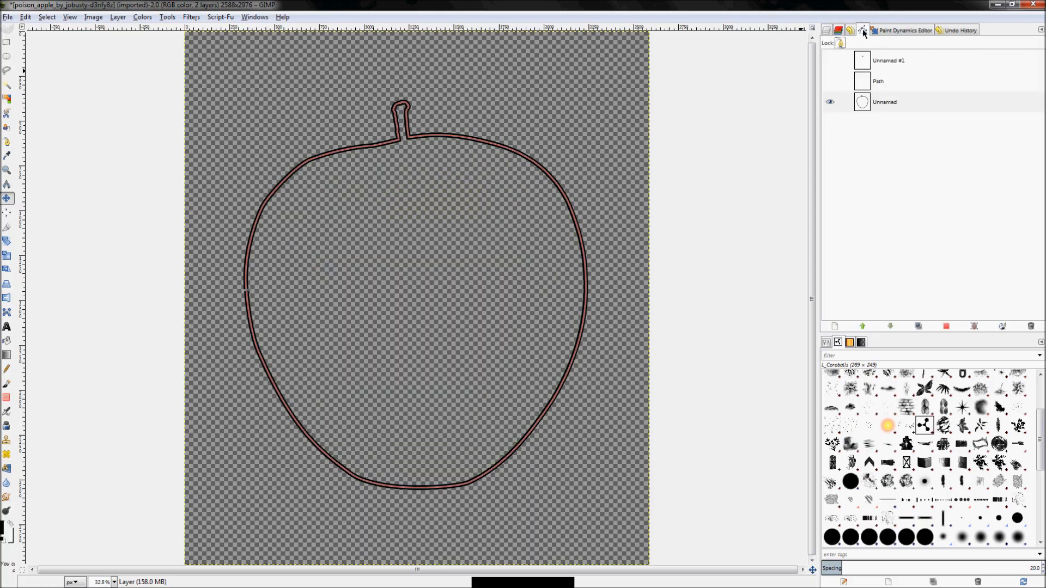
Step: Experiment with the dash pattern in the apple path's Line Style settings
right_click(884, 102)
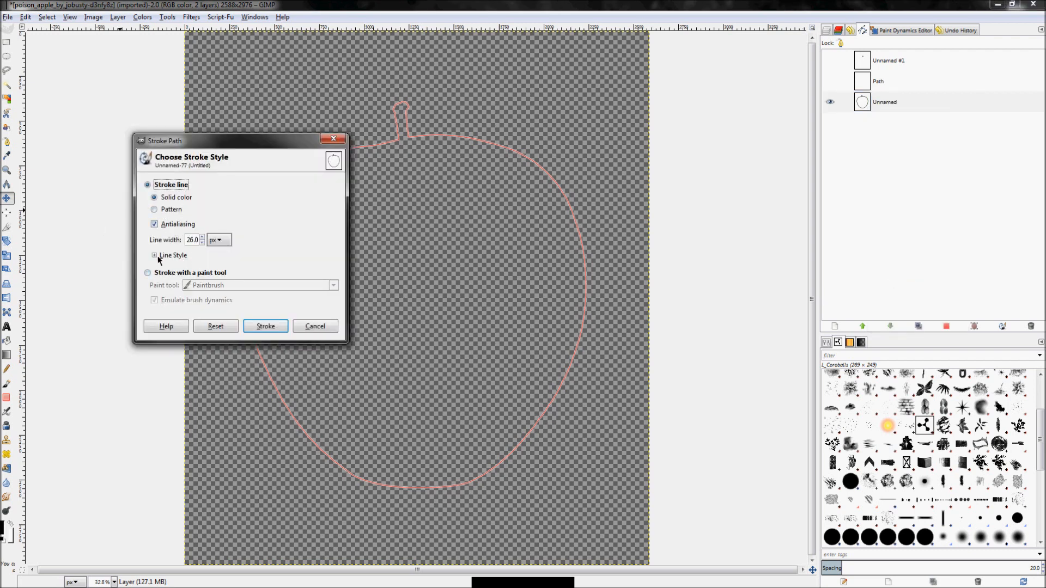
left_click(155, 255)
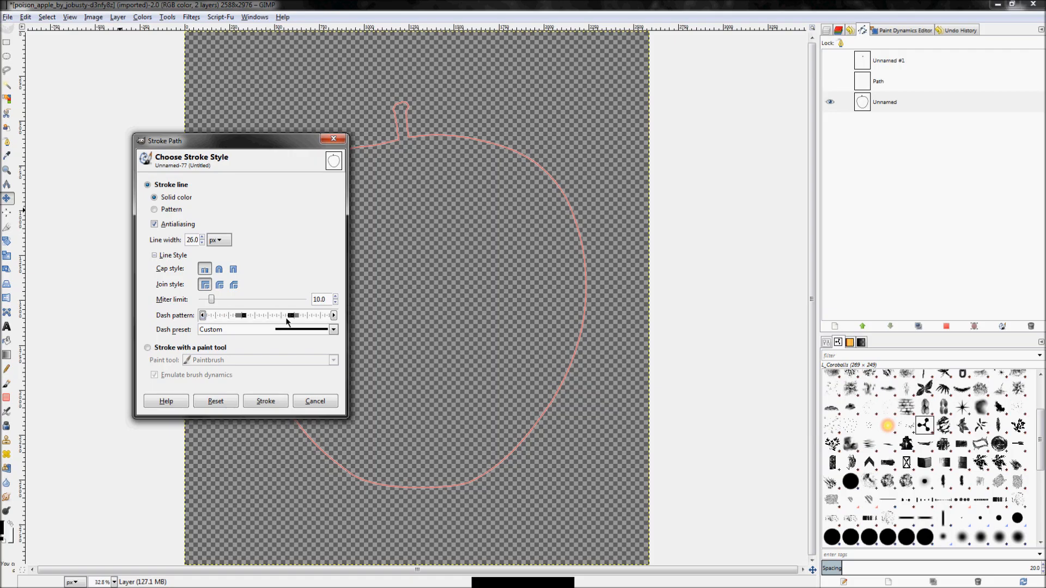
left_click(265, 400)
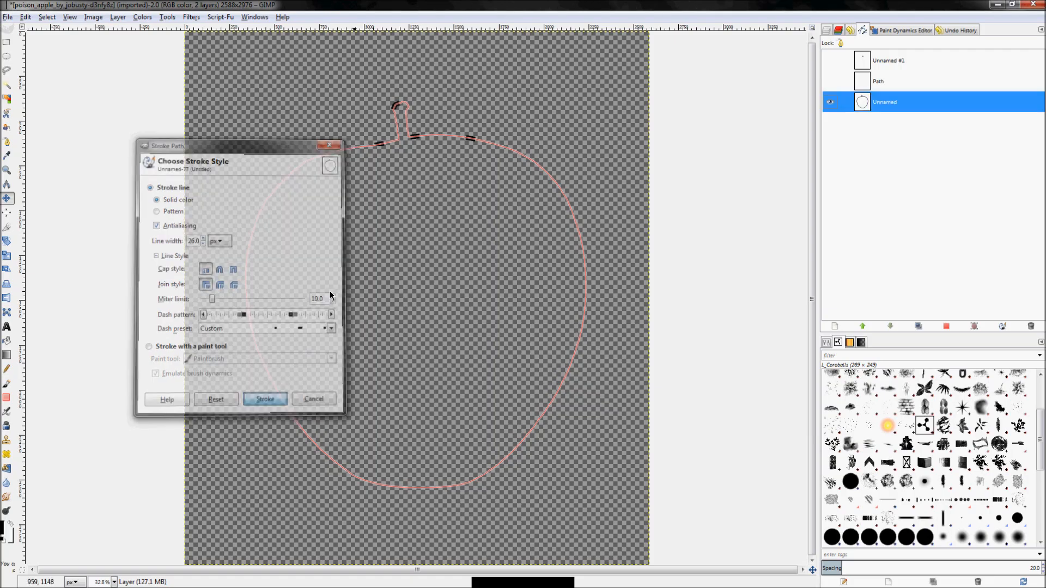
left_click(265, 399)
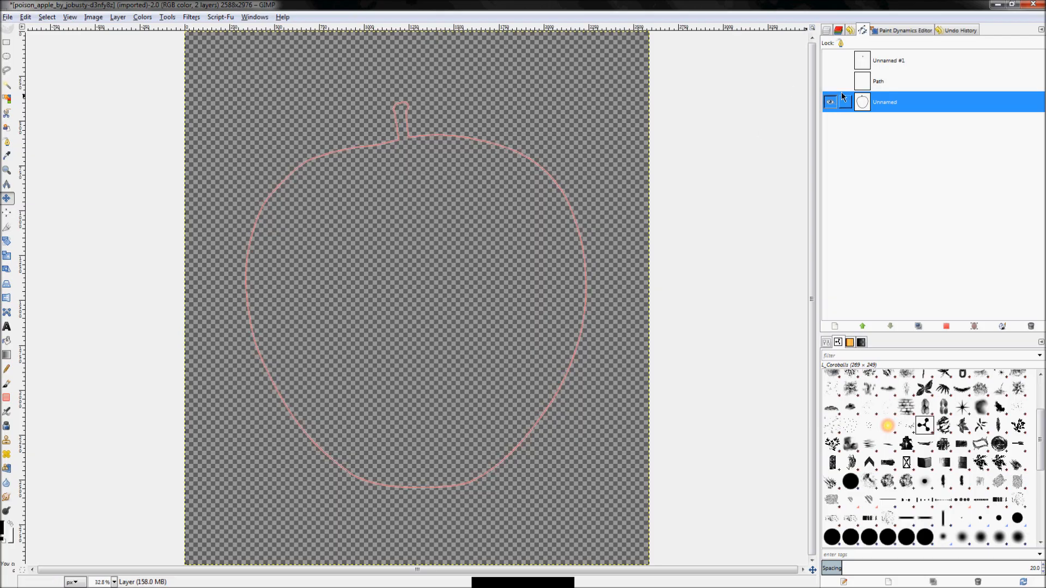
Step: Reopen Stroke Path, view the dash presets, and switch to stroking with a paint tool
right_click(883, 102)
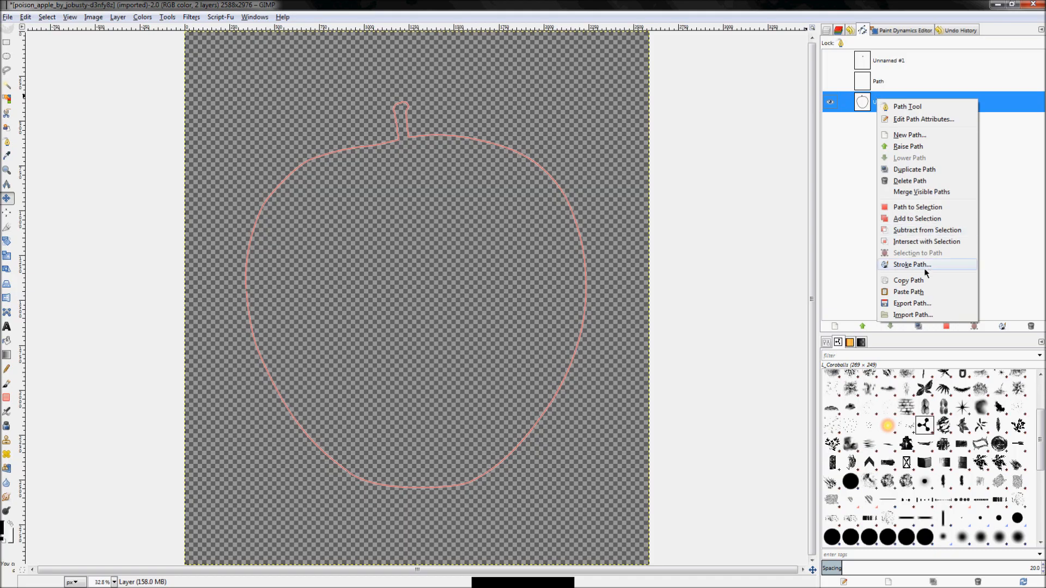
left_click(912, 263)
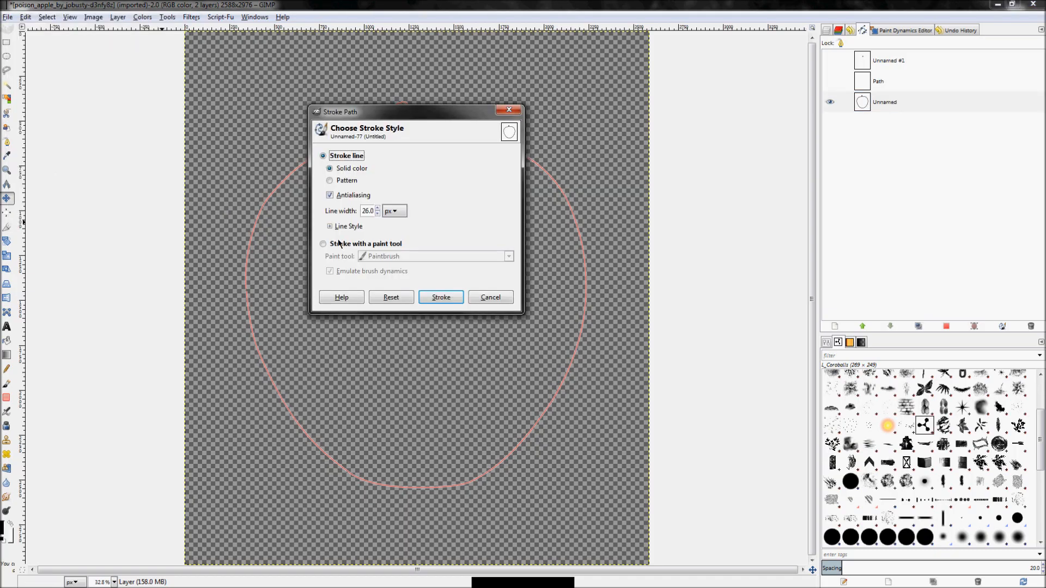
mouse_move(335, 230)
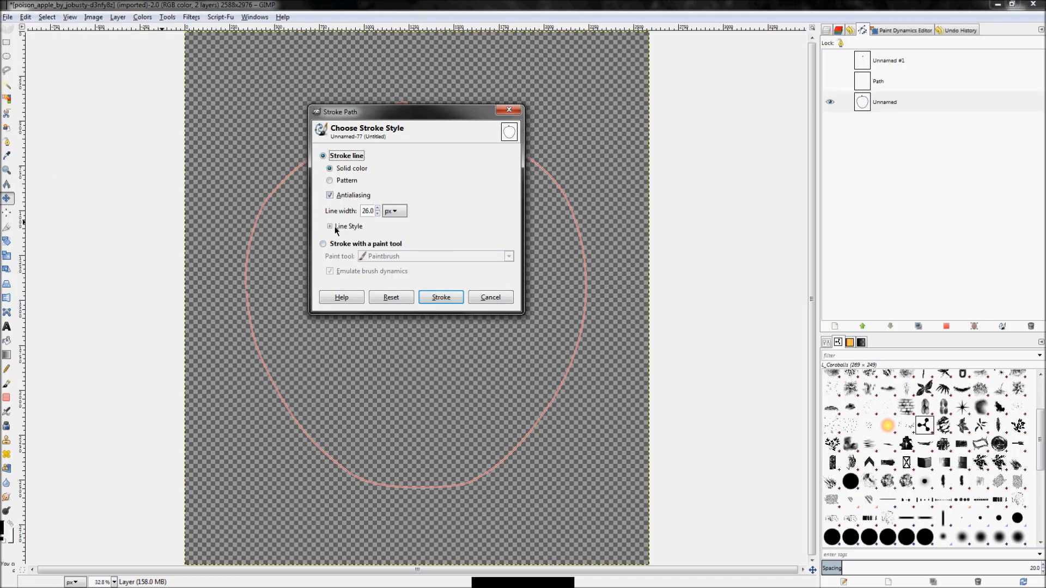
left_click(329, 227)
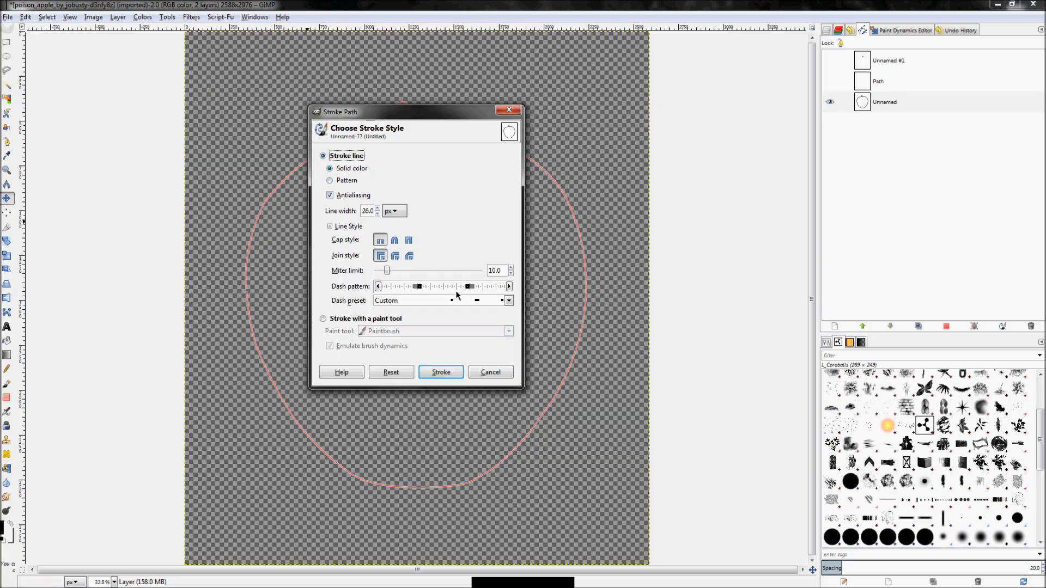
left_click(507, 300)
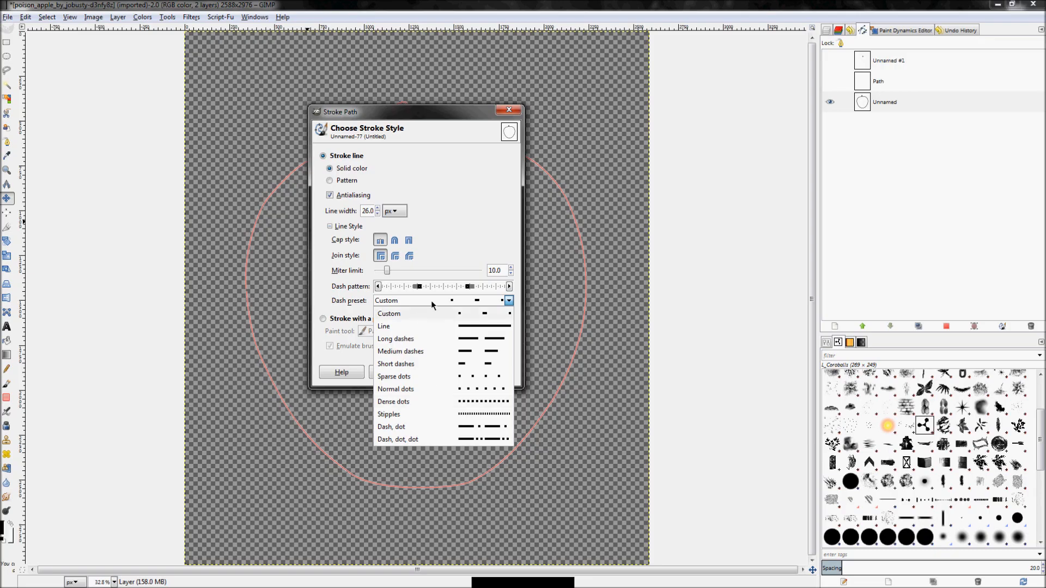
left_click(389, 313)
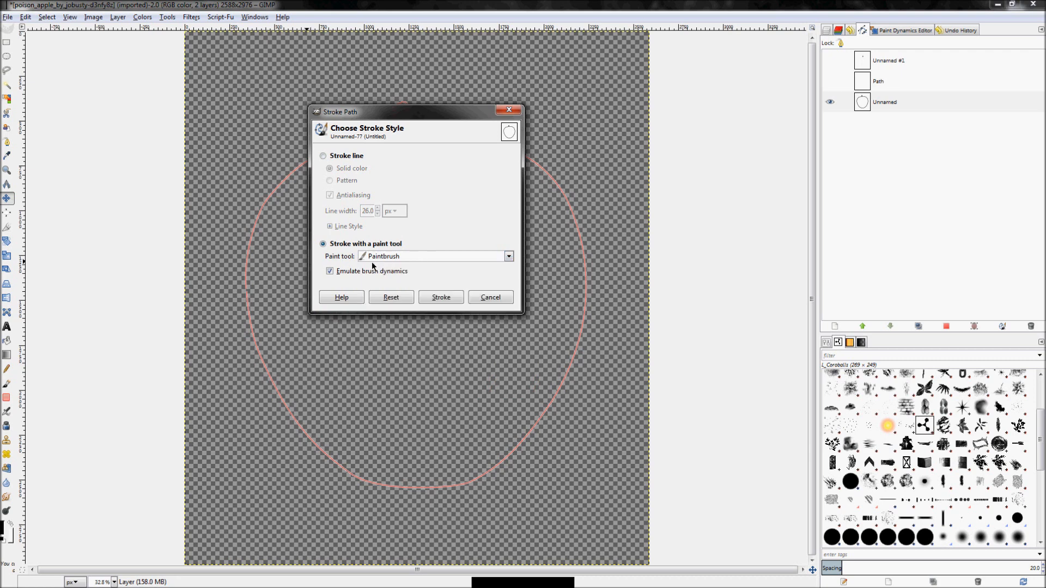
Step: Stroke the path with LJF Foliage Brush 01, with Emulate brush dynamics unchecked
left_click(329, 270)
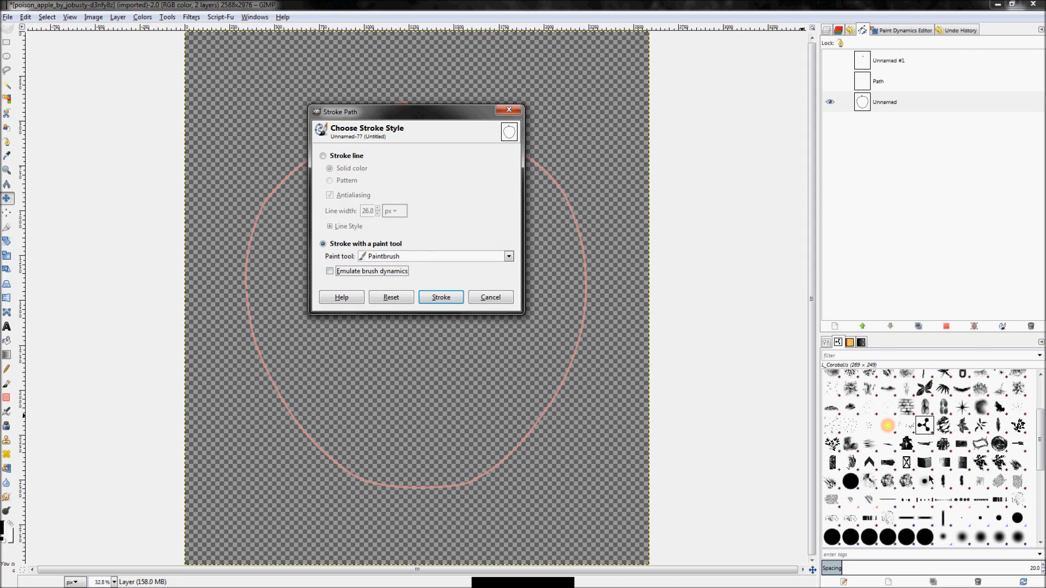
left_click(923, 538)
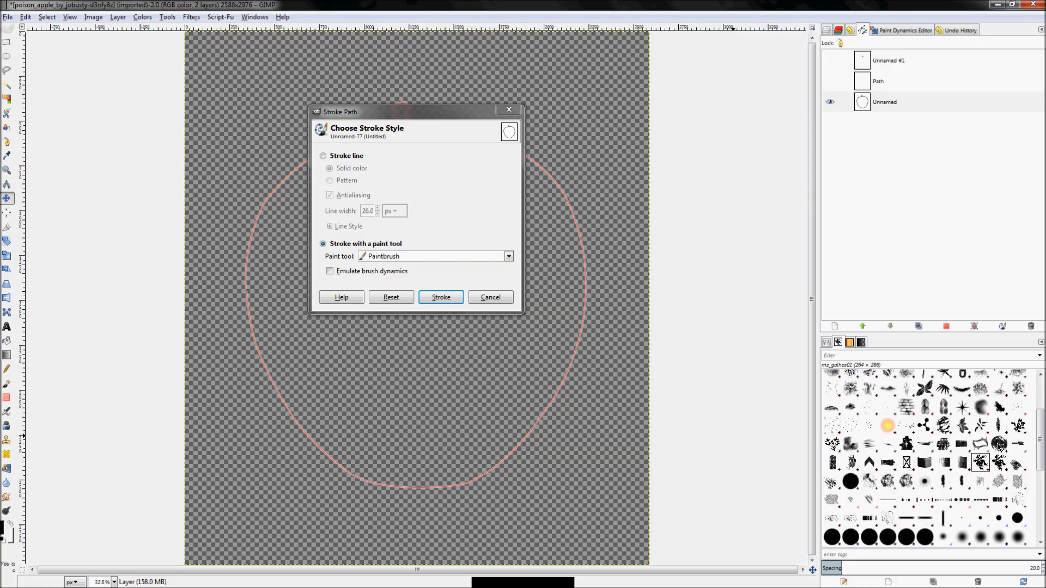
left_click(1017, 425)
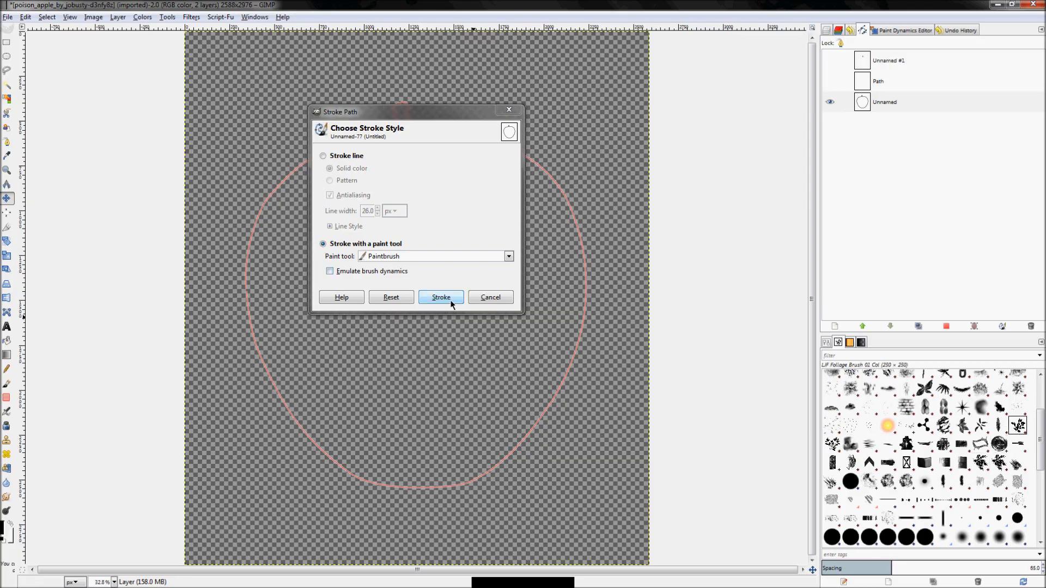
left_click(440, 297)
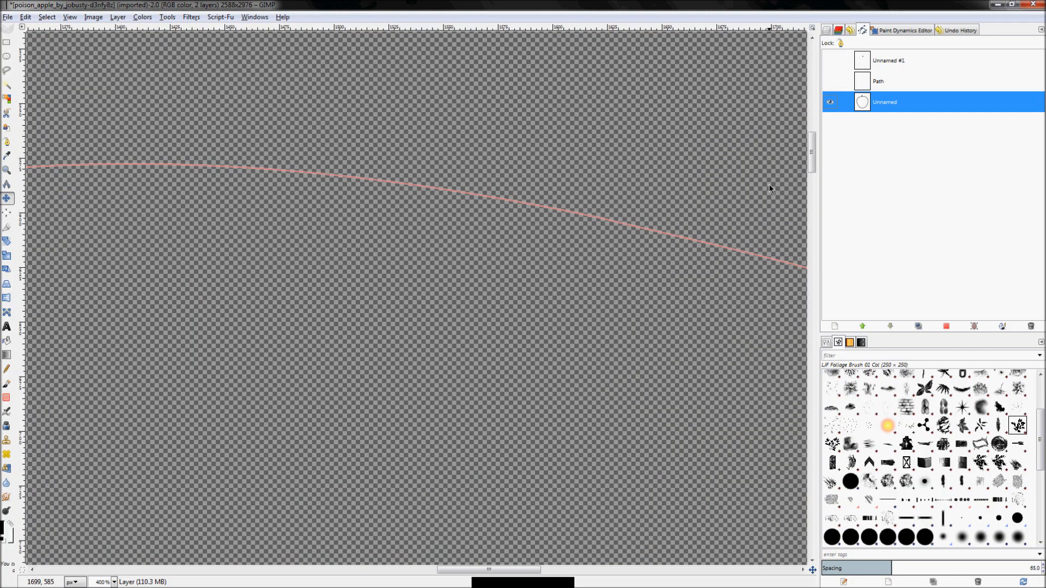
mouse_move(769, 191)
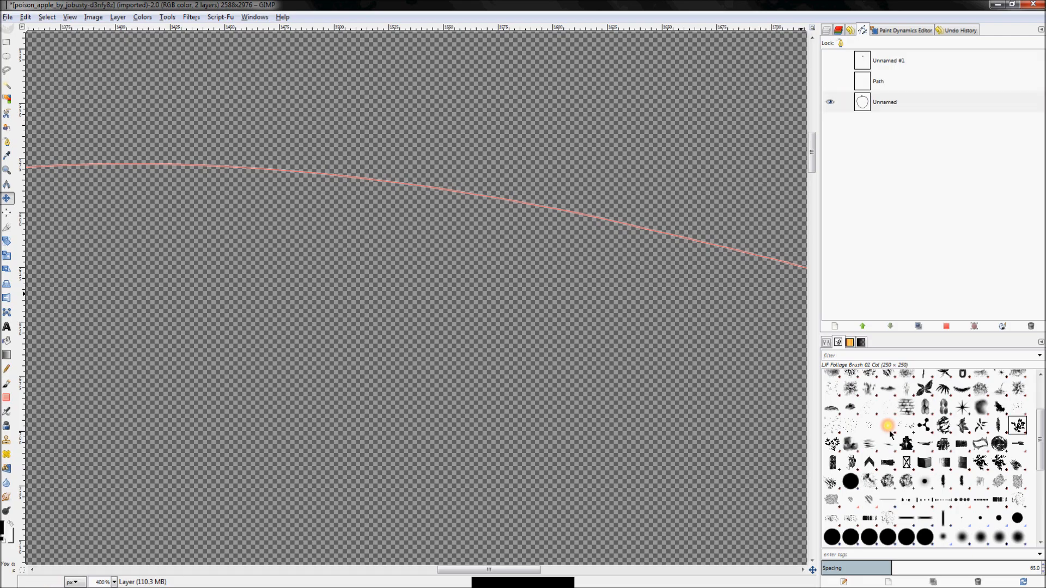
Step: Stroke the apple path again with the G_Sparks brush and show the Pressure Opacity dynamics mapping
right_click(884, 102)
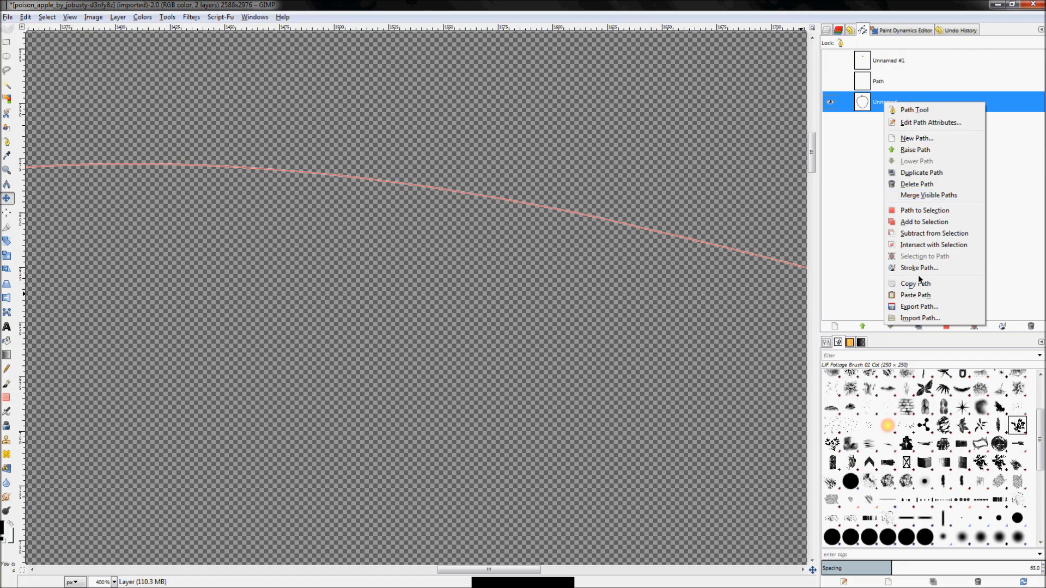
left_click(919, 268)
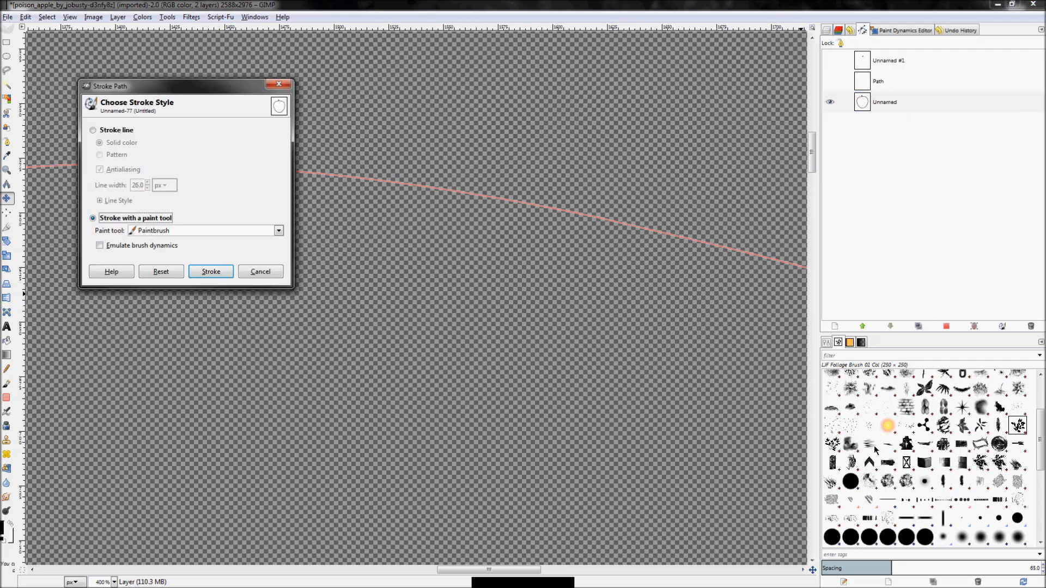
left_click(886, 425)
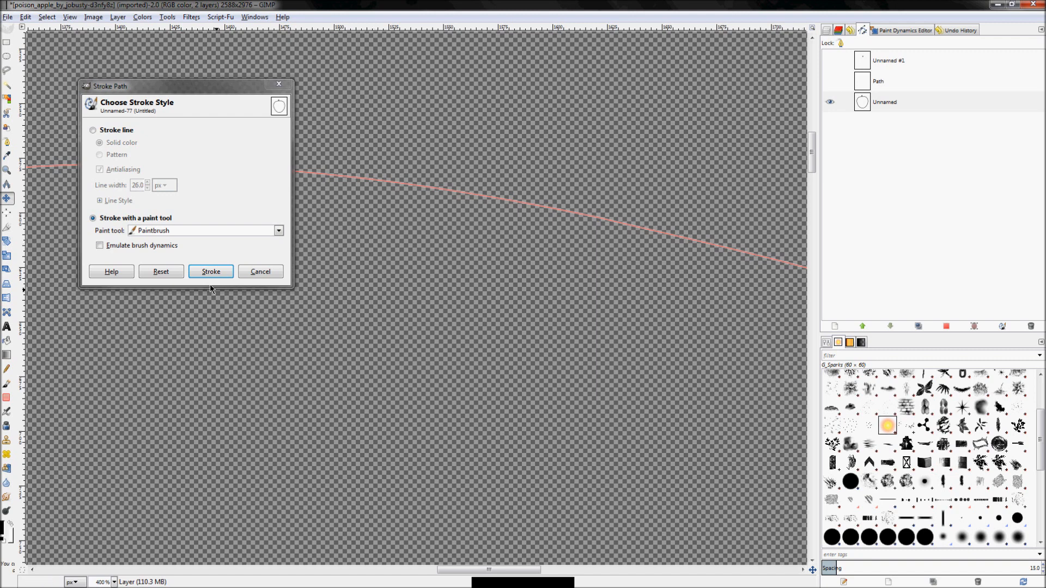
left_click(210, 271)
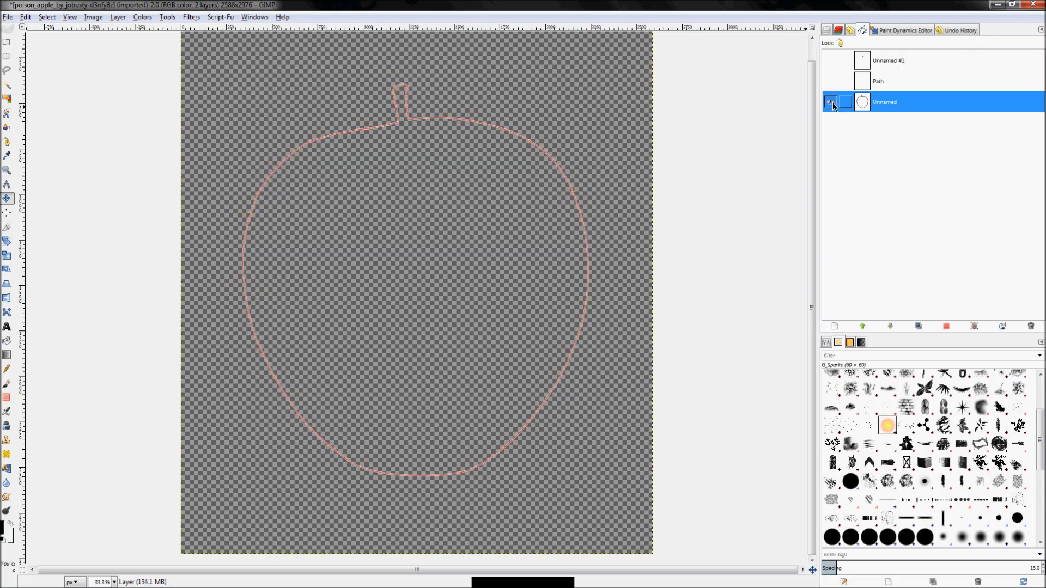
left_click(897, 31)
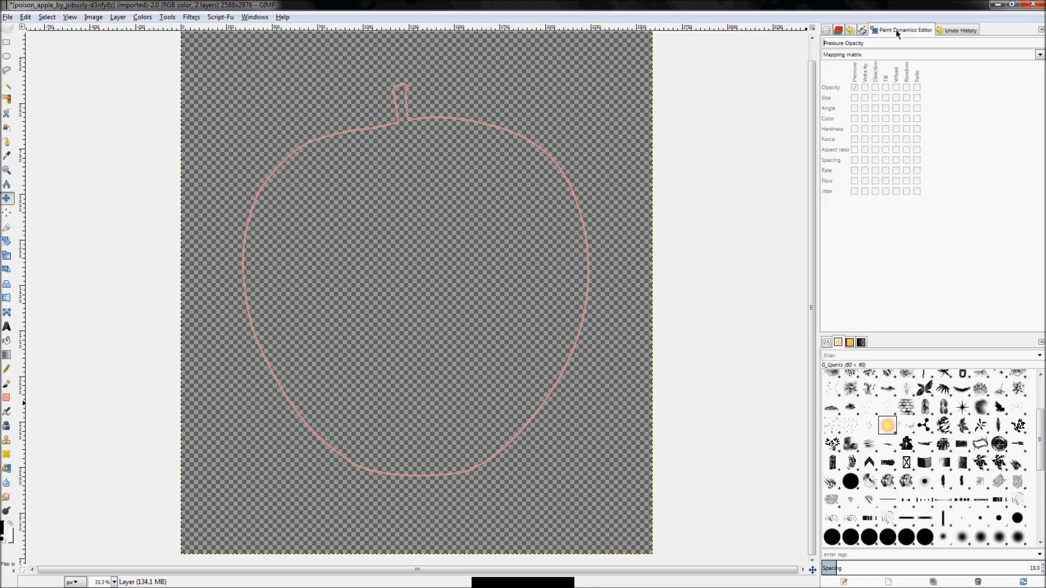
mouse_move(875, 59)
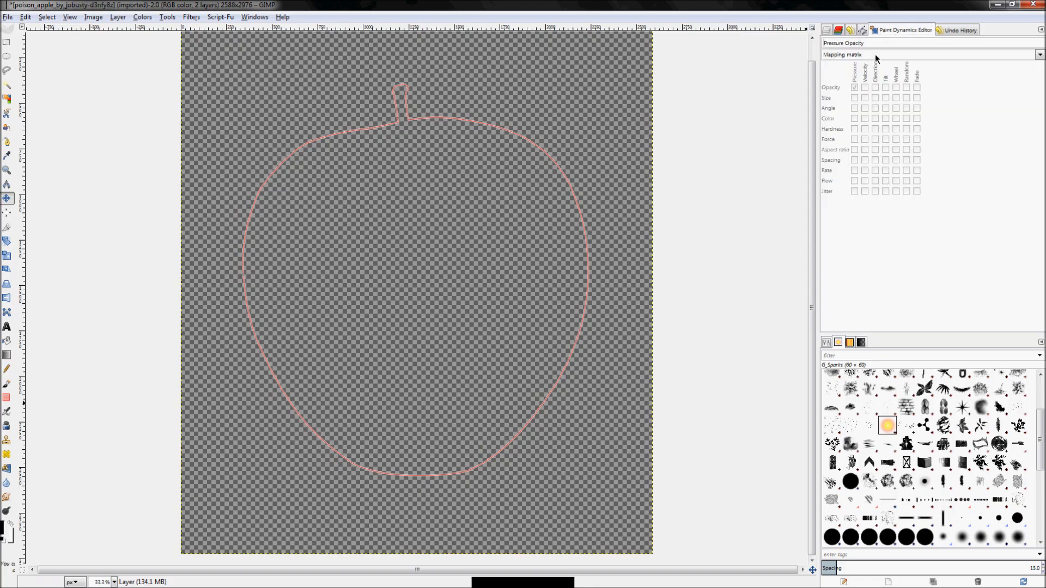
mouse_move(871, 42)
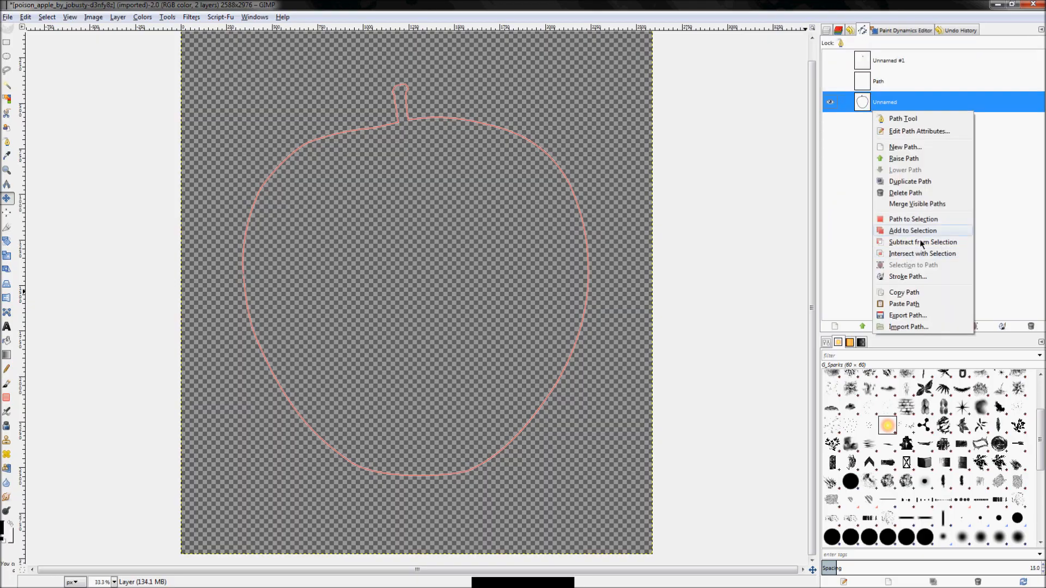
Step: Reopen Stroke Path and dismiss the foreground colour chooser without changing the colour
left_click(907, 277)
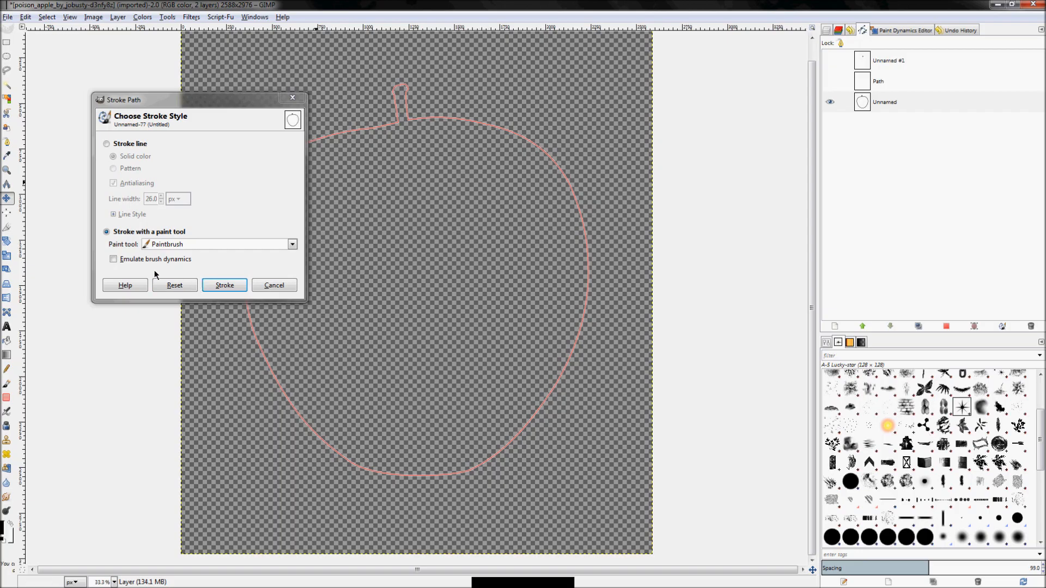
mouse_move(513, 222)
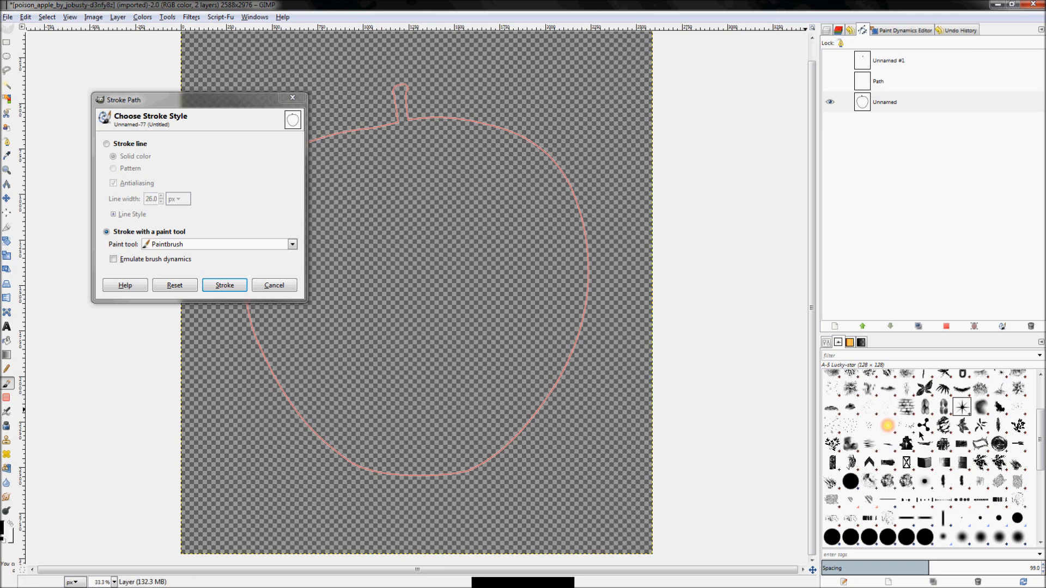
left_click(886, 427)
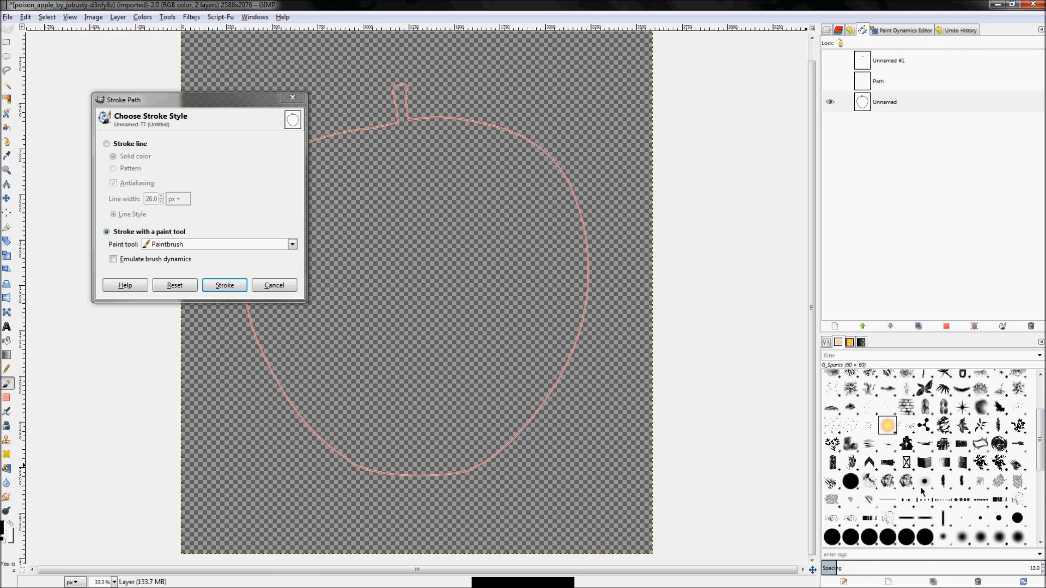
left_click_drag(421, 267, 427, 347)
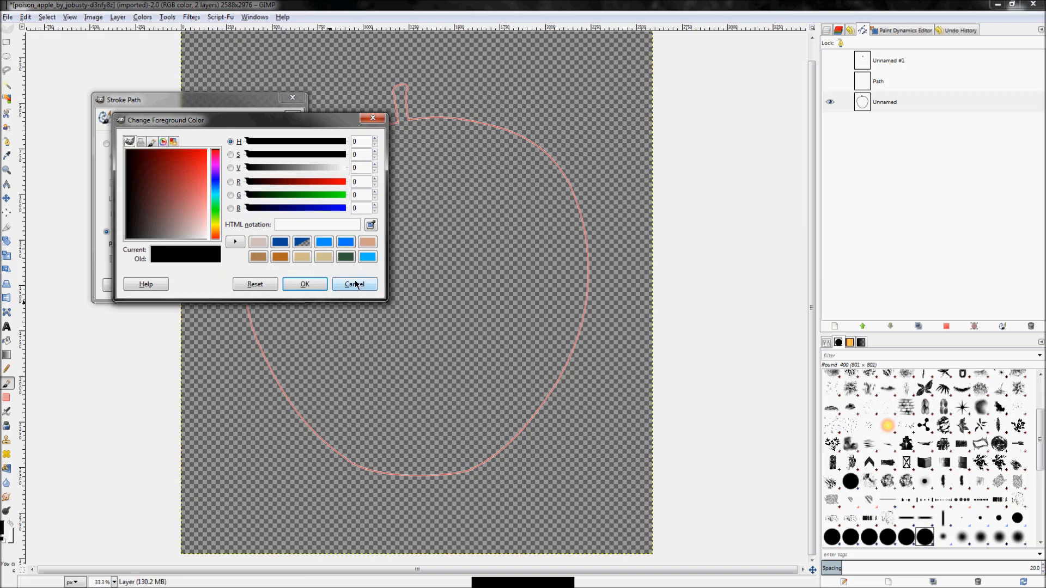
left_click(354, 284)
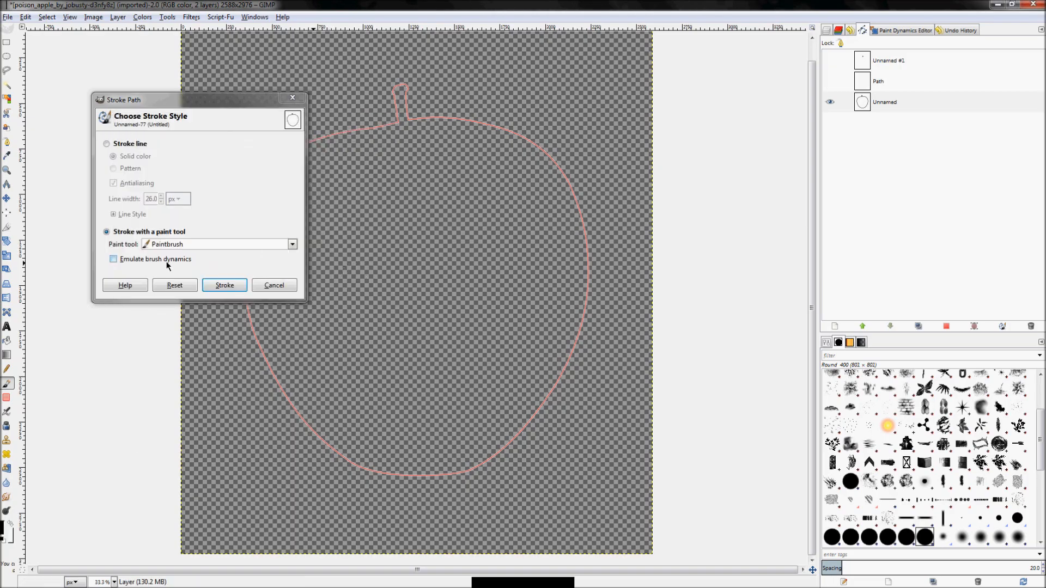
Step: Stroke the path with the Paintbrush as a thick black line with emulated brush dynamics
left_click(112, 260)
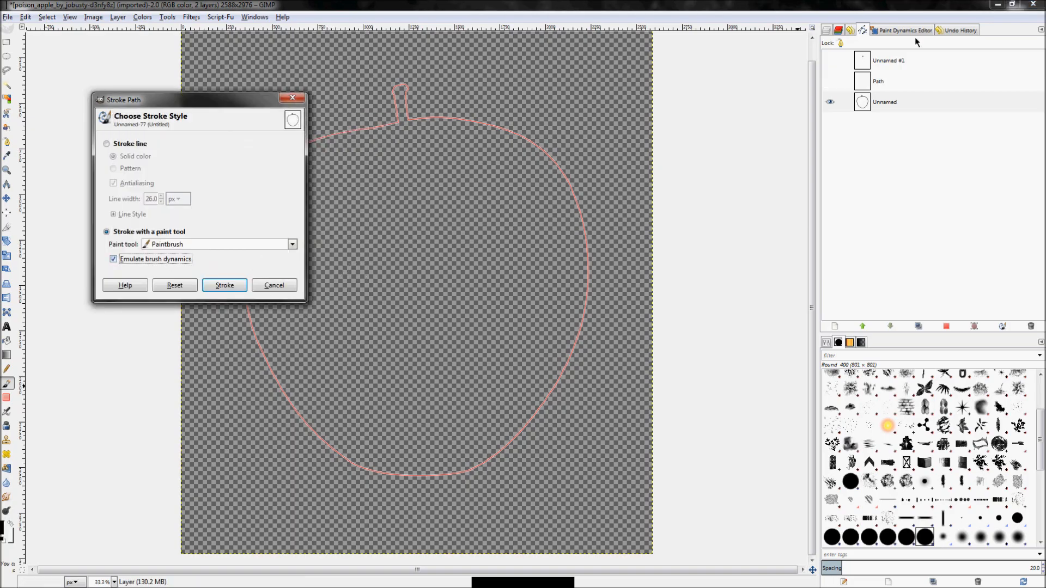
left_click(224, 286)
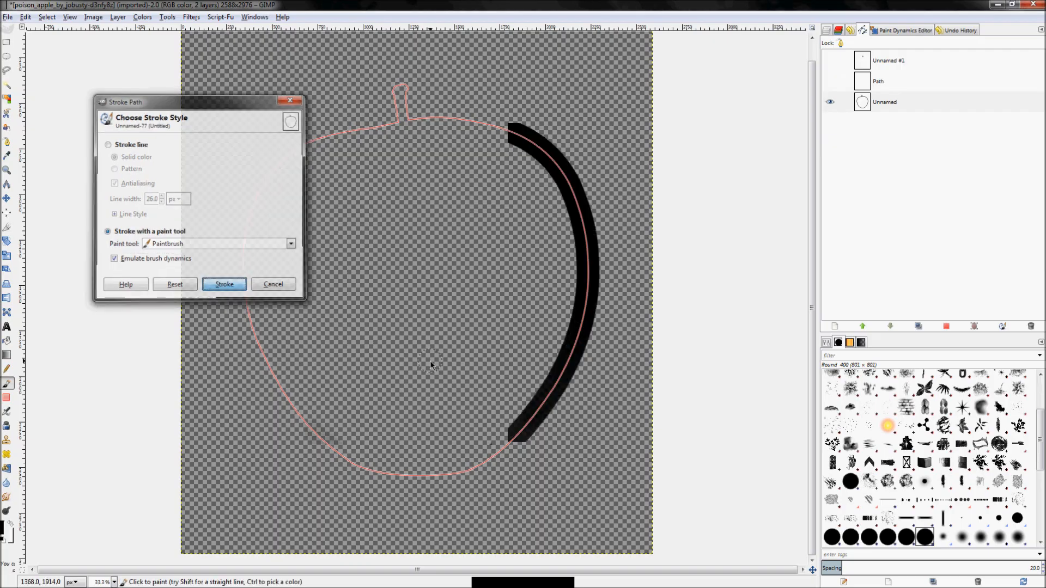
left_click(225, 283)
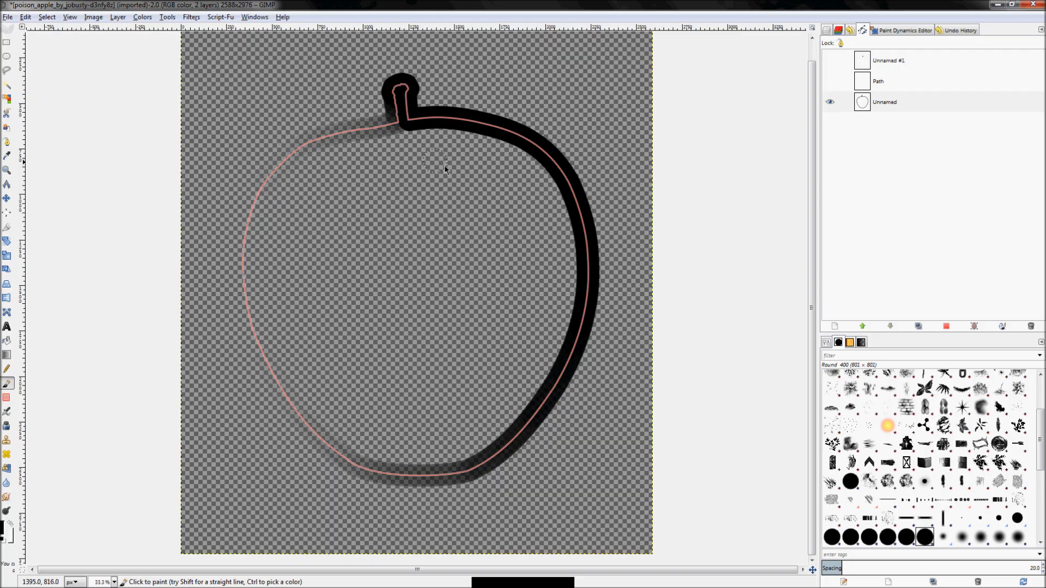
mouse_move(244, 304)
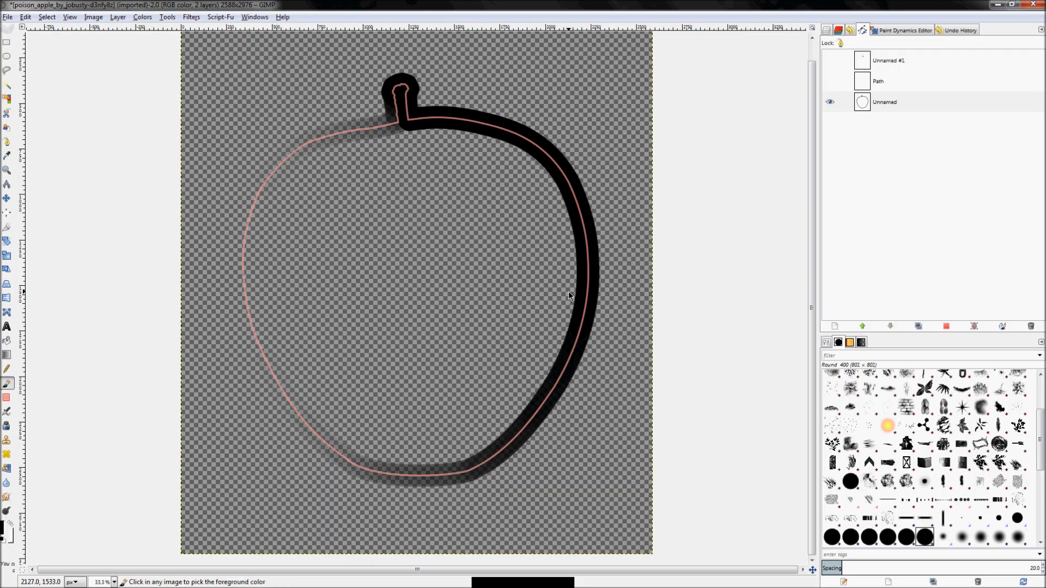
mouse_move(565, 294)
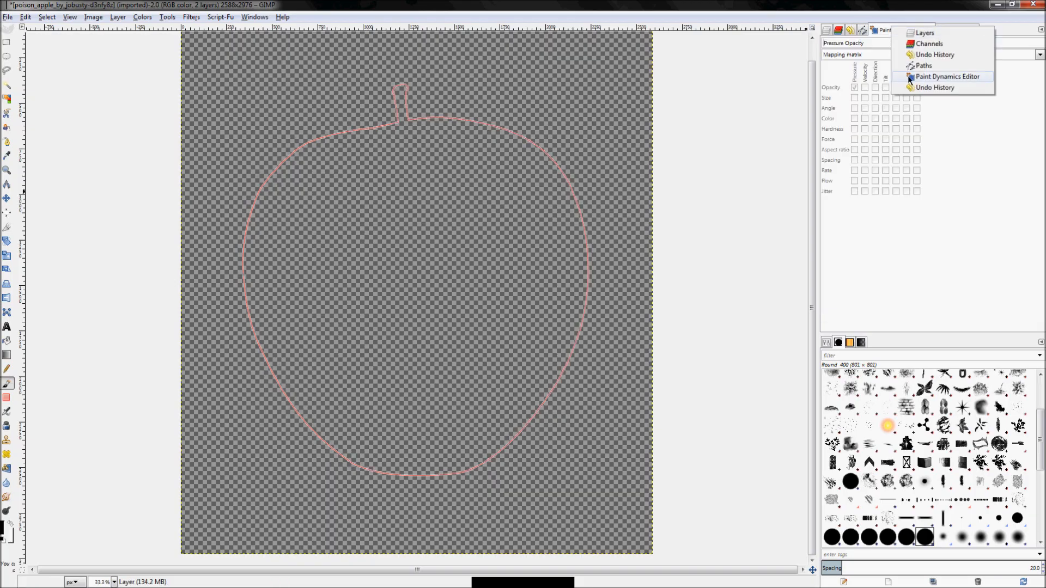
Step: Undo the black test stroke via Undo History and return to the apple path's options
left_click(945, 76)
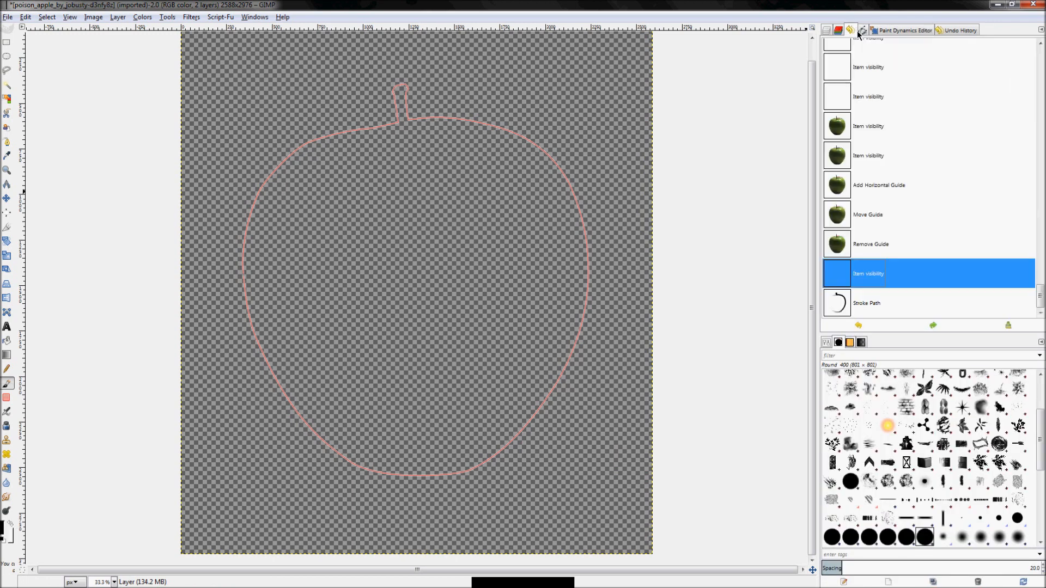
left_click(852, 29)
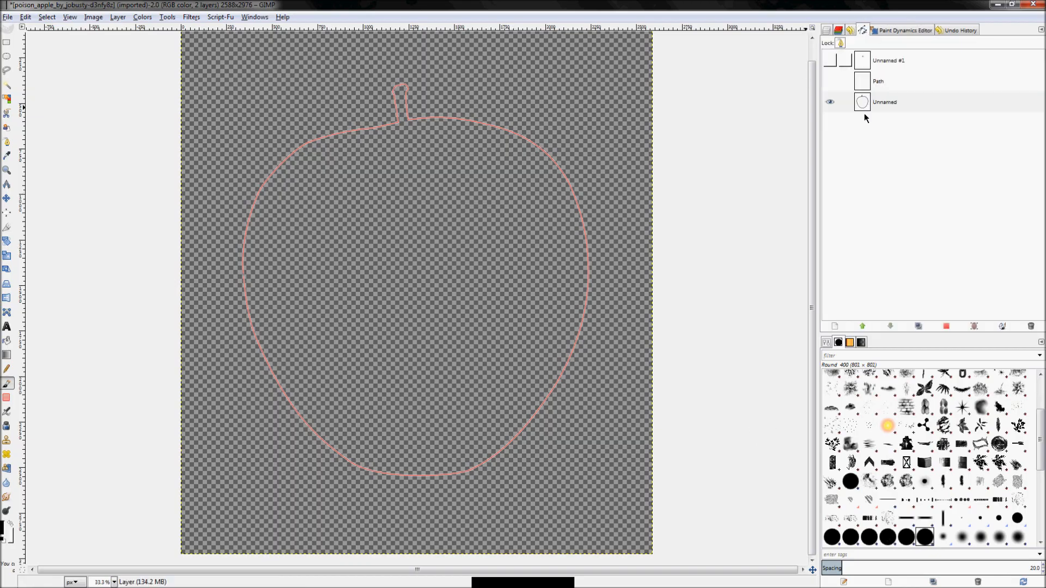
right_click(884, 102)
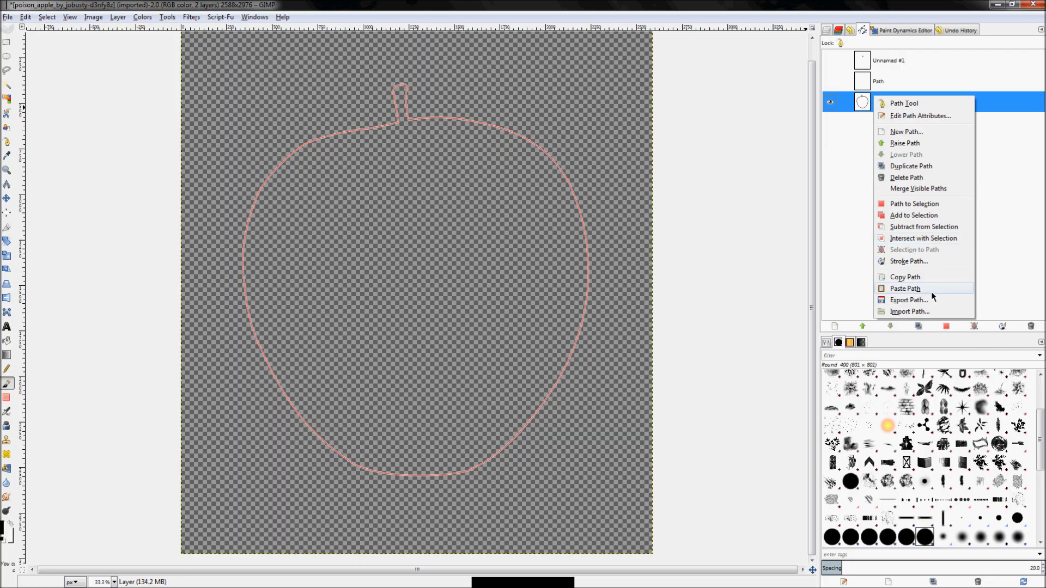
Step: Switch through the Paint Dynamics Editor's mapping matrix and open the paint dynamics presets list
left_click(909, 261)
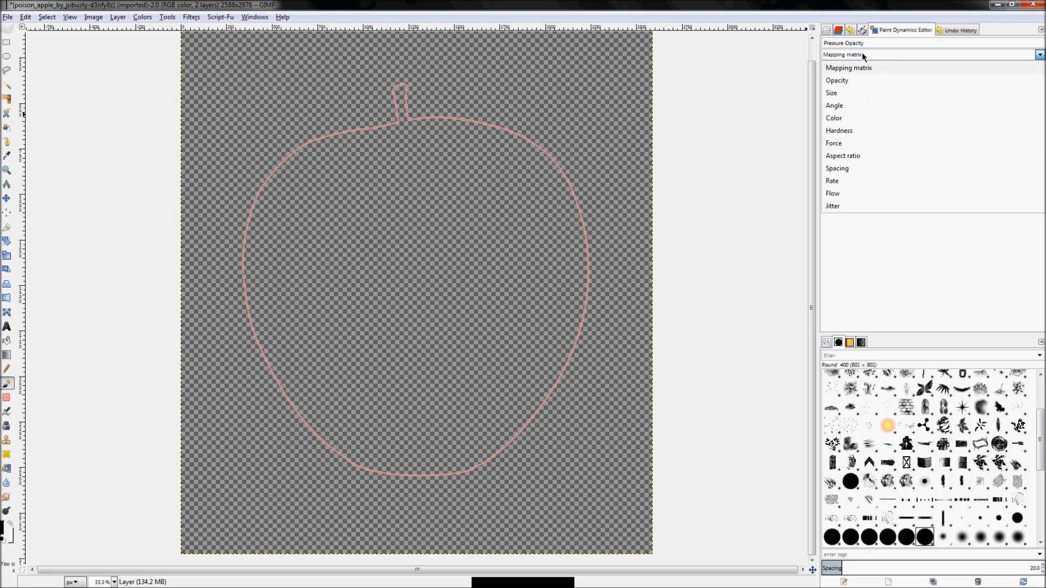
left_click(848, 68)
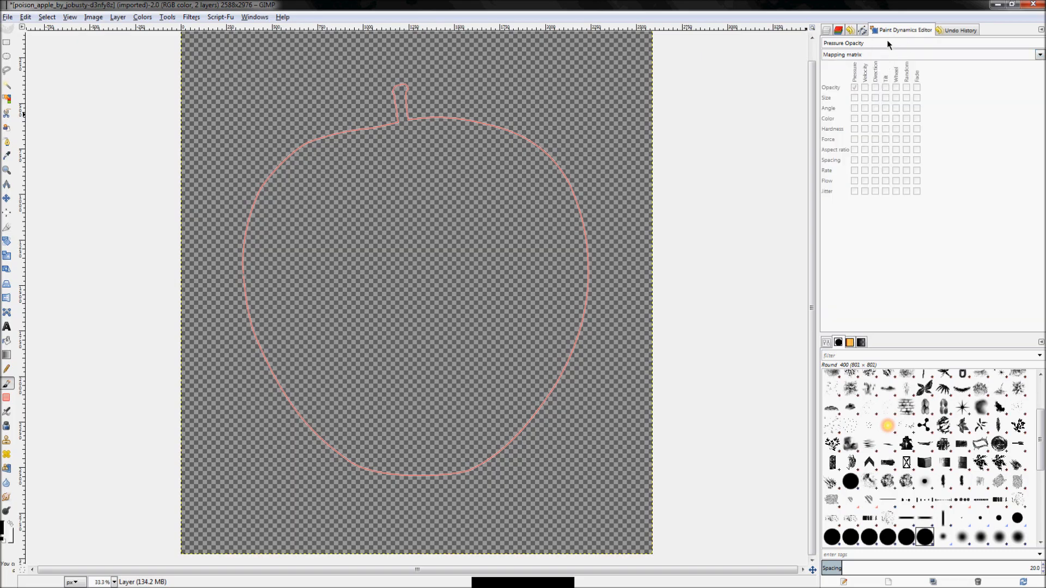
left_click(1000, 30)
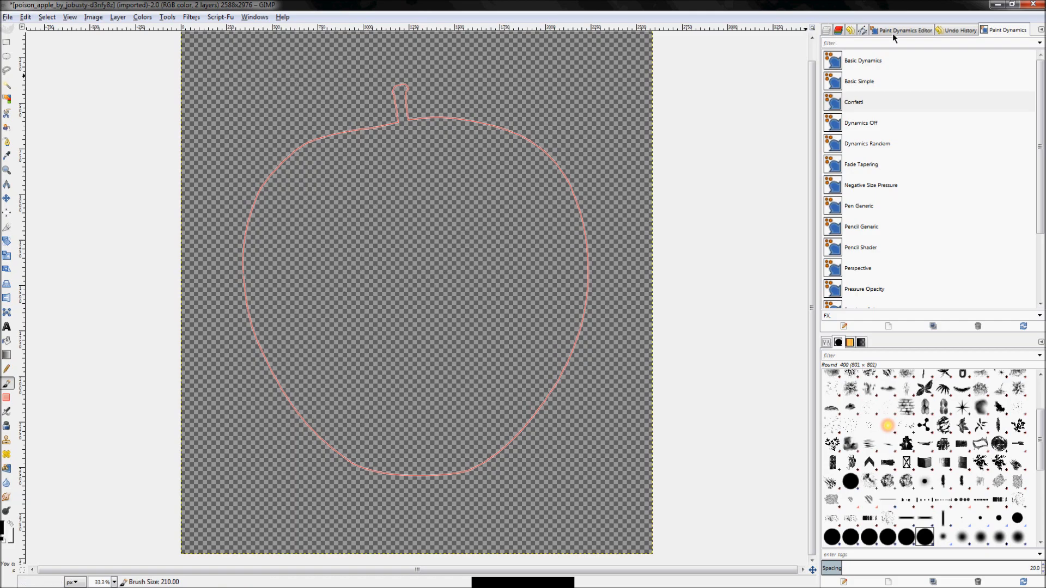
right_click(883, 102)
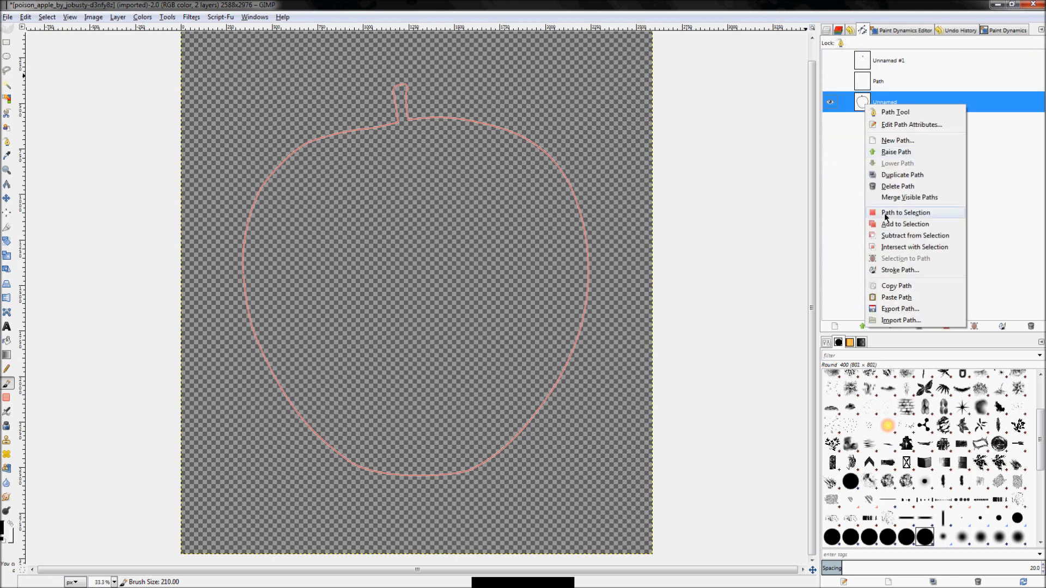
left_click(899, 270)
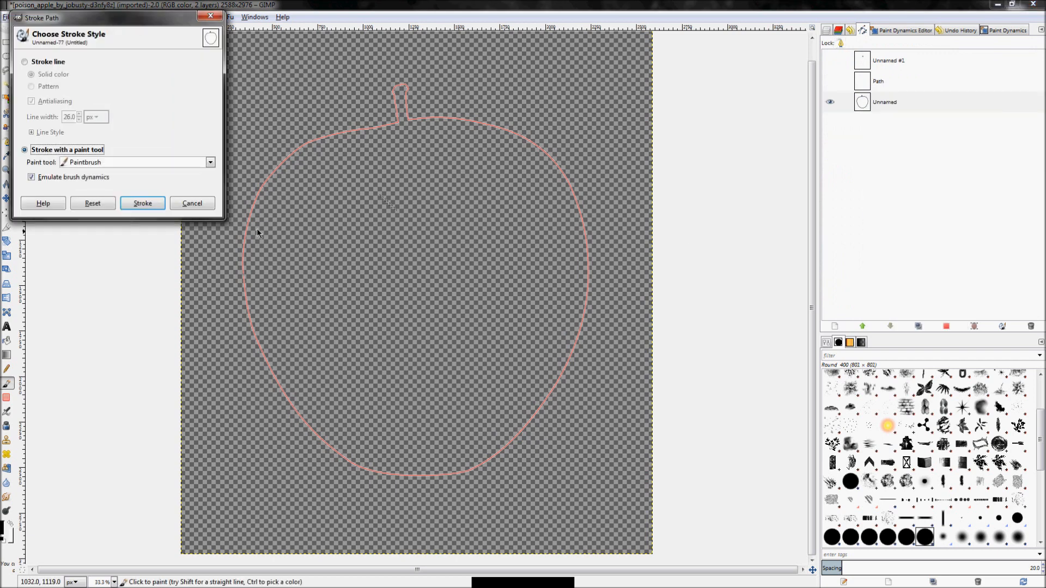
left_click(143, 202)
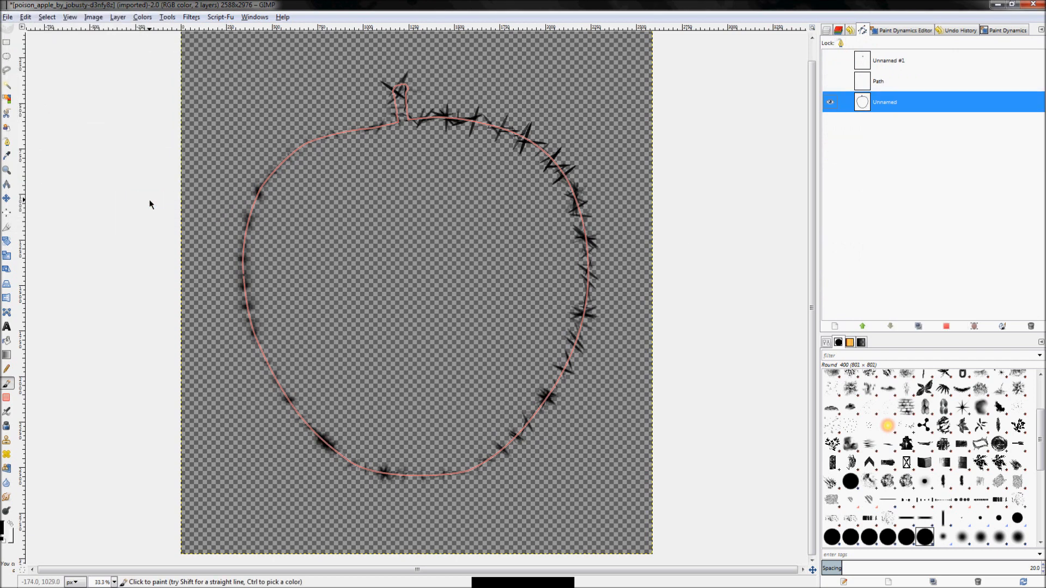
mouse_move(337, 375)
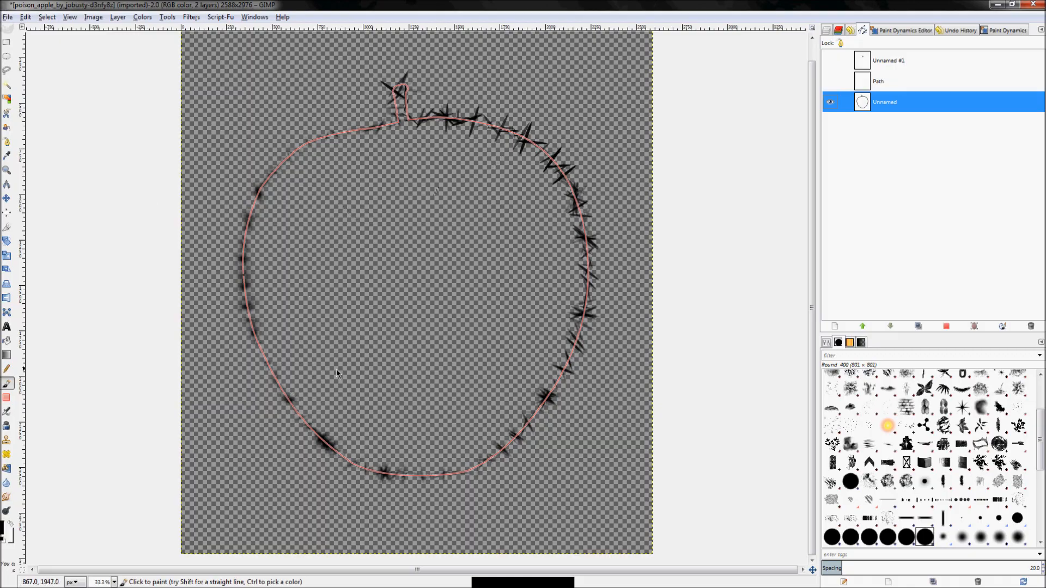
mouse_move(398, 276)
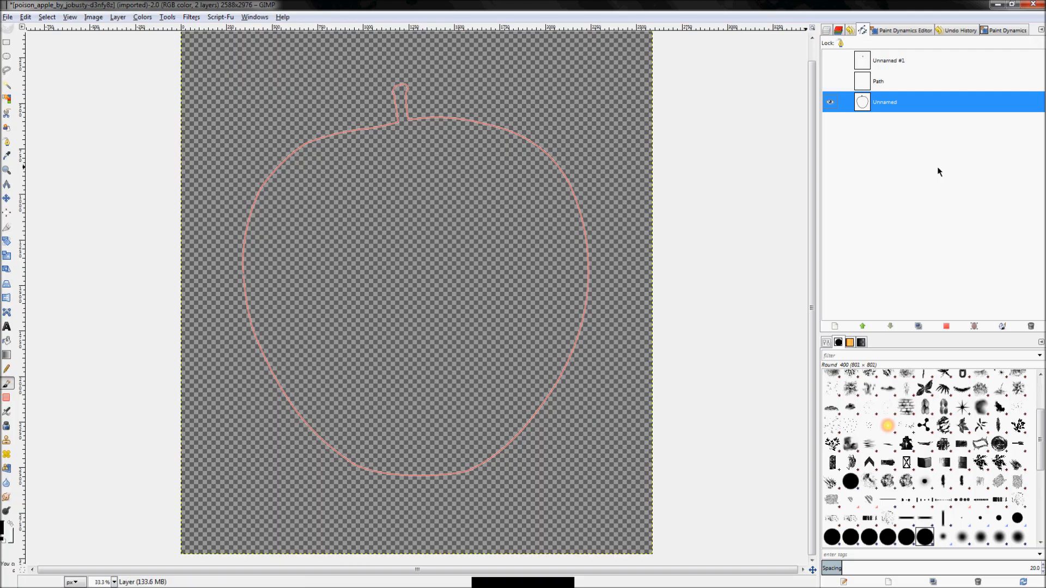
mouse_move(947, 26)
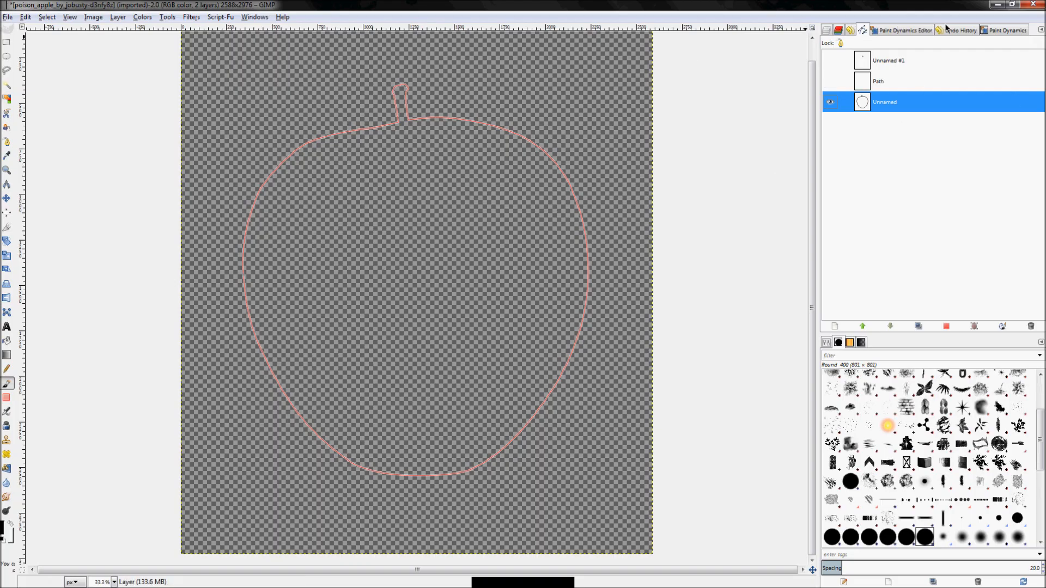
left_click(1004, 30)
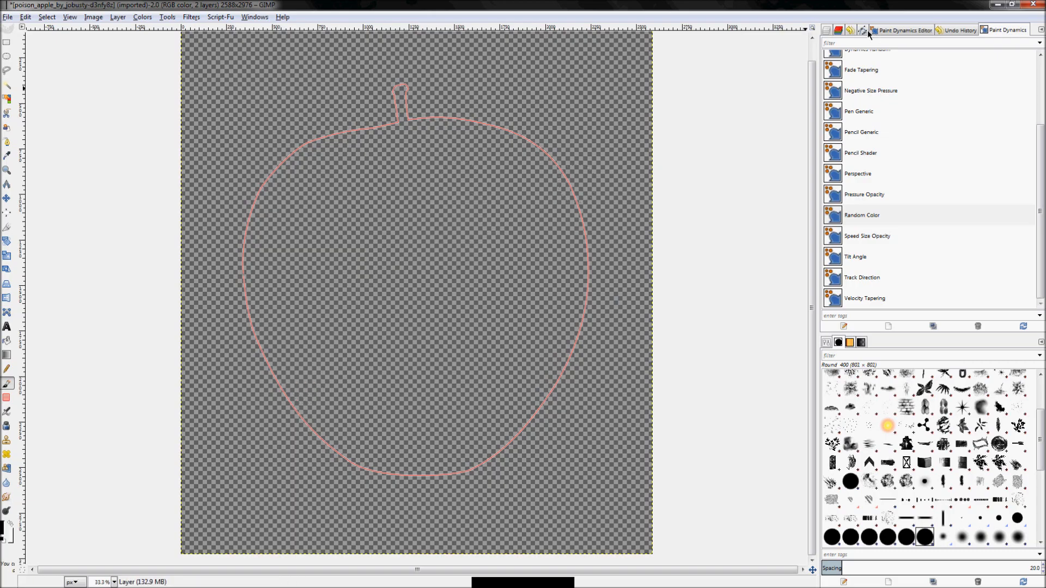
left_click(861, 29)
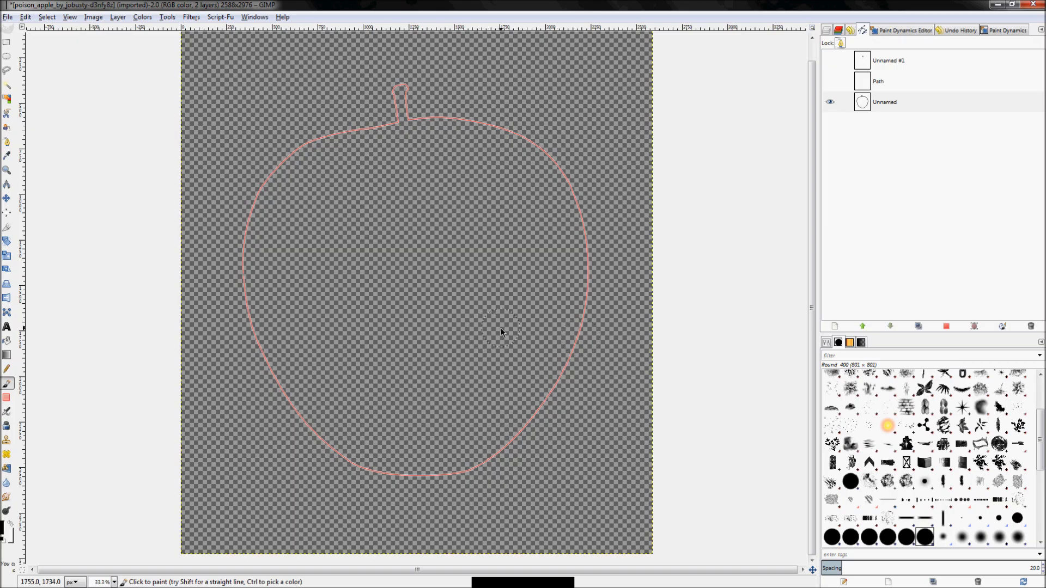
mouse_move(553, 360)
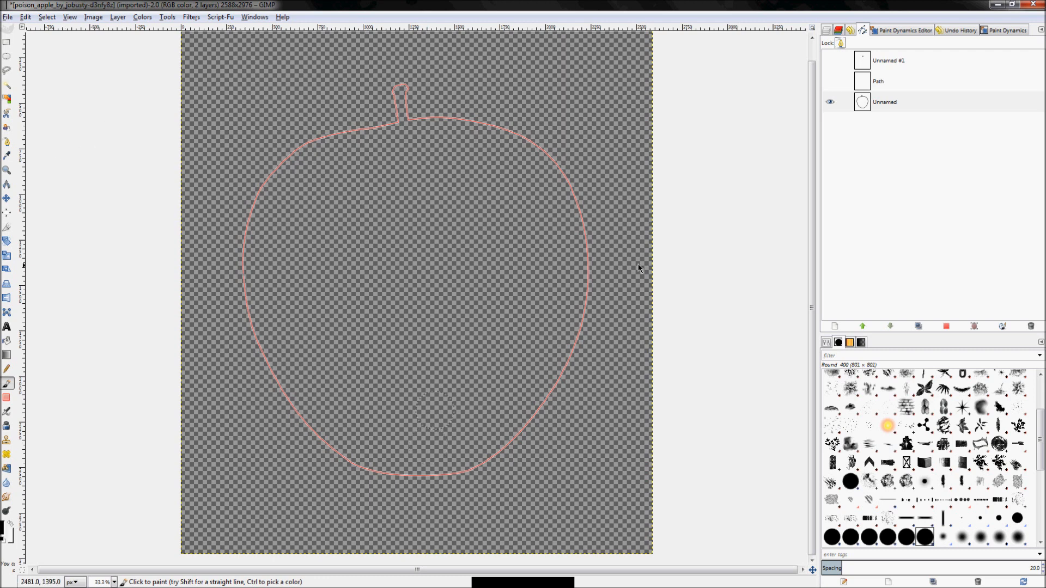
mouse_move(640, 268)
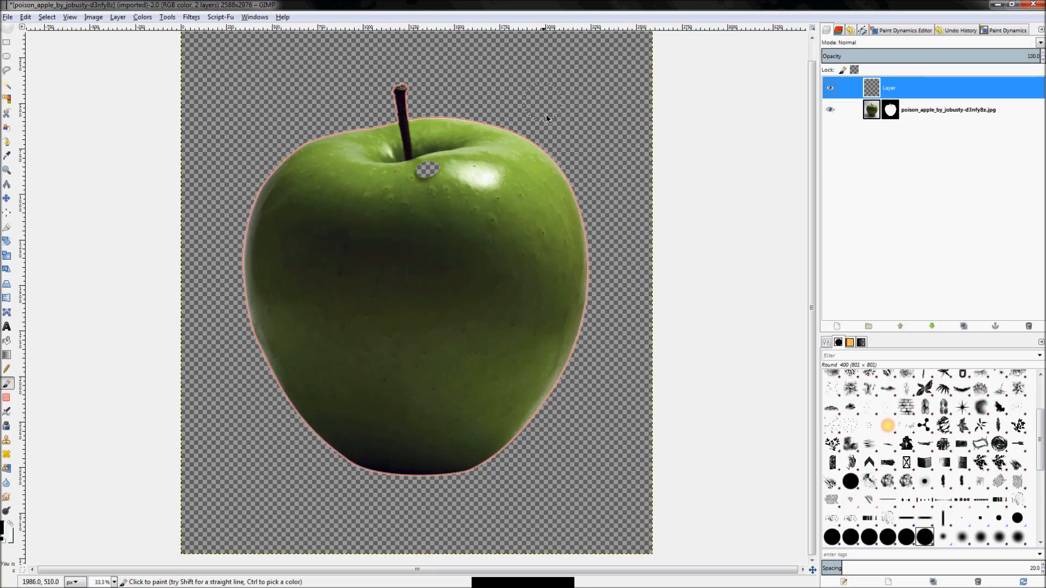
mouse_move(608, 129)
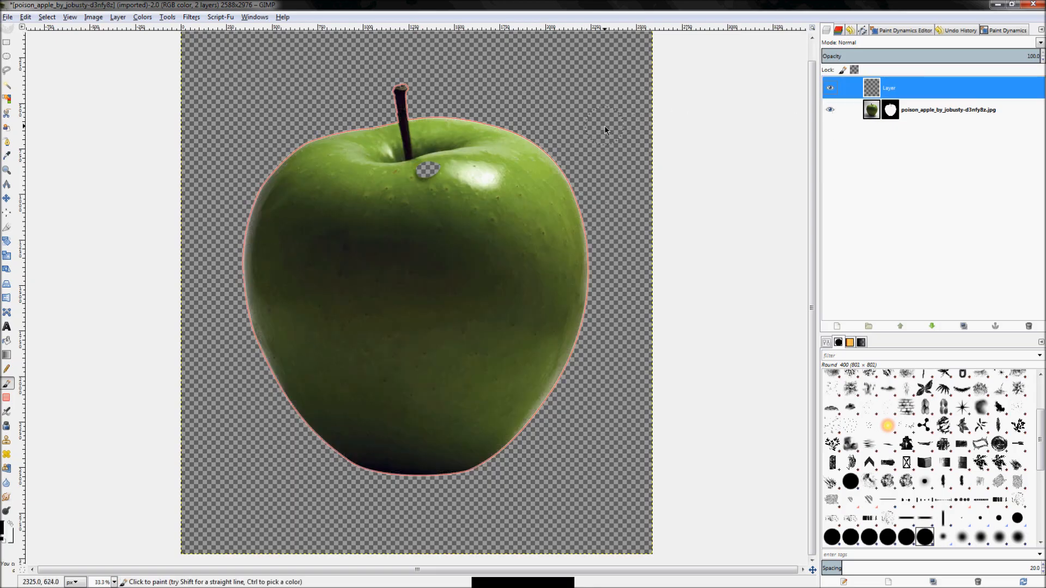